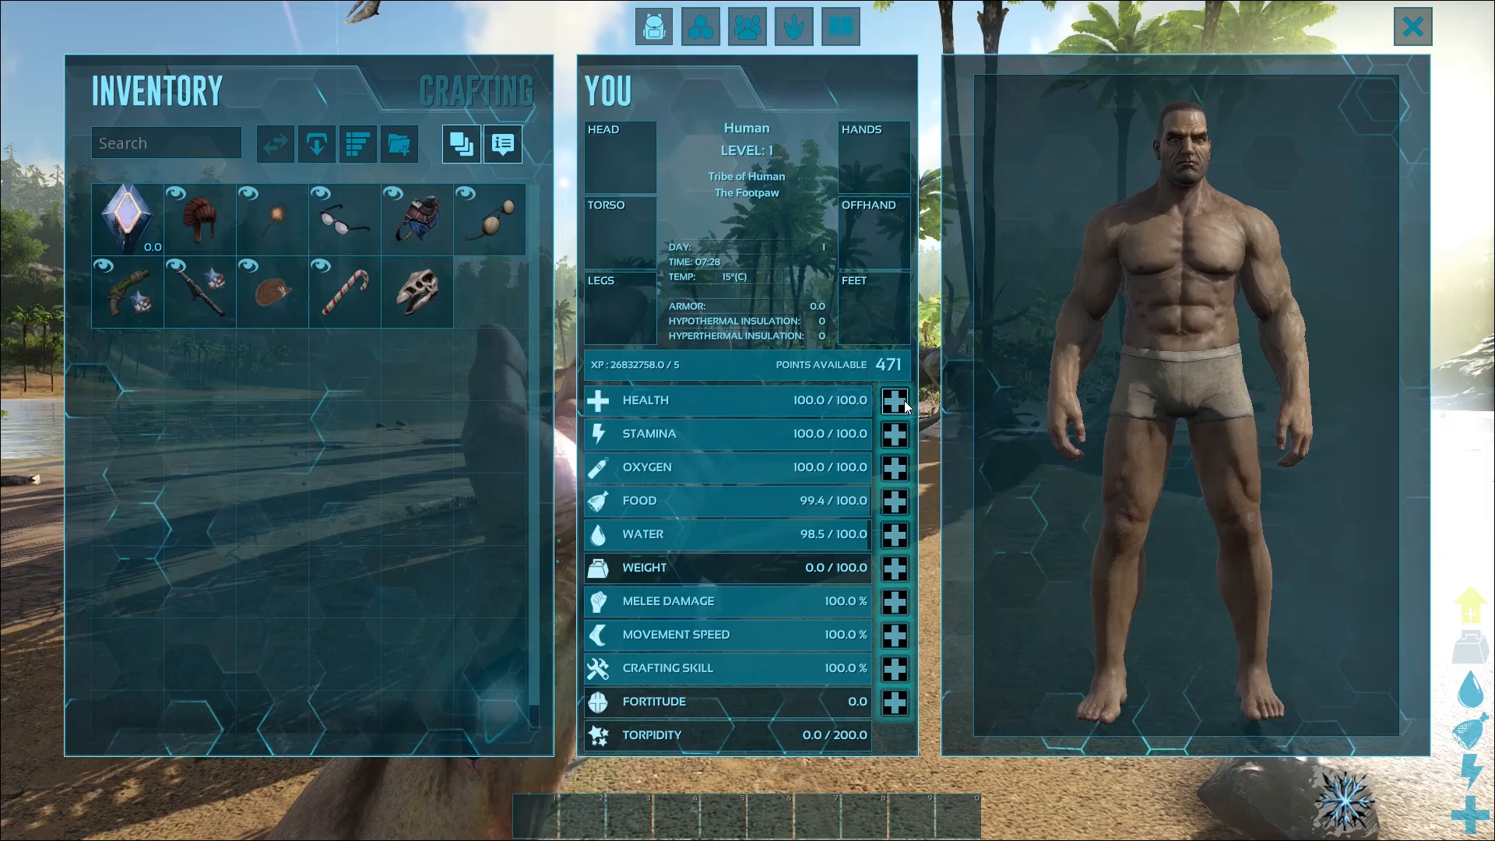
# Spend level points on Health, reaching level 117 with 1260 maximum health
pyautogui.click(893, 400)
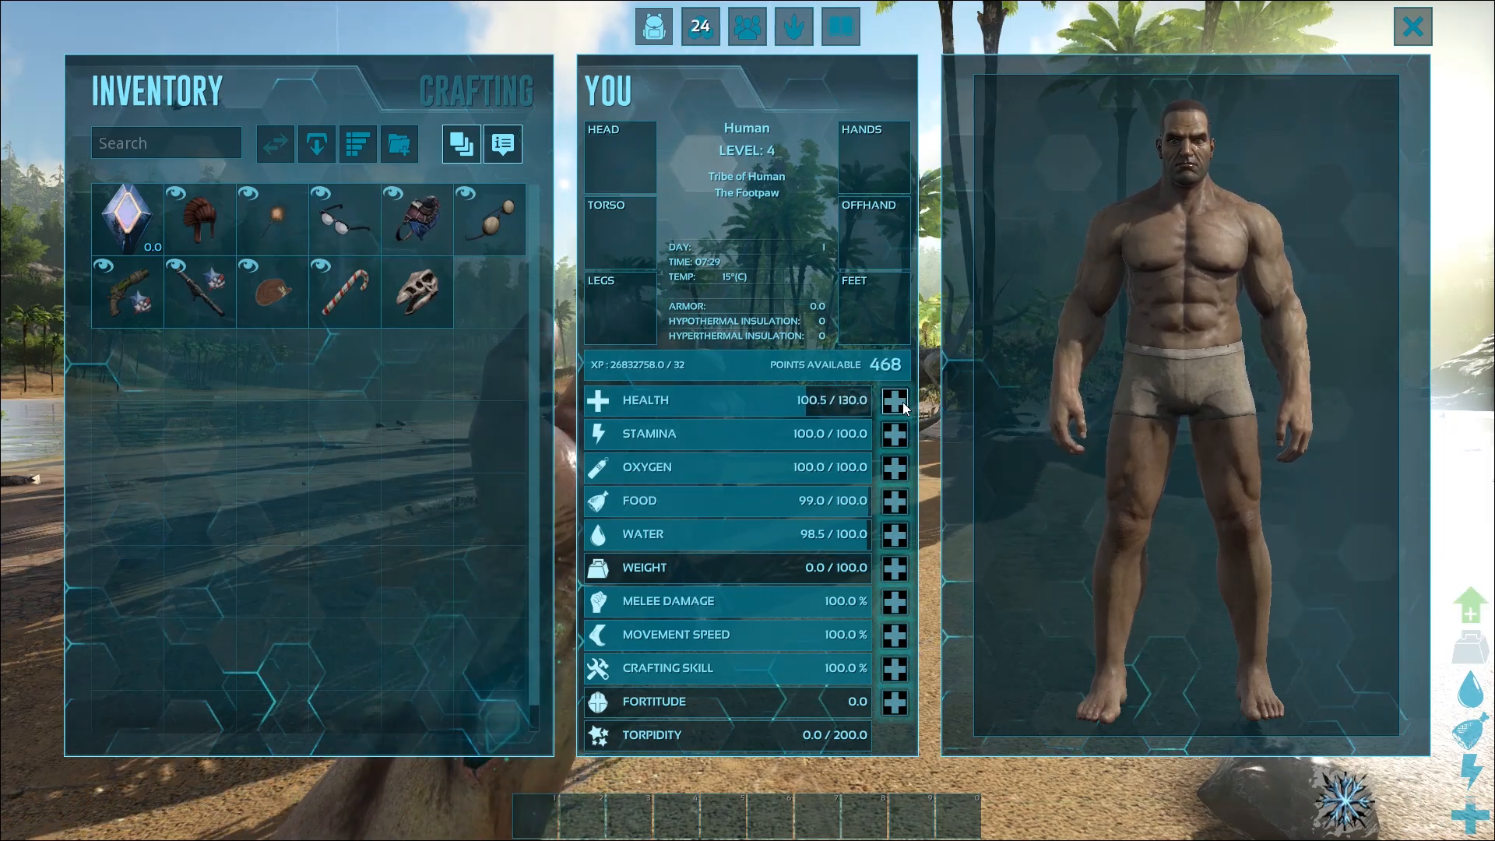
pyautogui.click(893, 399)
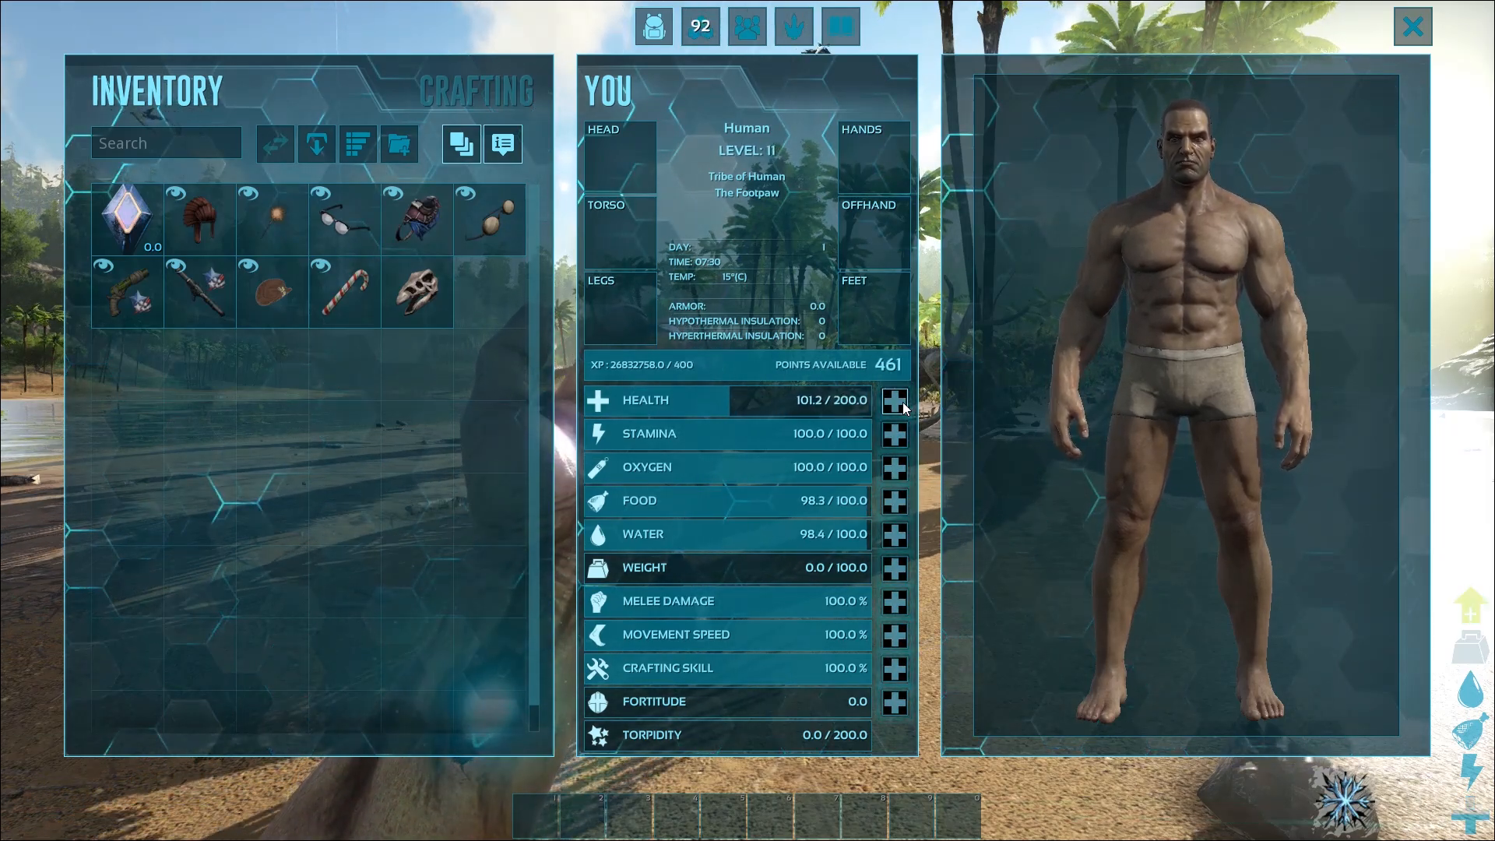
pyautogui.click(893, 400)
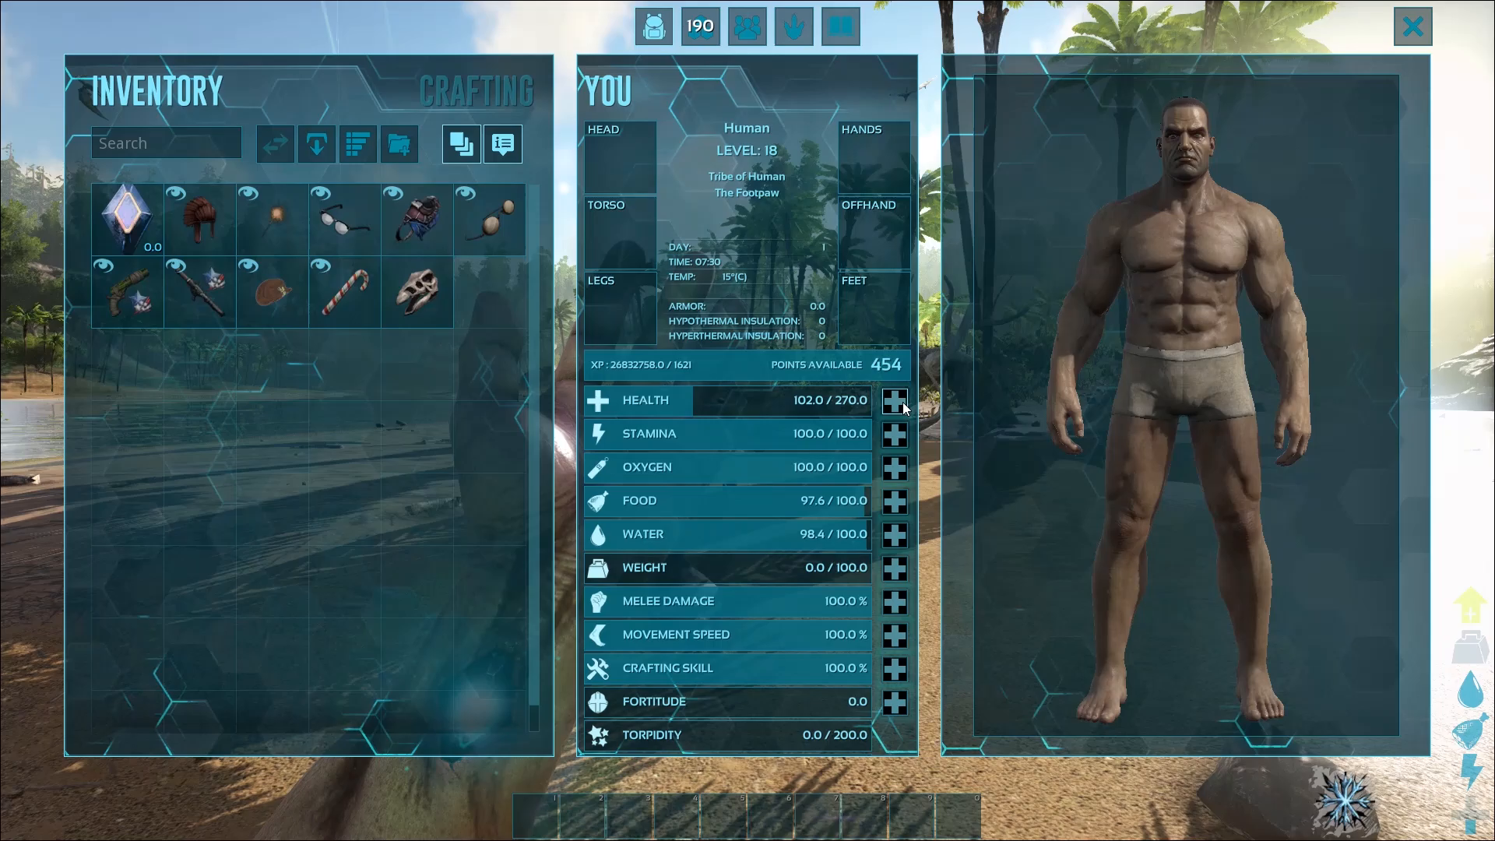
pyautogui.click(893, 399)
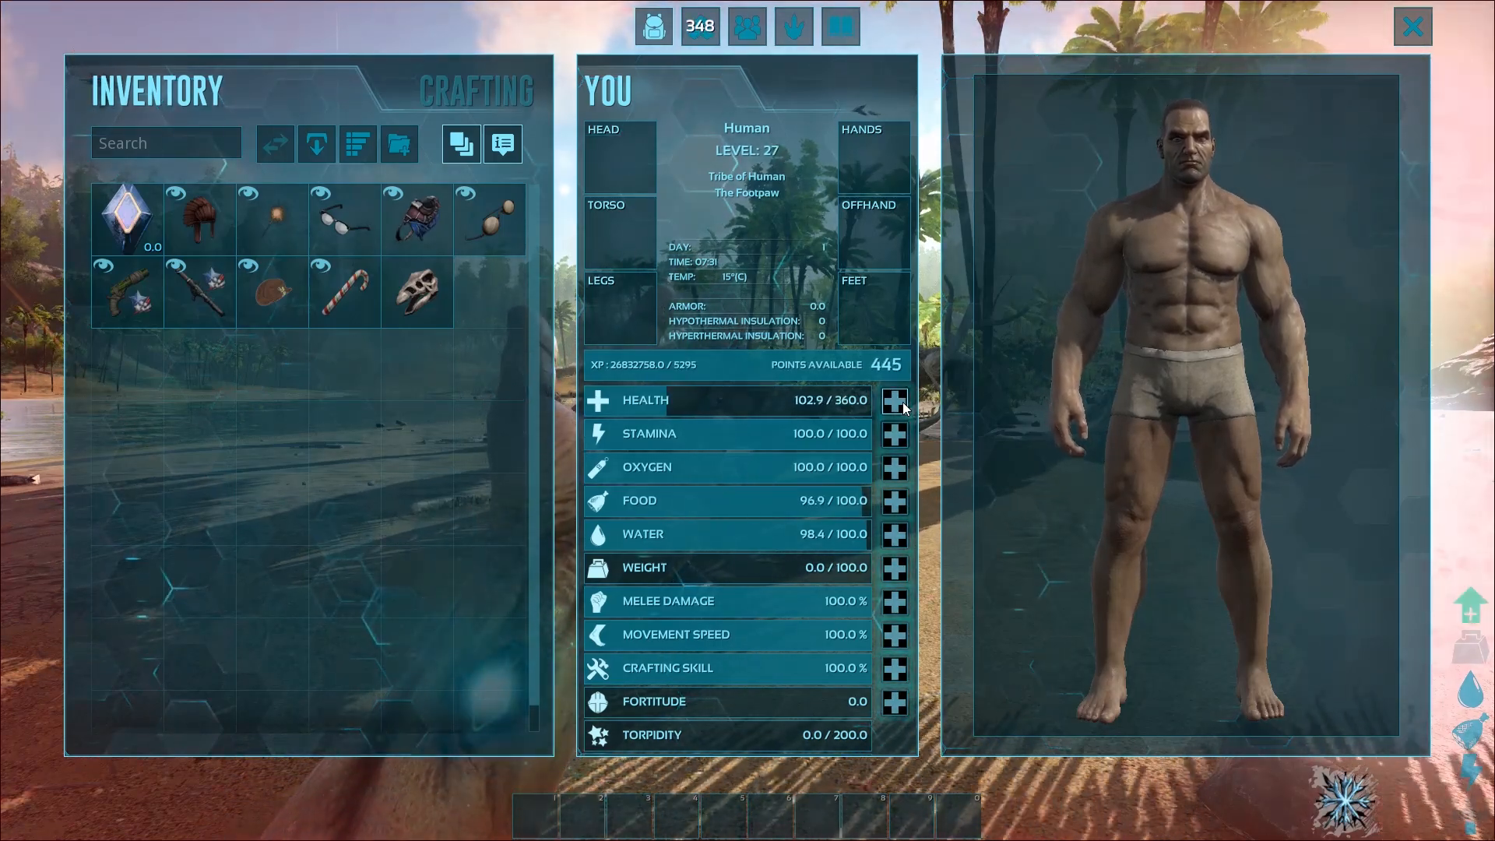
pyautogui.click(893, 400)
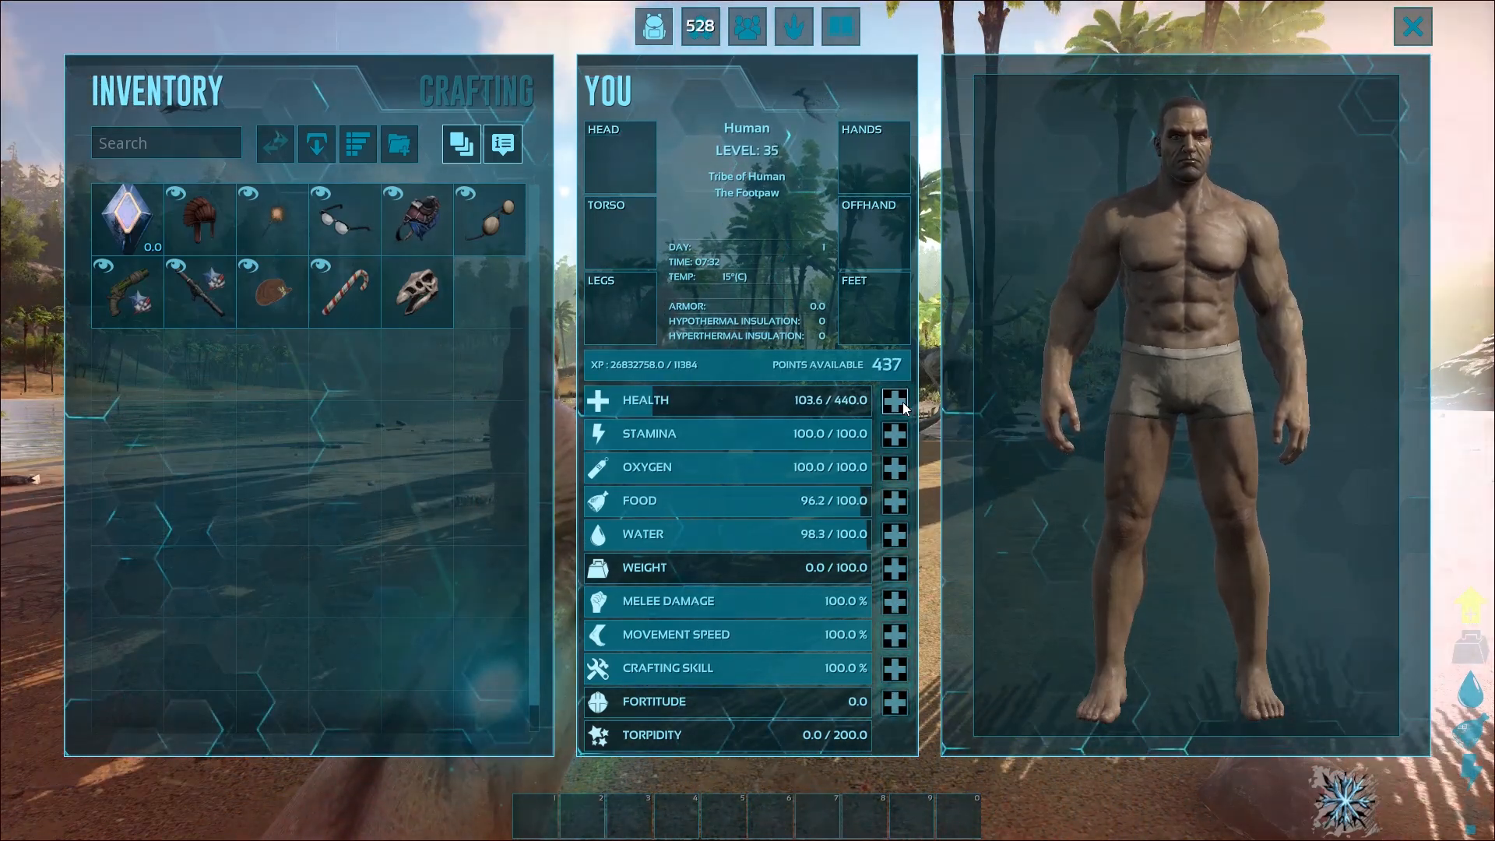
pyautogui.click(893, 400)
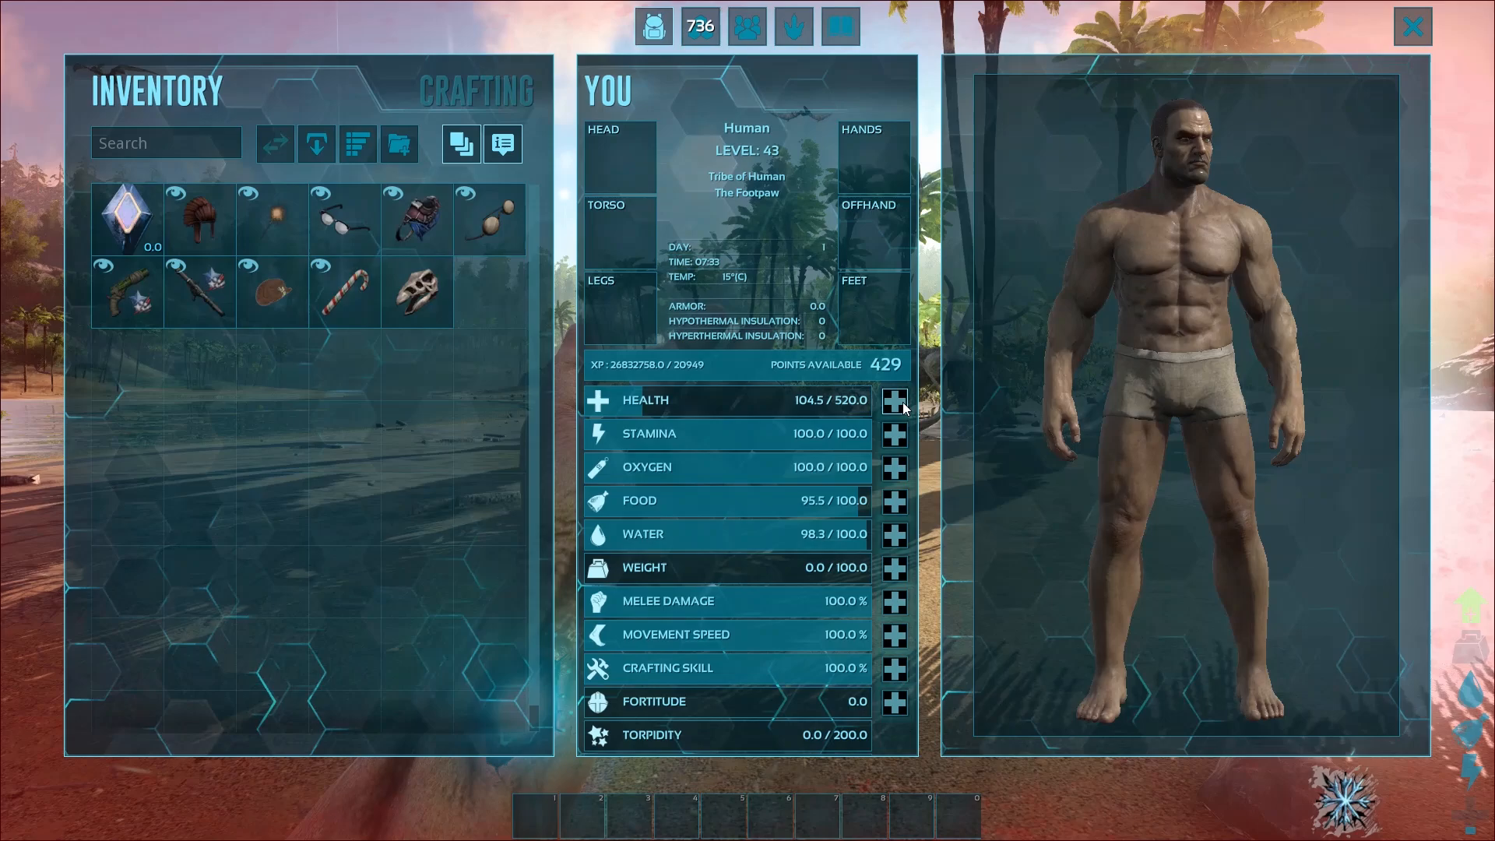
pyautogui.click(893, 399)
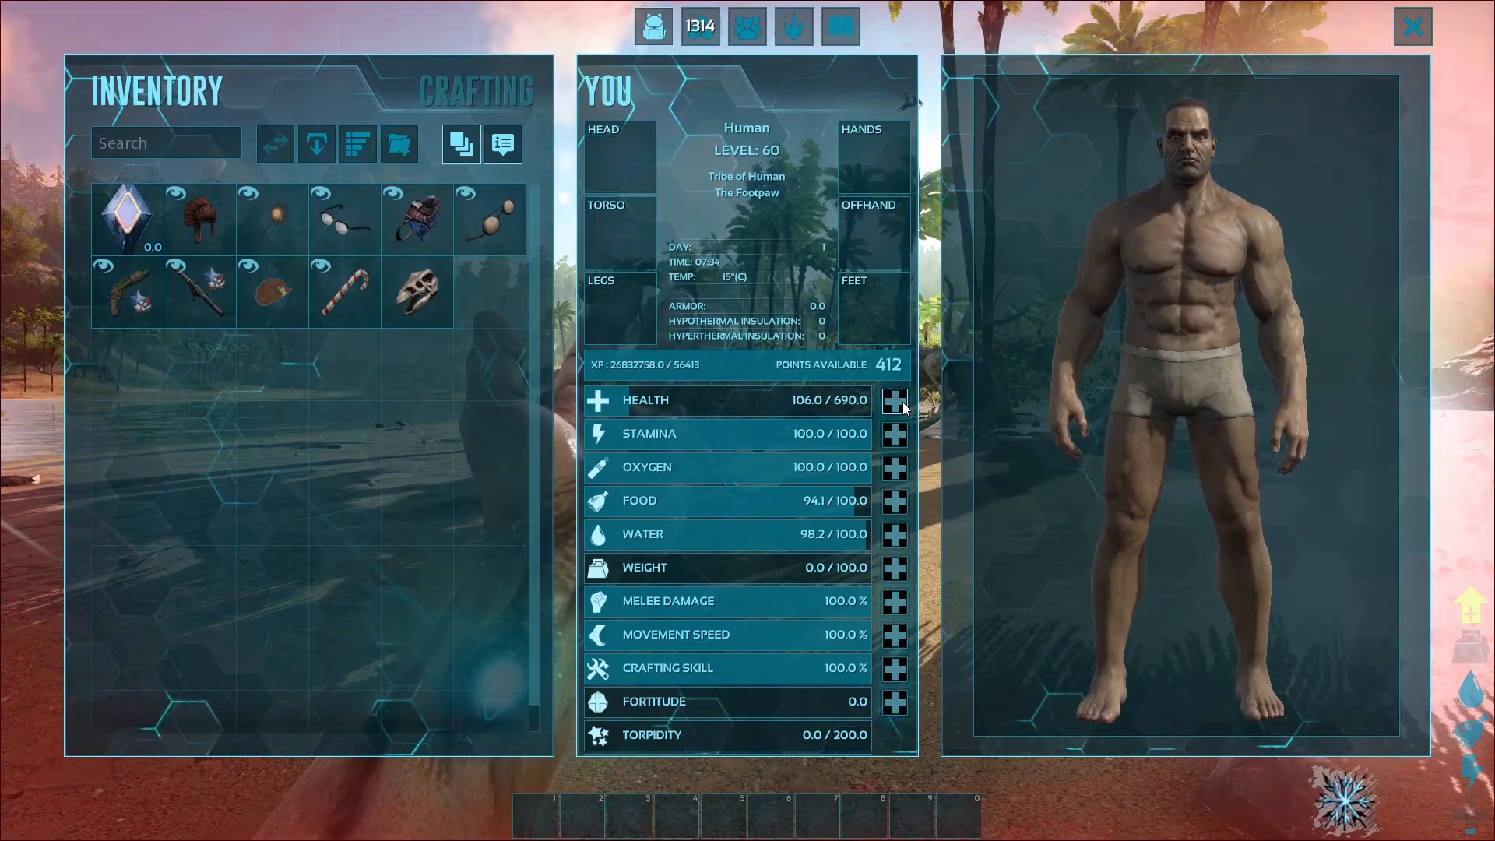
pyautogui.click(894, 401)
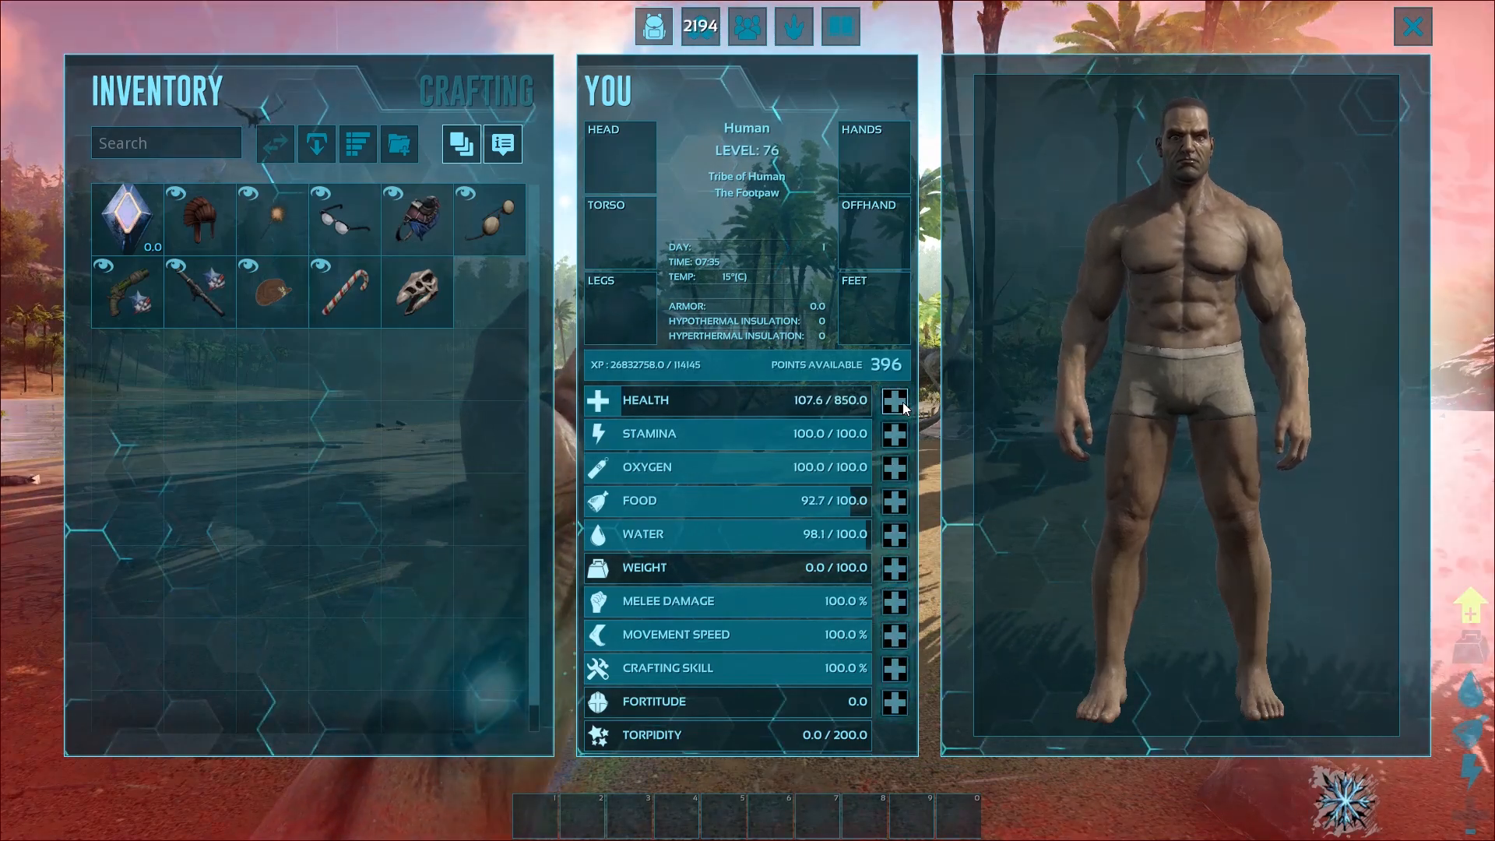
pyautogui.click(893, 400)
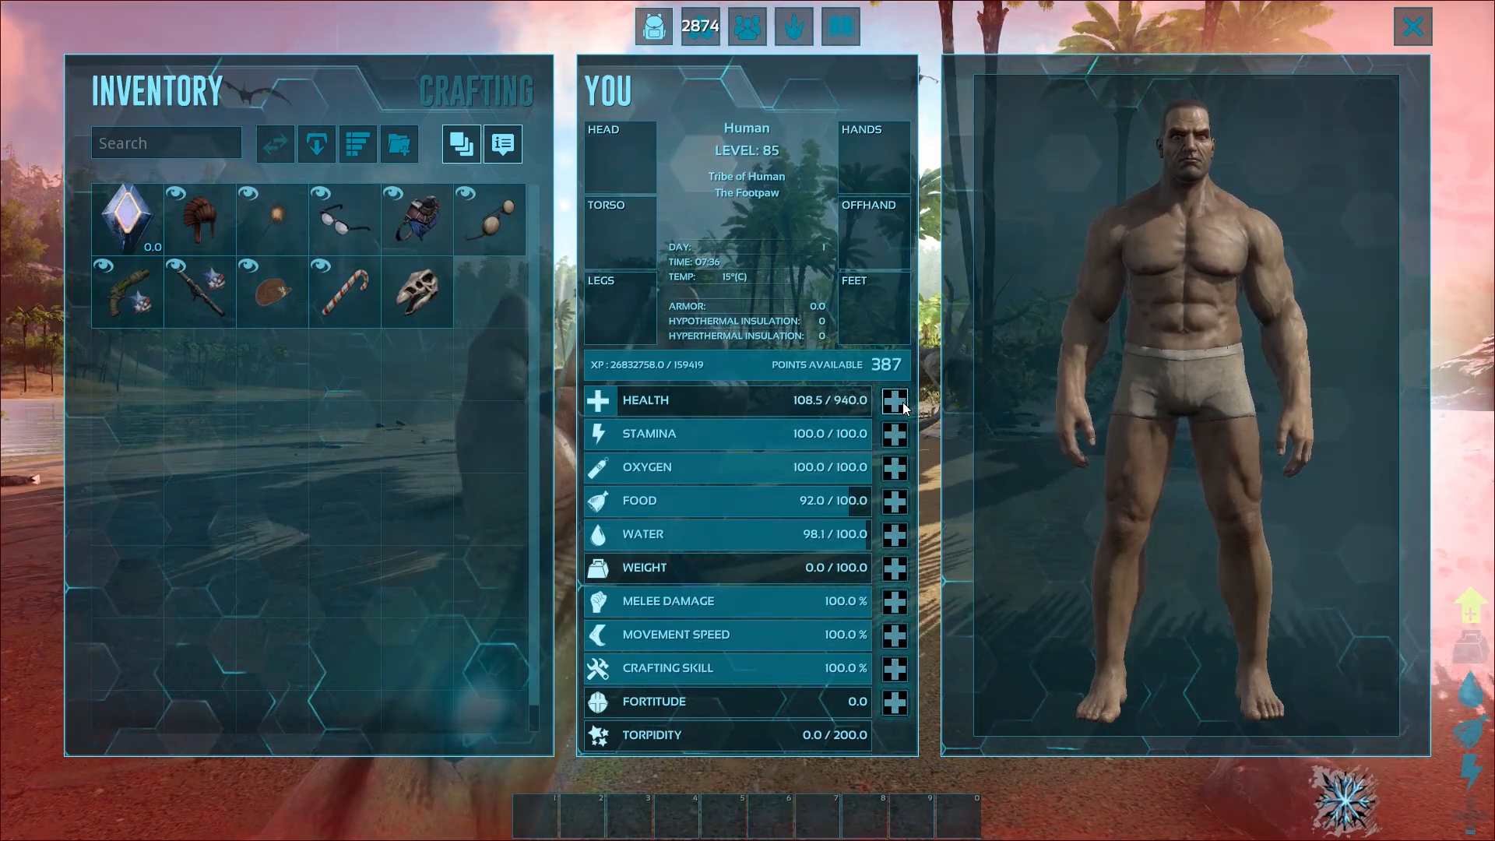
pyautogui.click(893, 400)
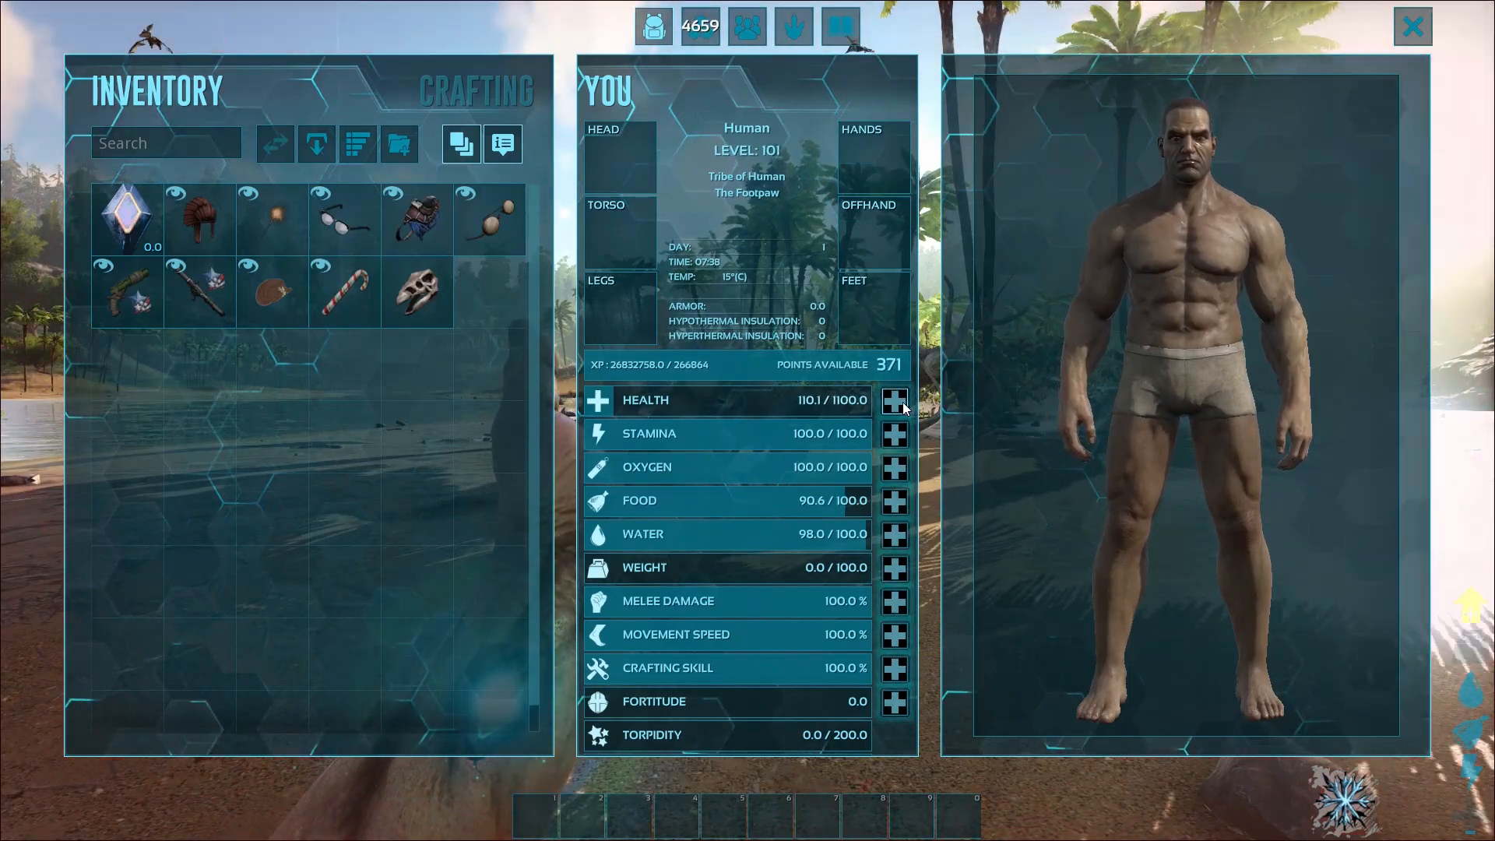
pyautogui.click(893, 399)
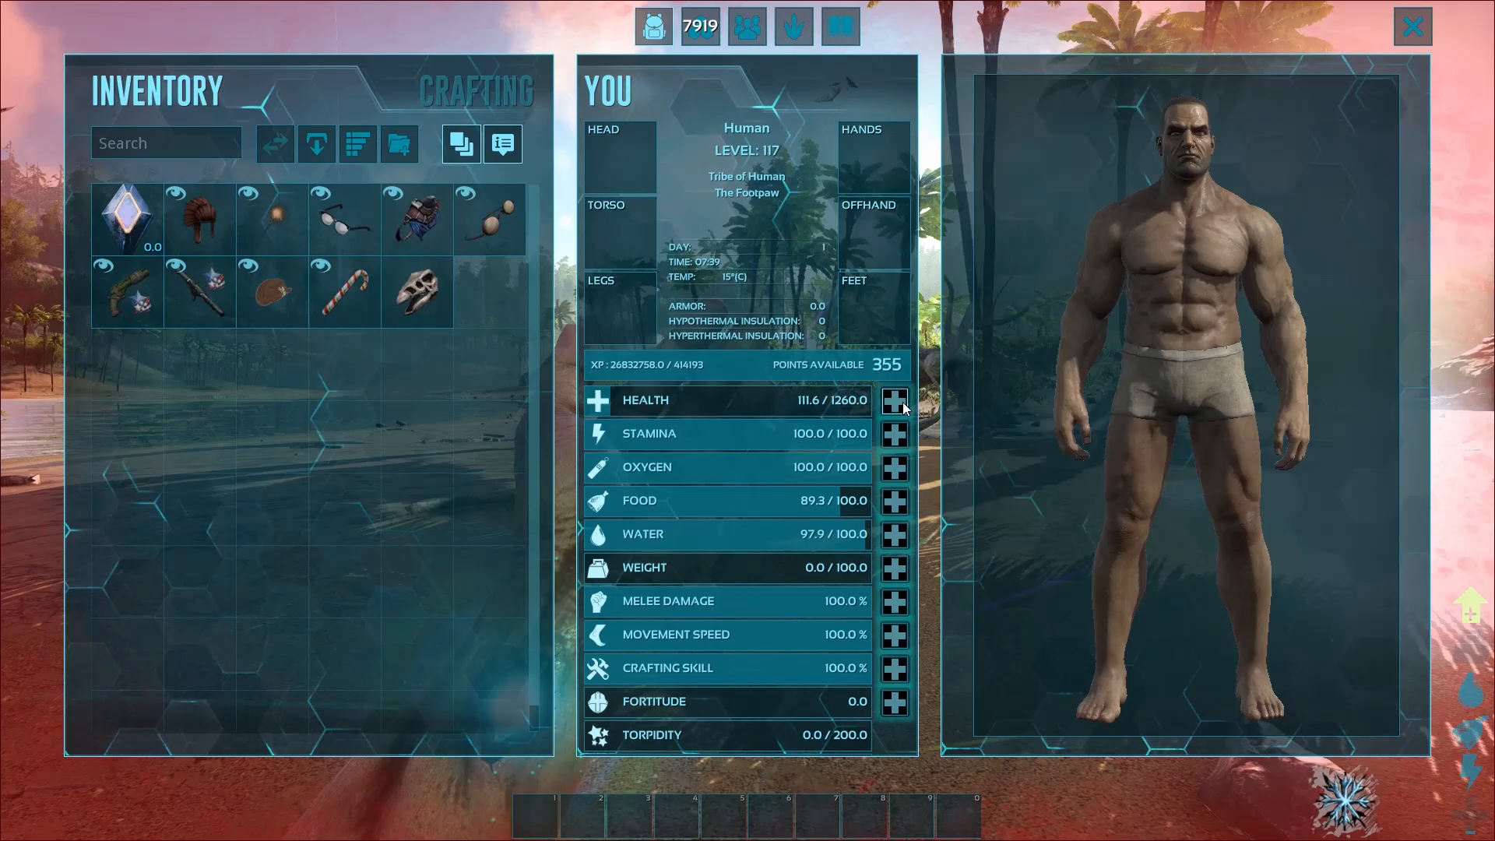
pyautogui.click(893, 400)
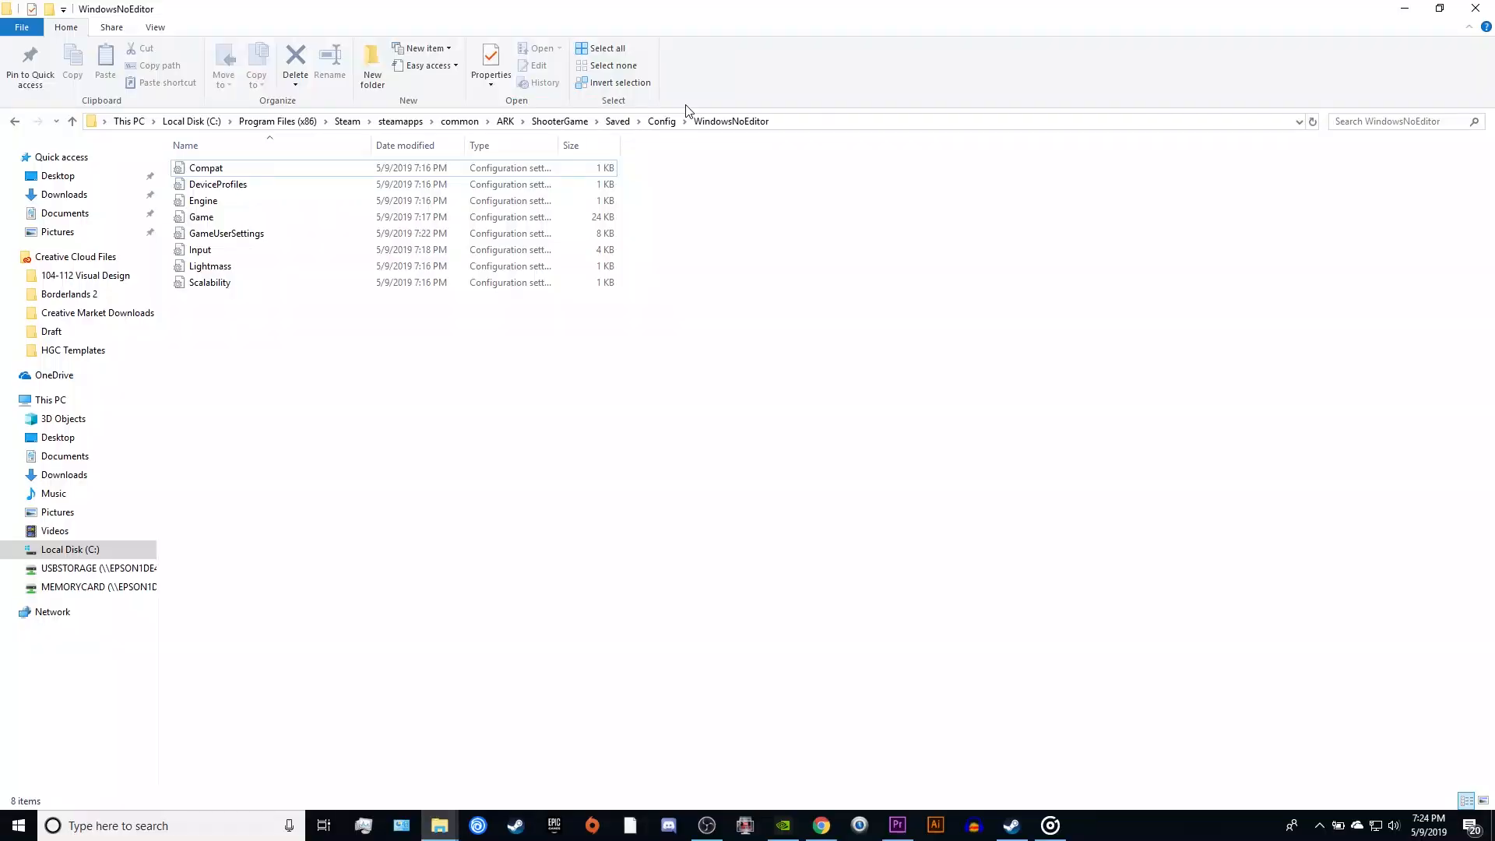
pyautogui.moveTo(243, 216)
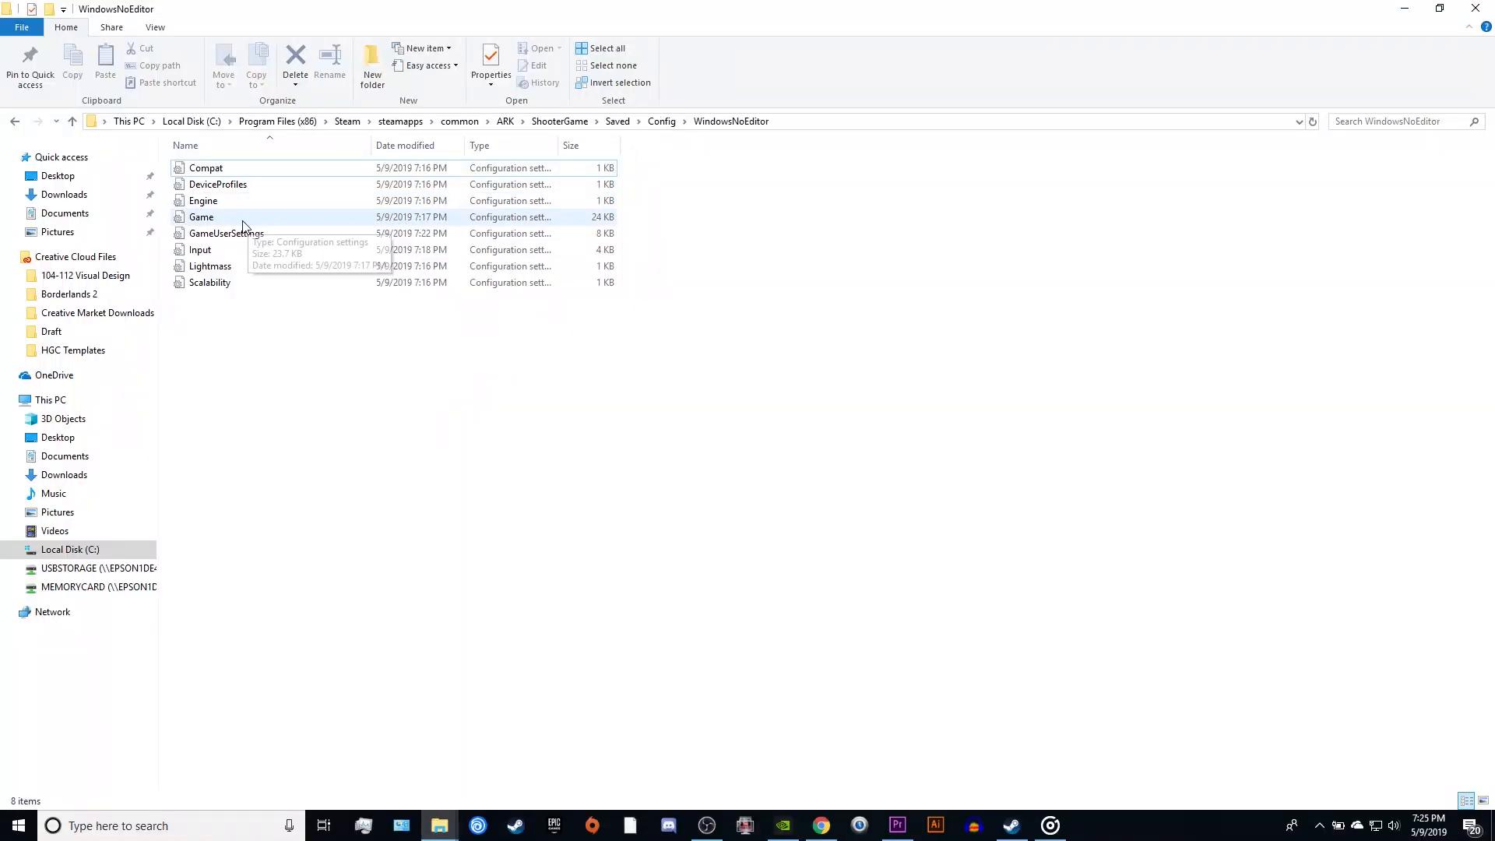
# Select and open the Game config file in the WindowsNoEditor folder
pyautogui.click(200, 216)
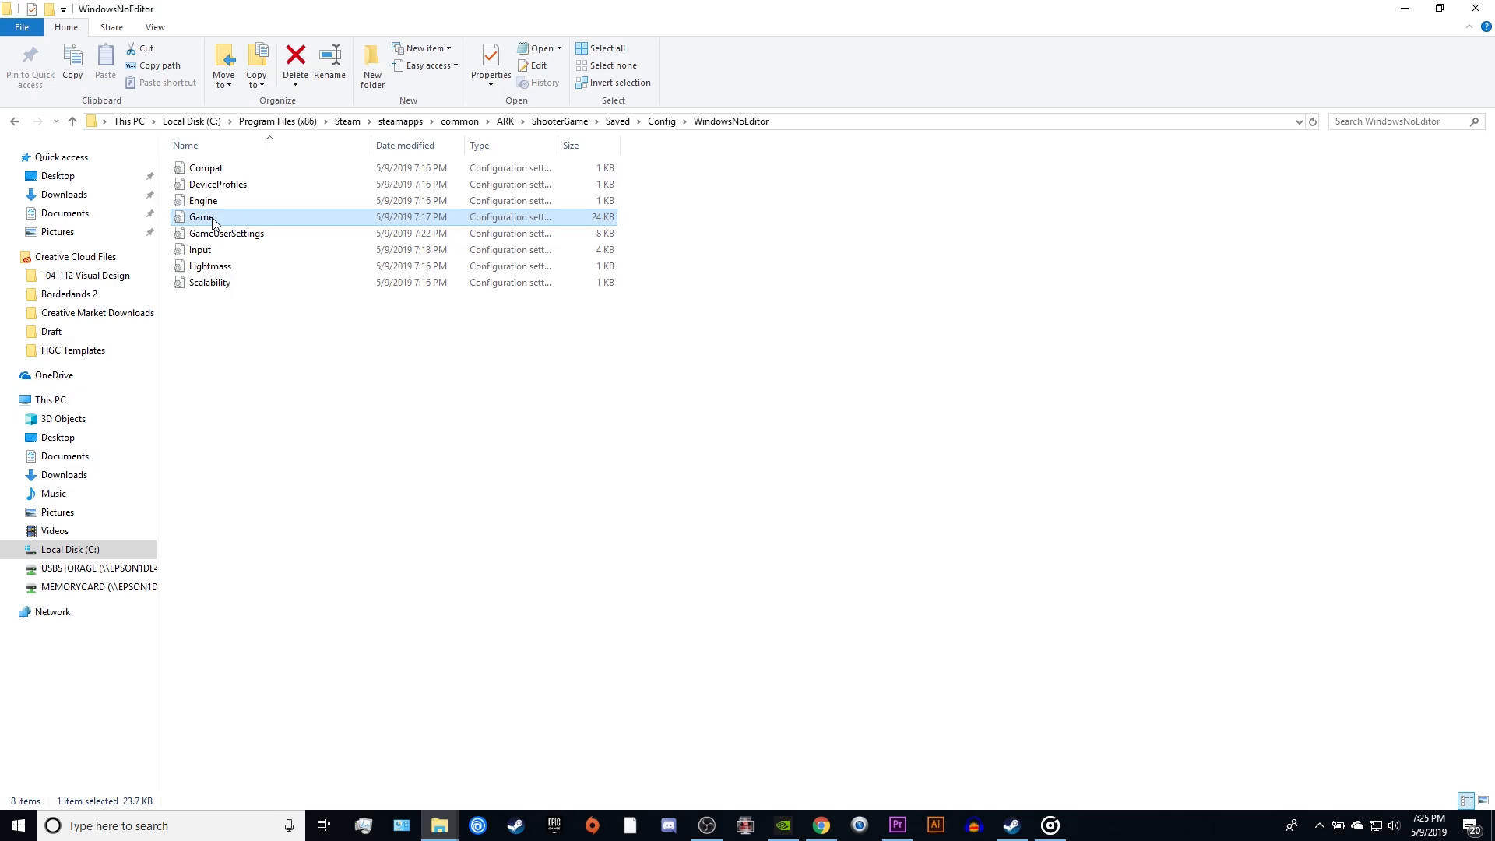
pyautogui.doubleClick(201, 216)
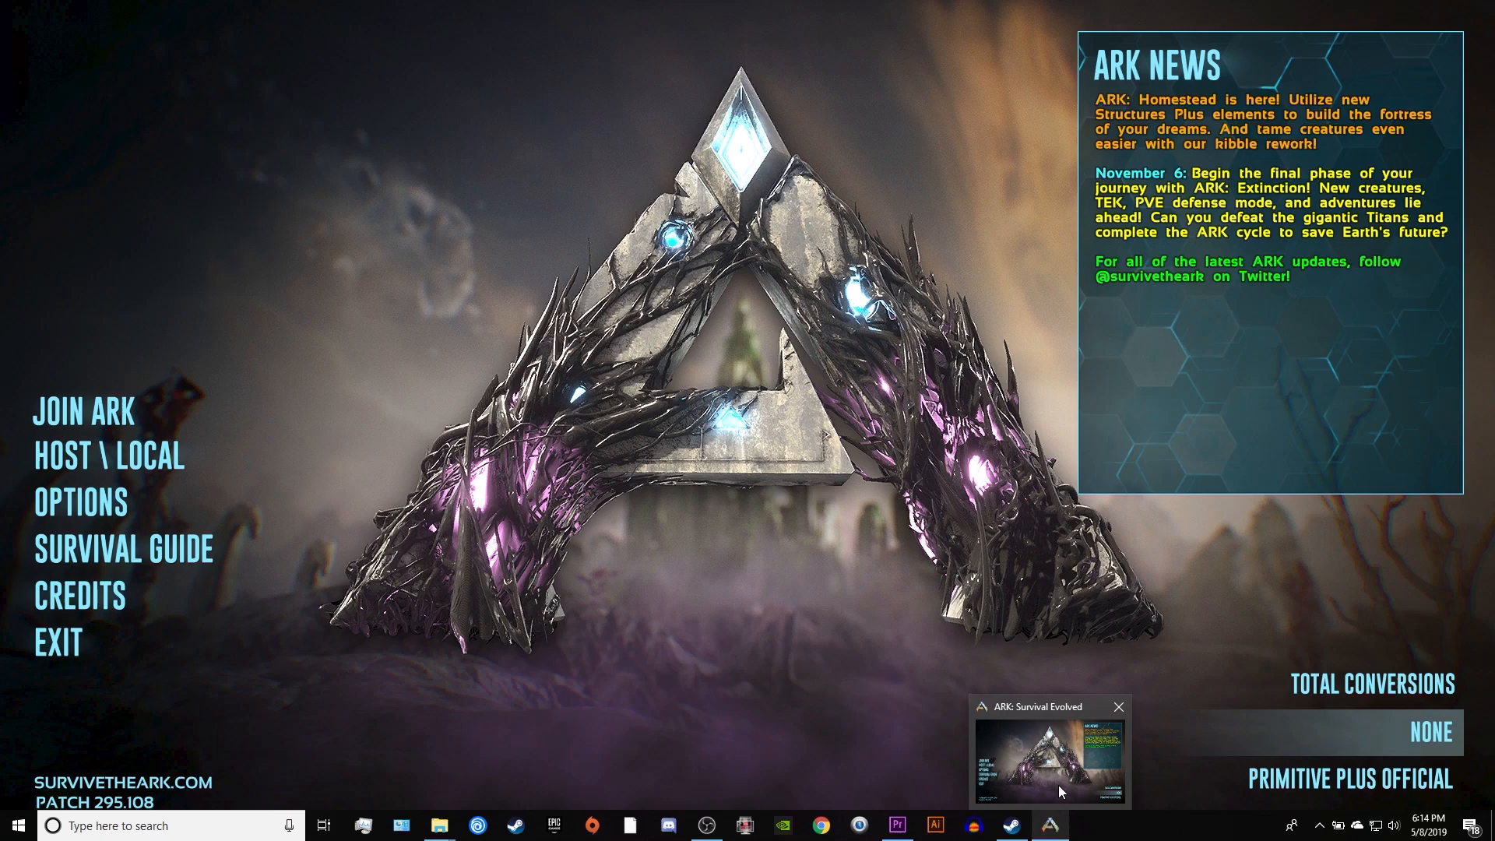
# Close the running ARK game window from its taskbar icon
pyautogui.rightClick(1049, 824)
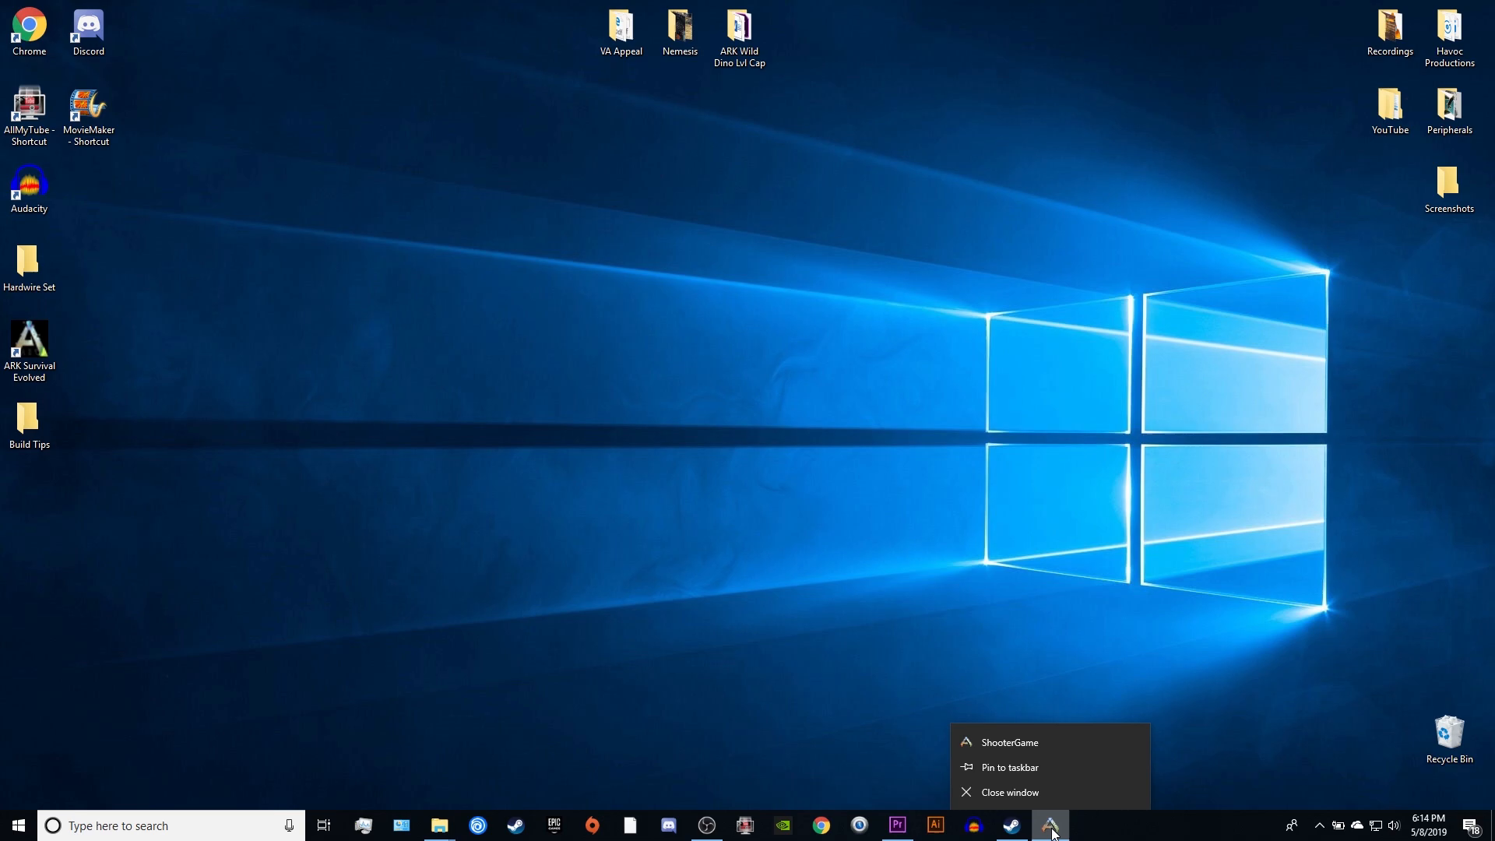
pyautogui.click(1009, 791)
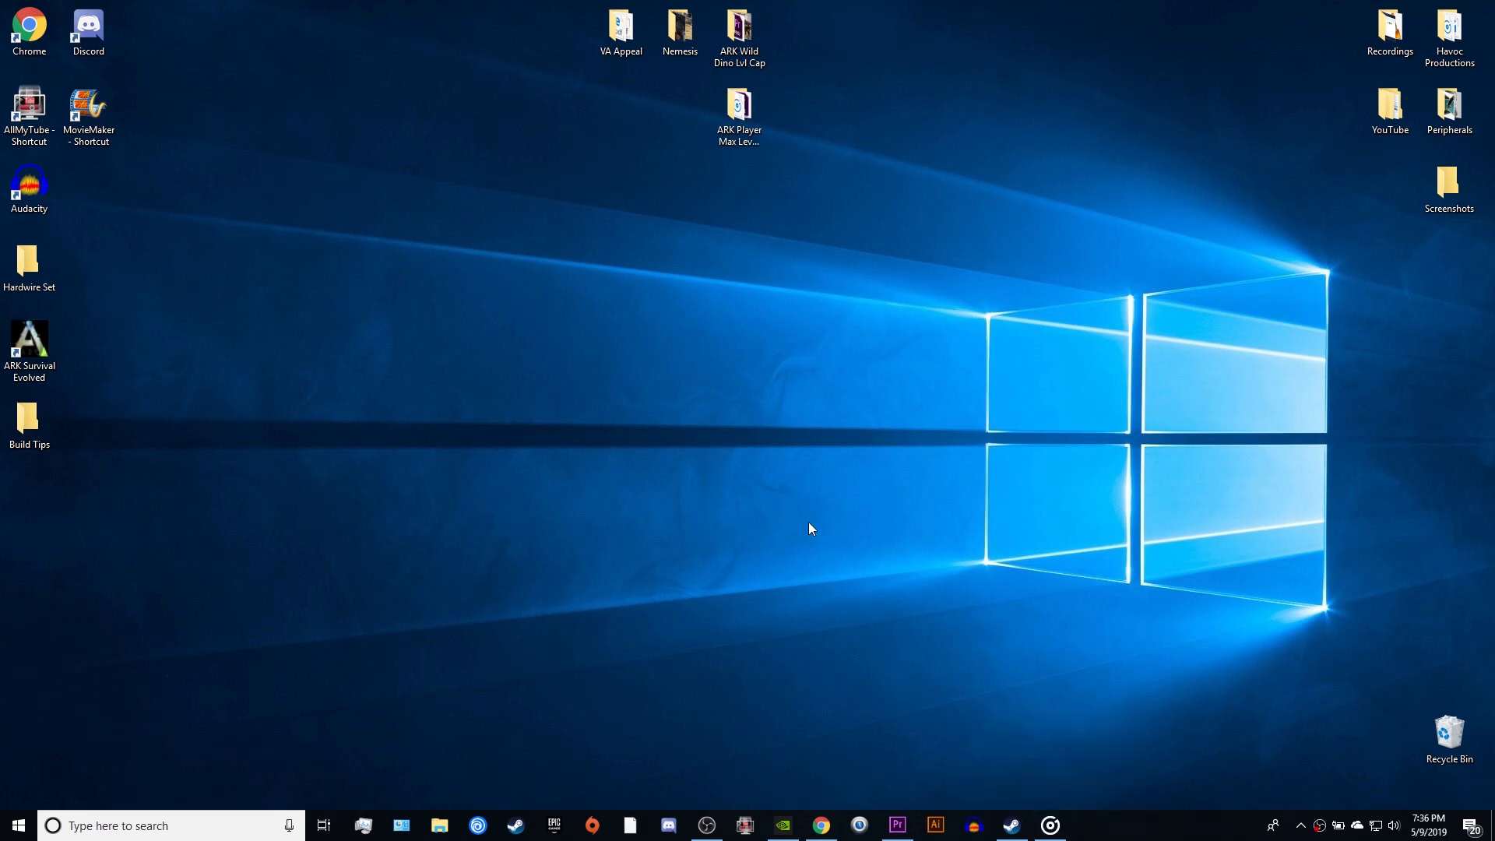
pyautogui.moveTo(505, 702)
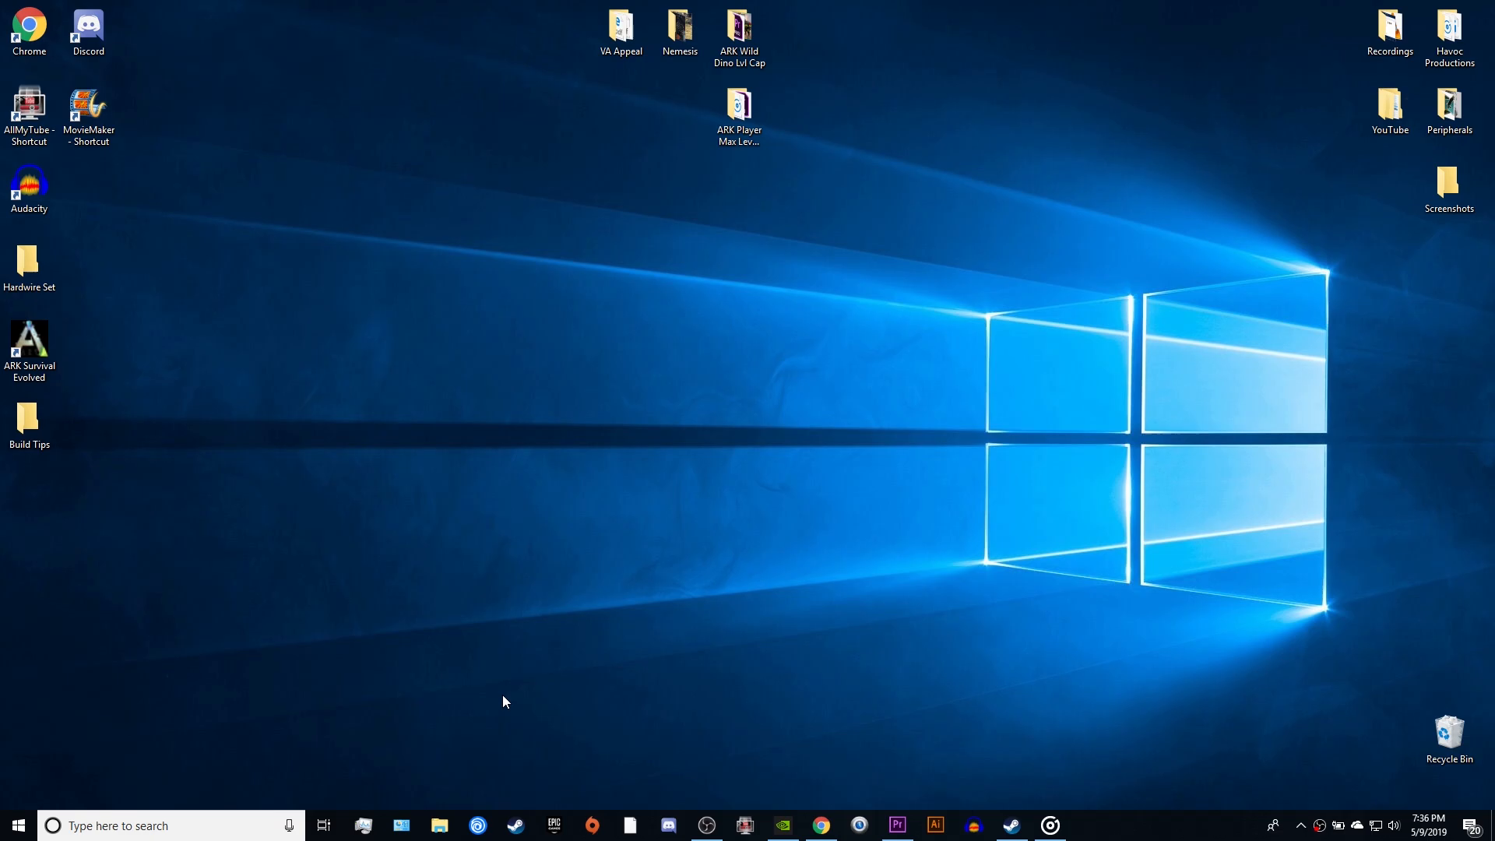
# Browse from the C drive through Program Files (x86), Steam, steamapps and common into ARK
pyautogui.click(438, 825)
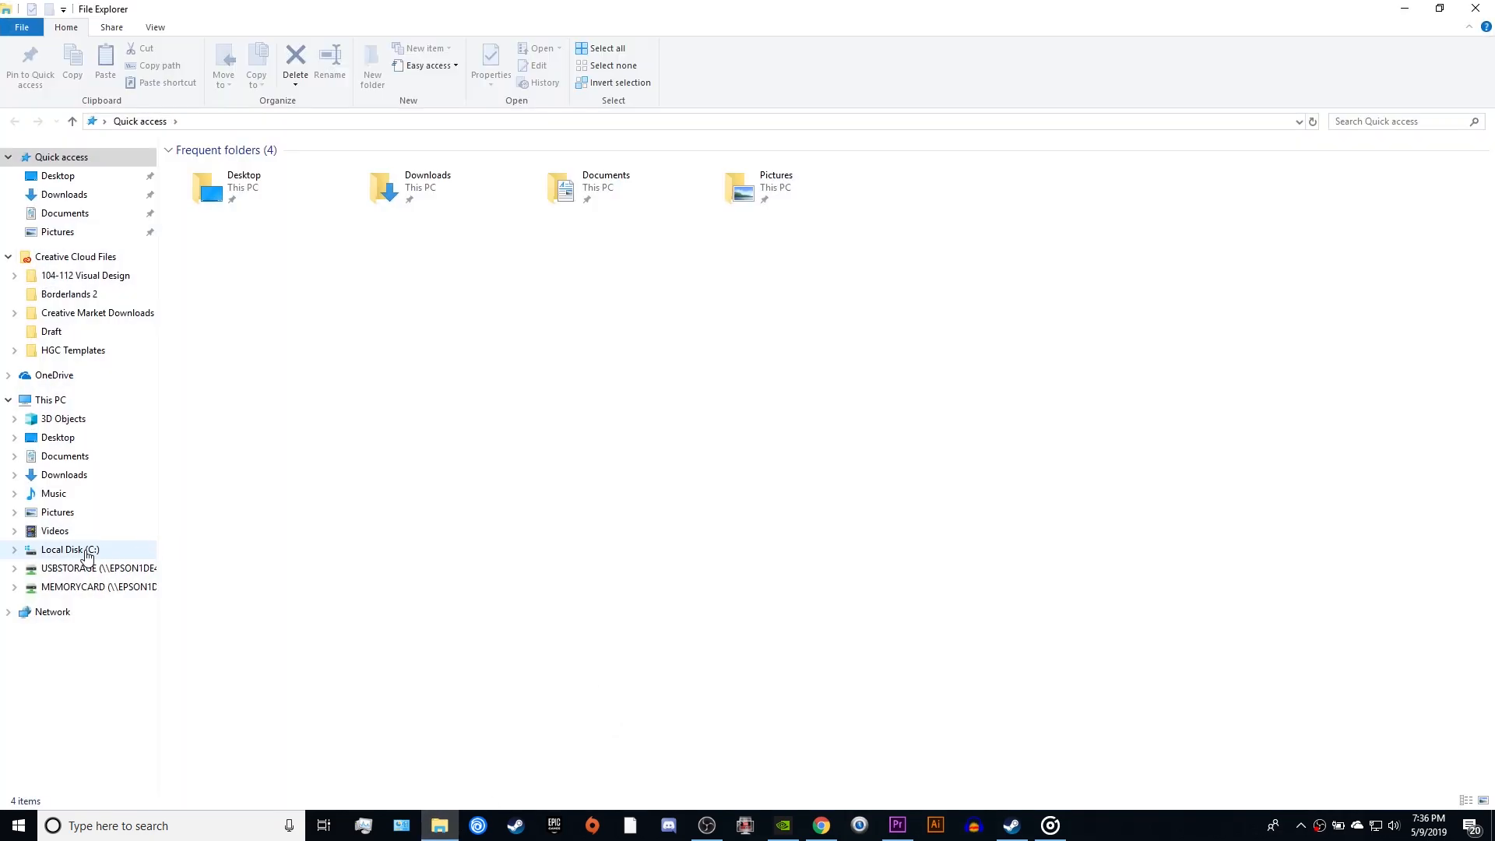
pyautogui.click(69, 549)
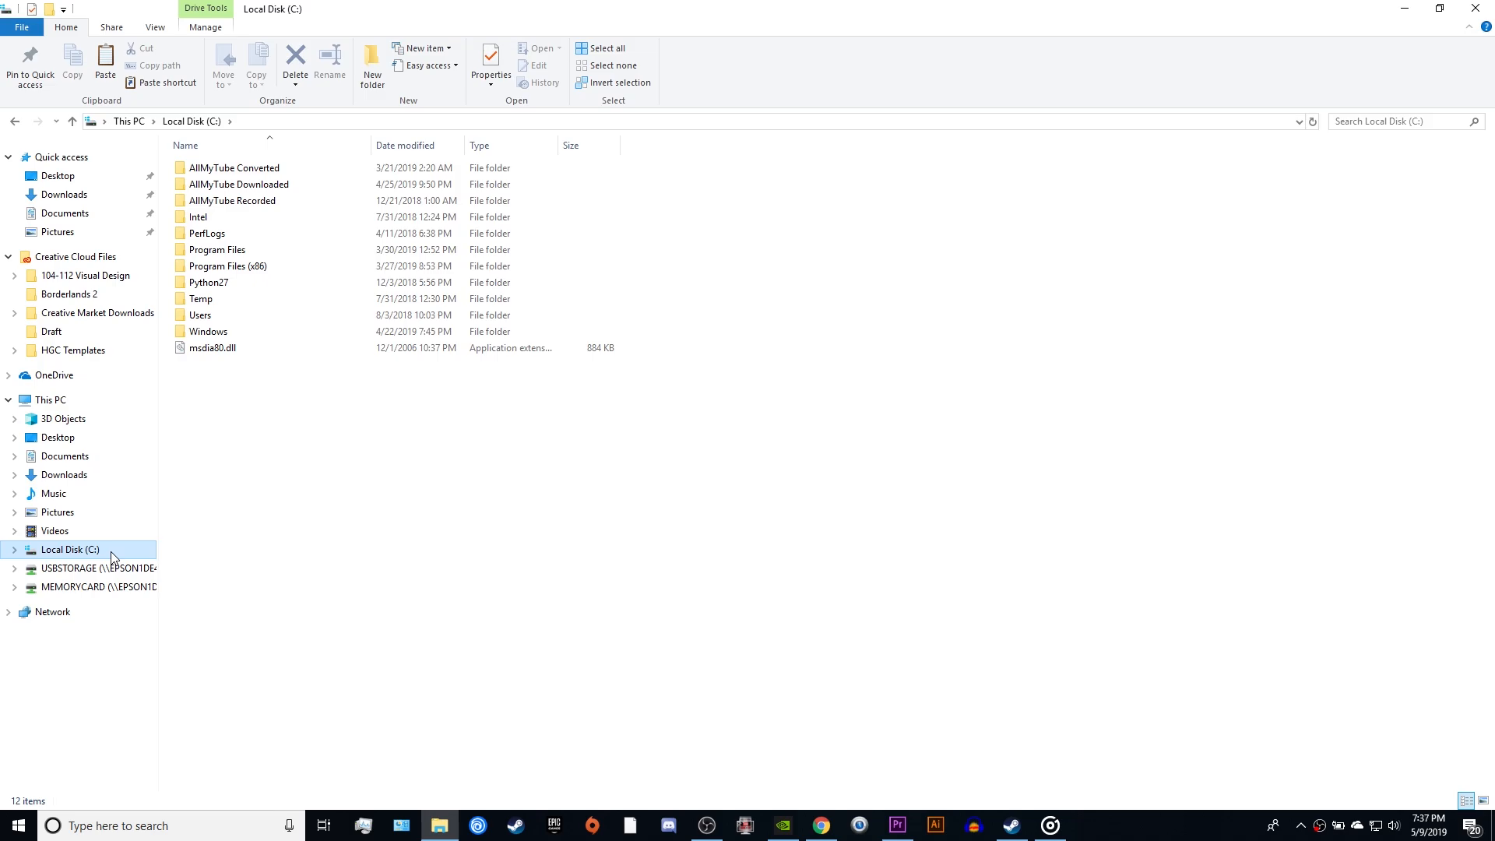
pyautogui.click(227, 267)
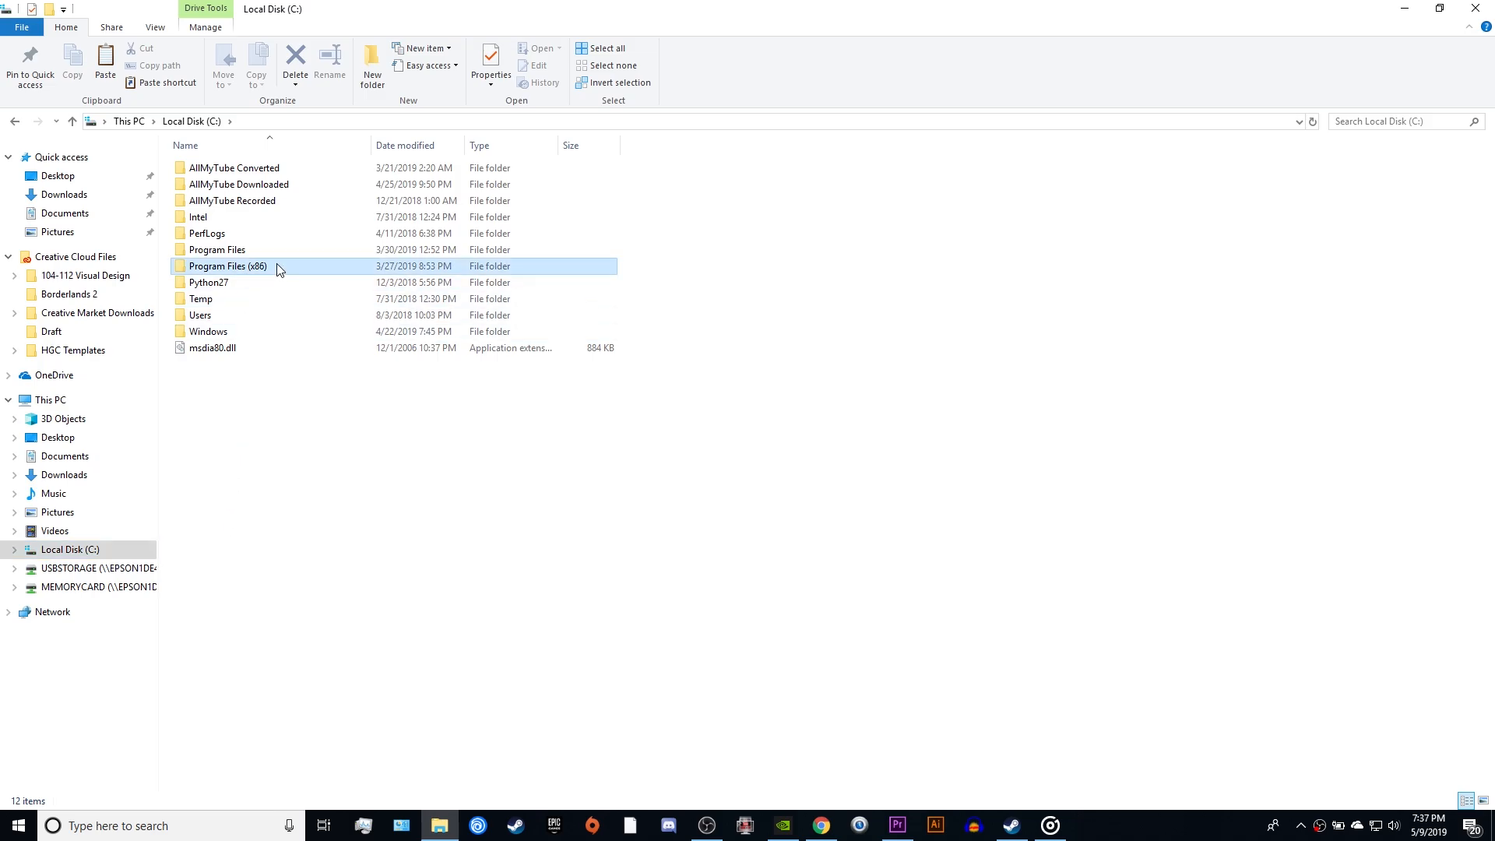
pyautogui.doubleClick(227, 266)
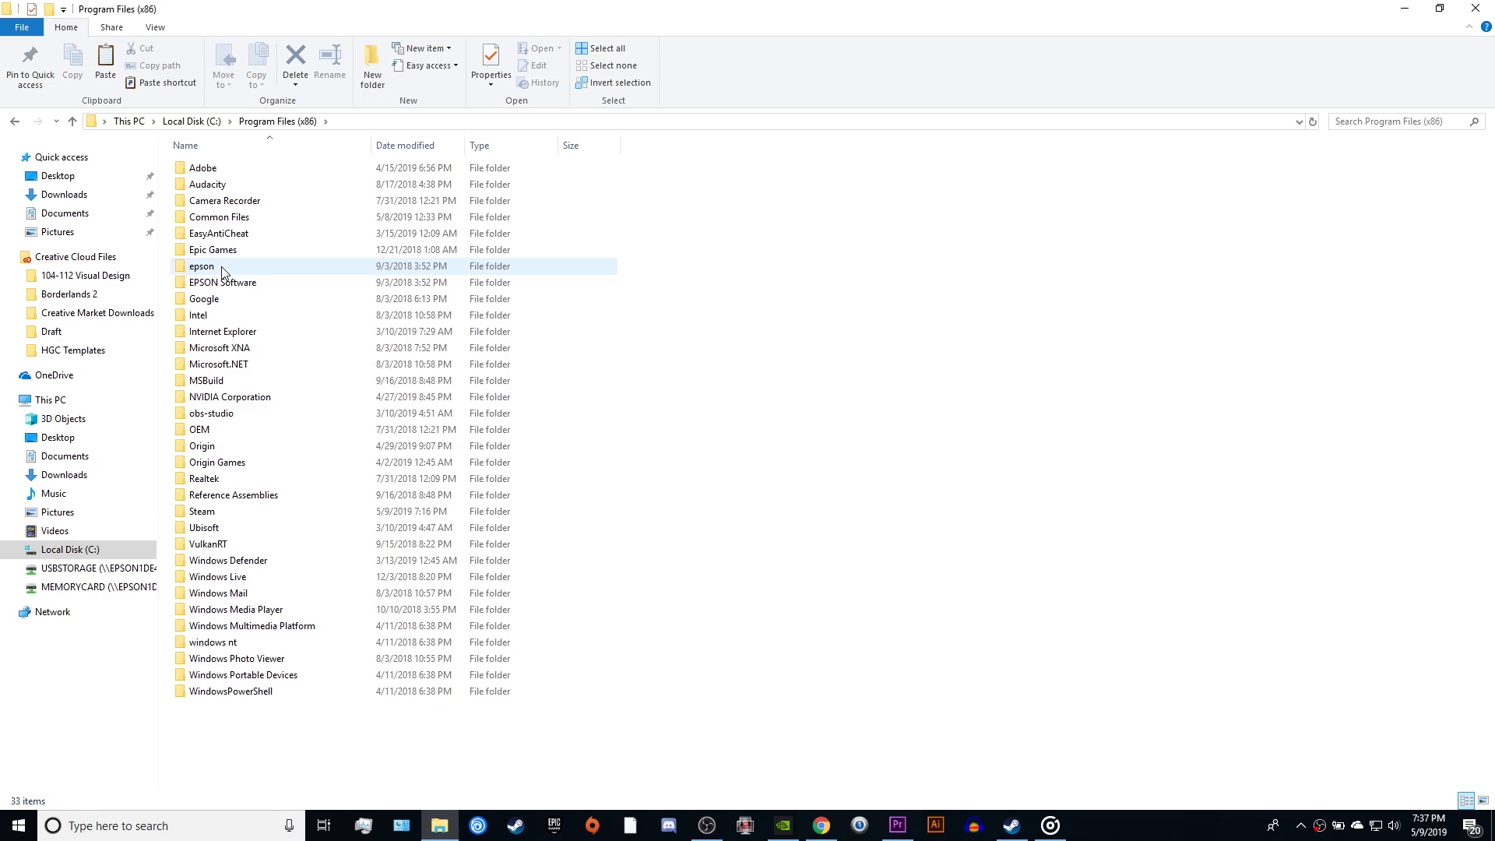
pyautogui.doubleClick(201, 511)
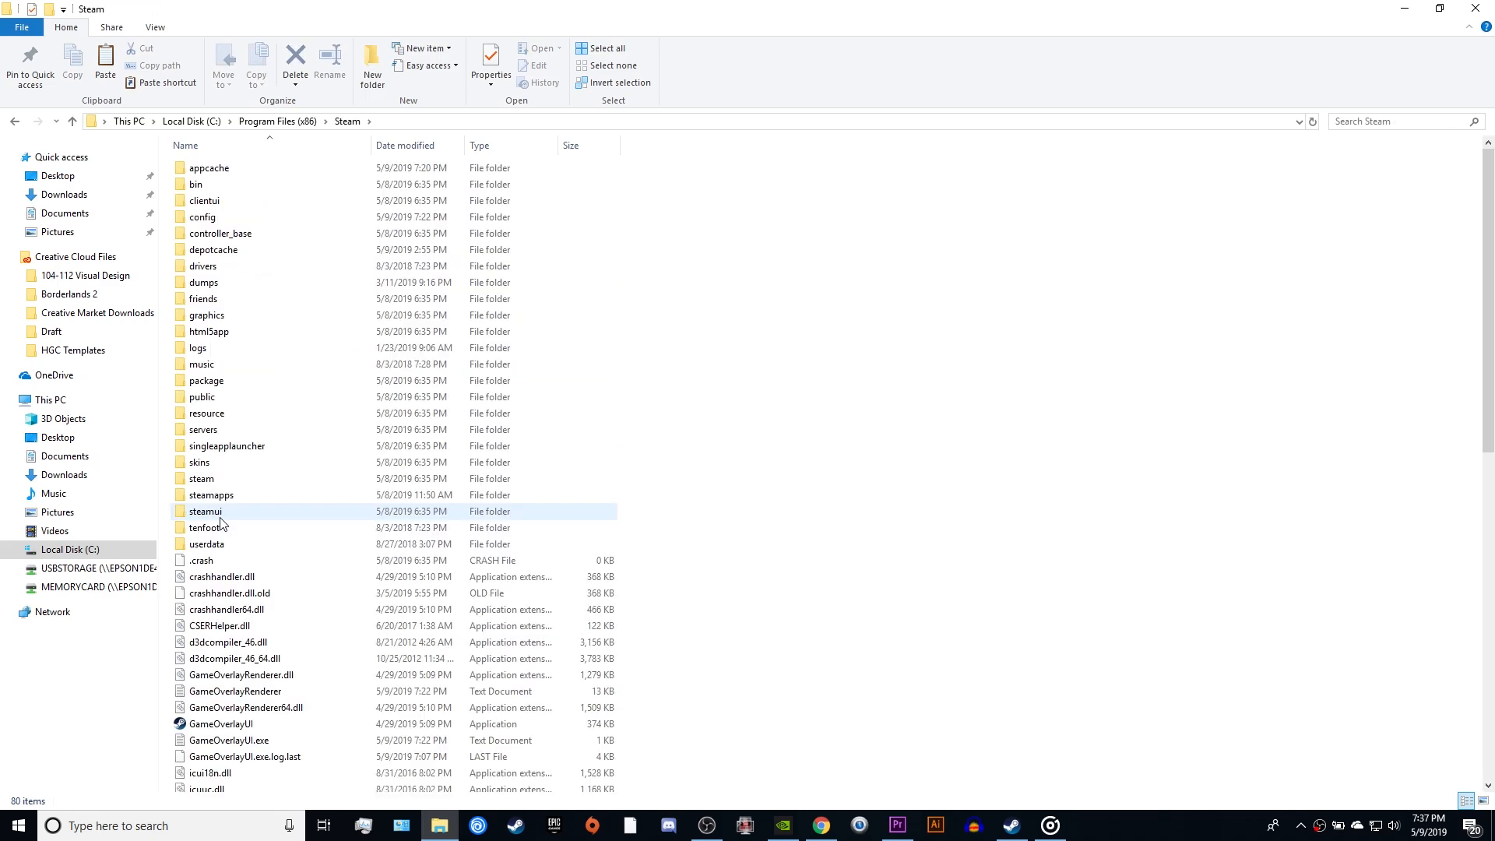
pyautogui.doubleClick(211, 494)
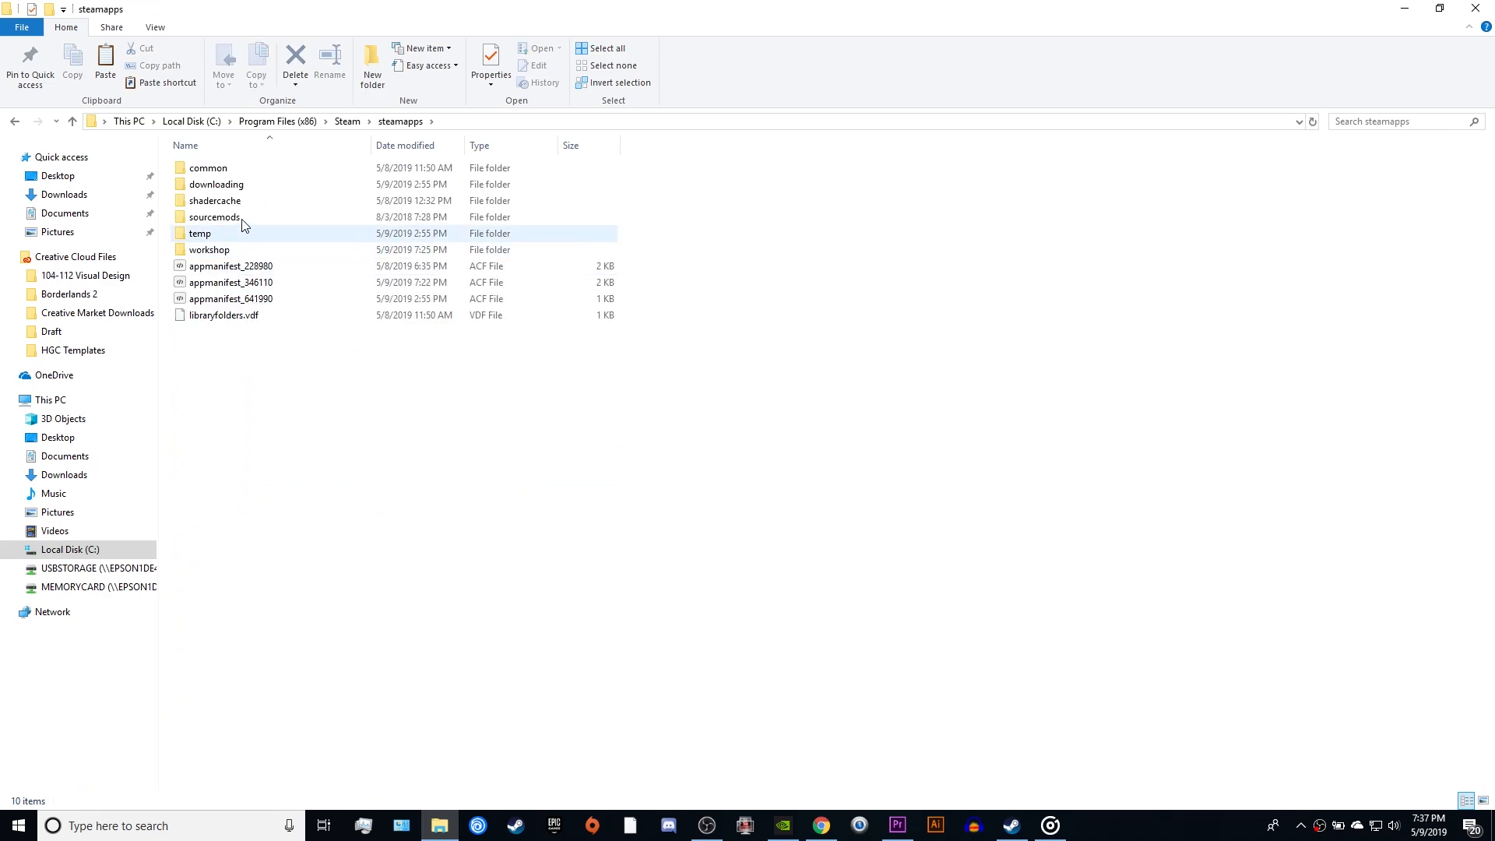
pyautogui.doubleClick(208, 167)
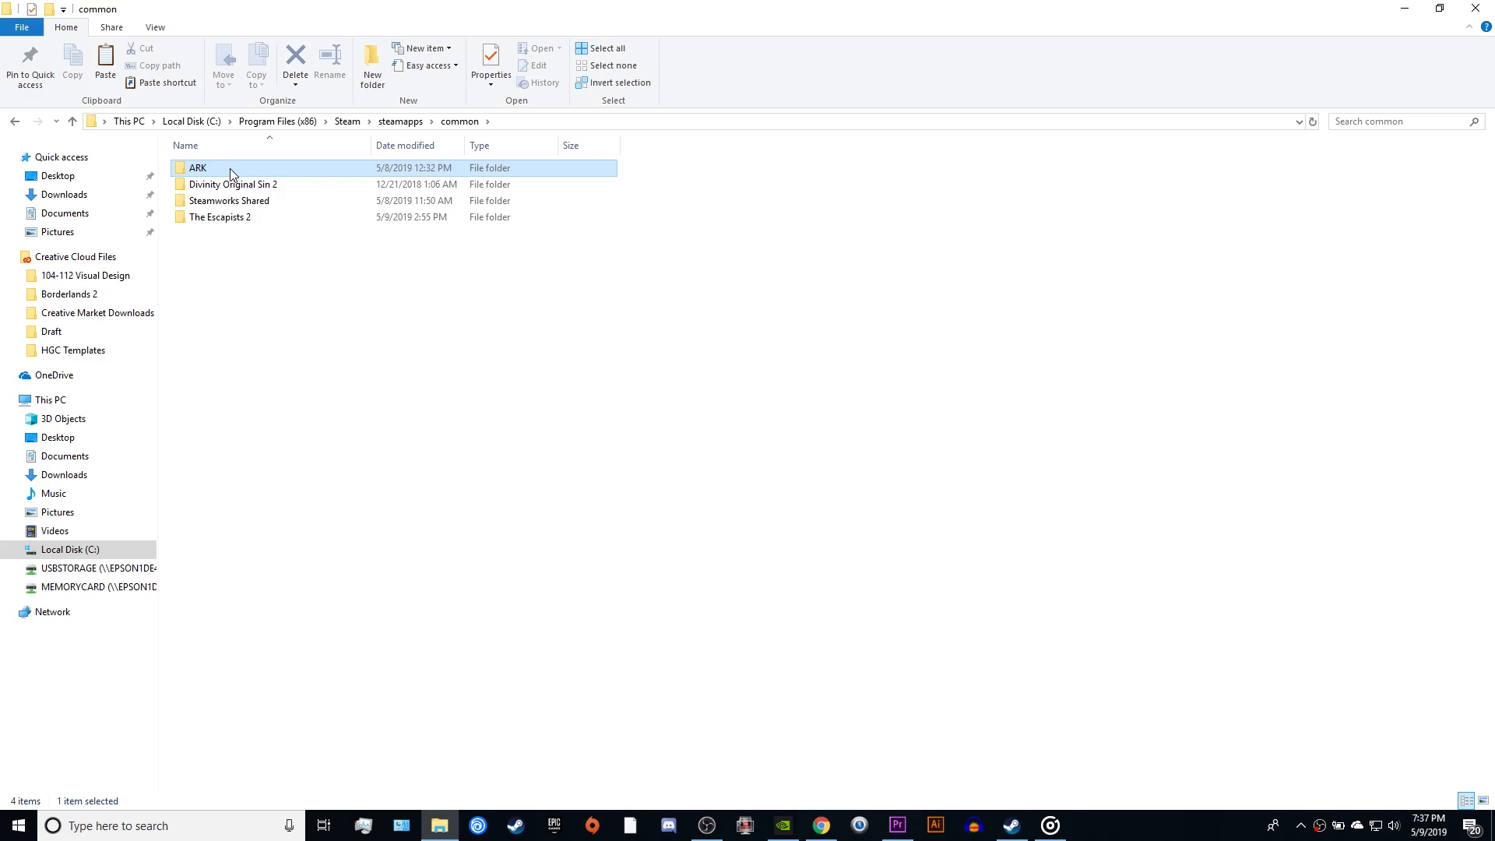
pyautogui.doubleClick(197, 168)
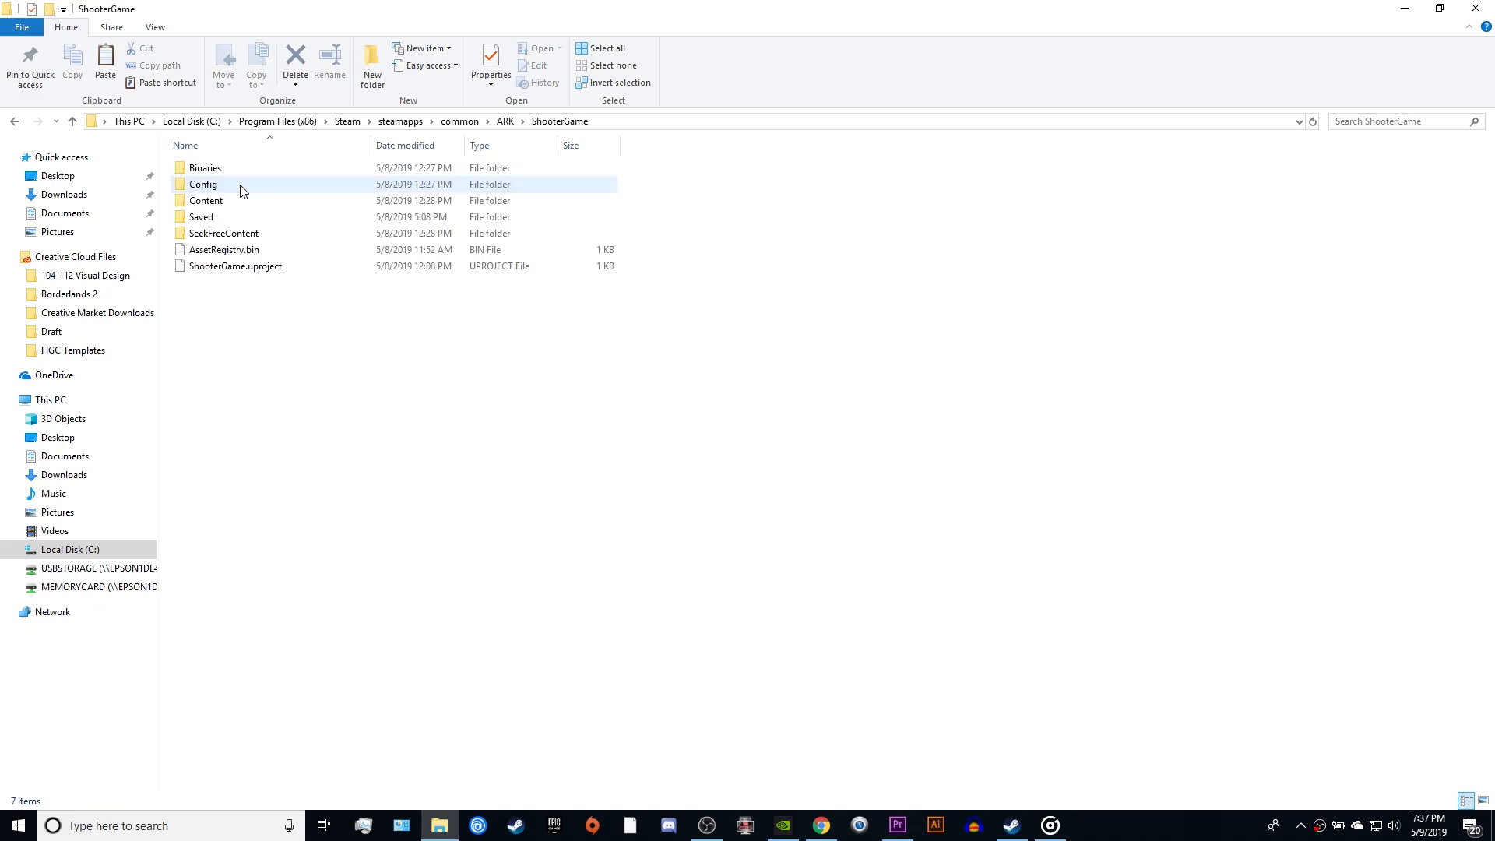
# Open Saved\Config\WindowsNoEditor and select the Game config file
pyautogui.doubleClick(201, 216)
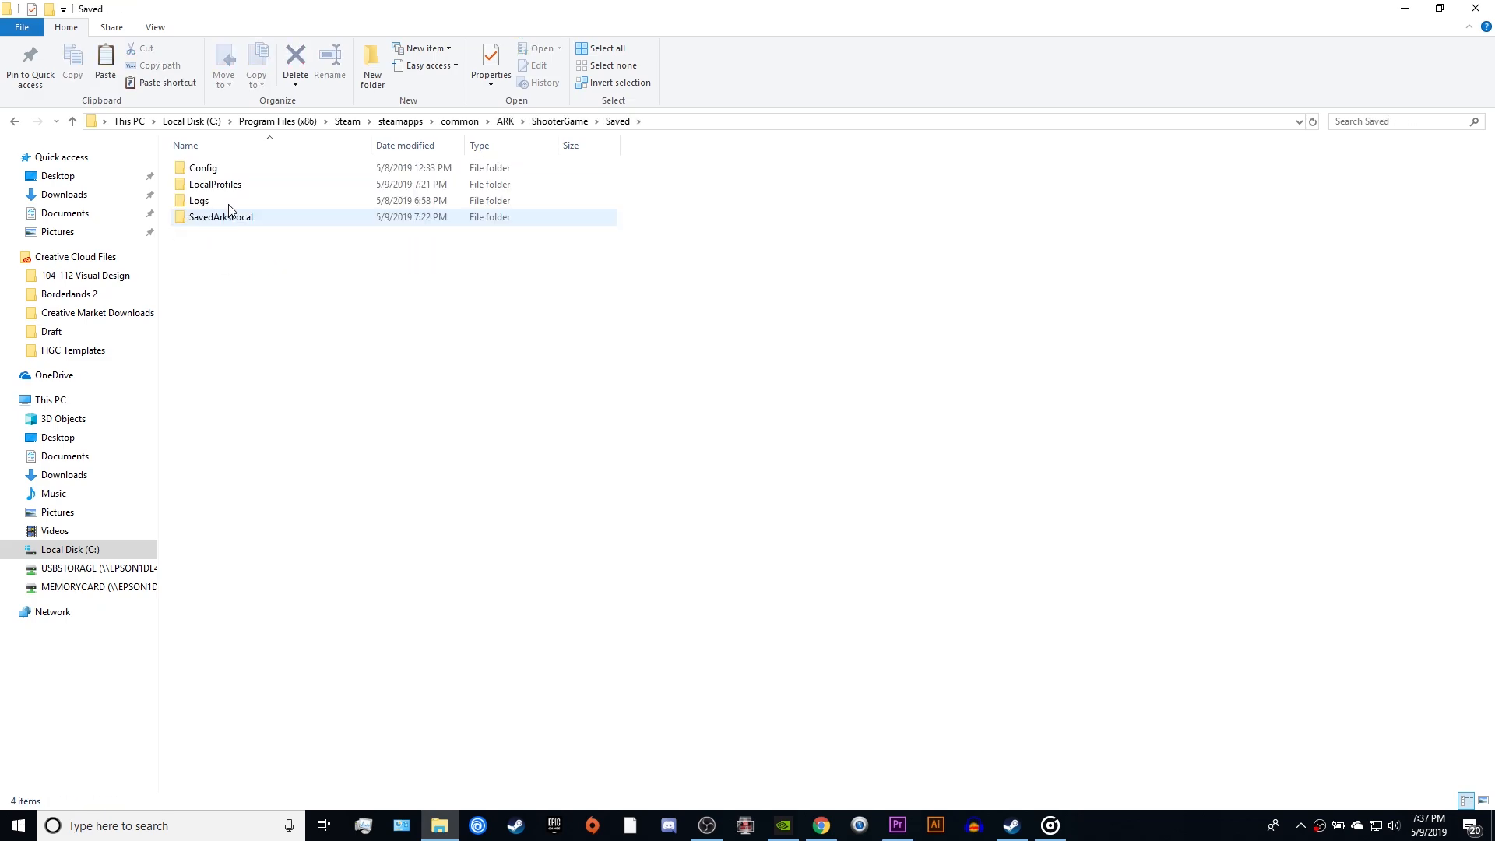
pyautogui.doubleClick(203, 168)
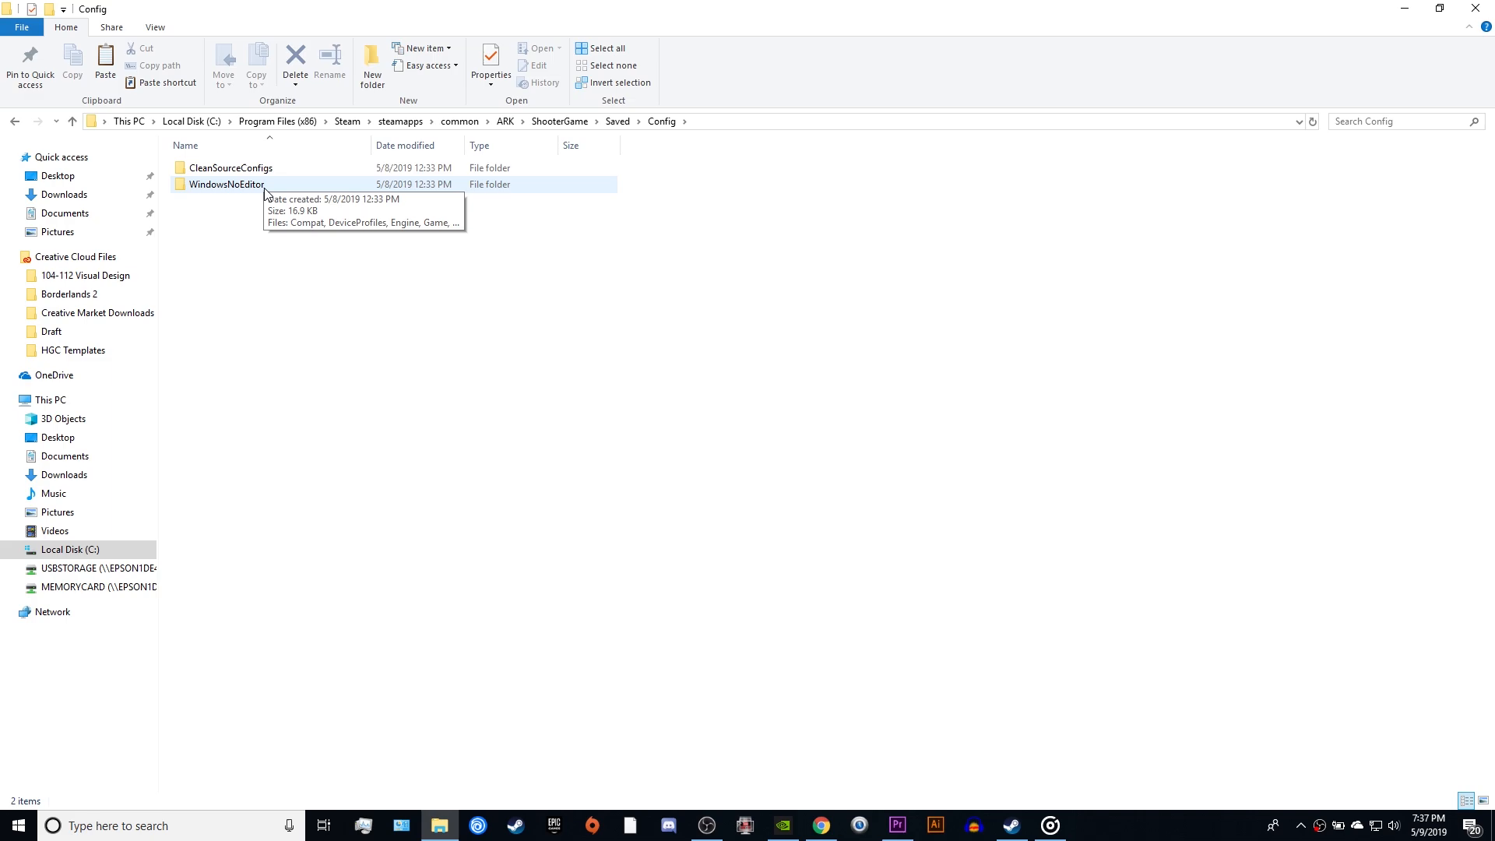
pyautogui.doubleClick(226, 184)
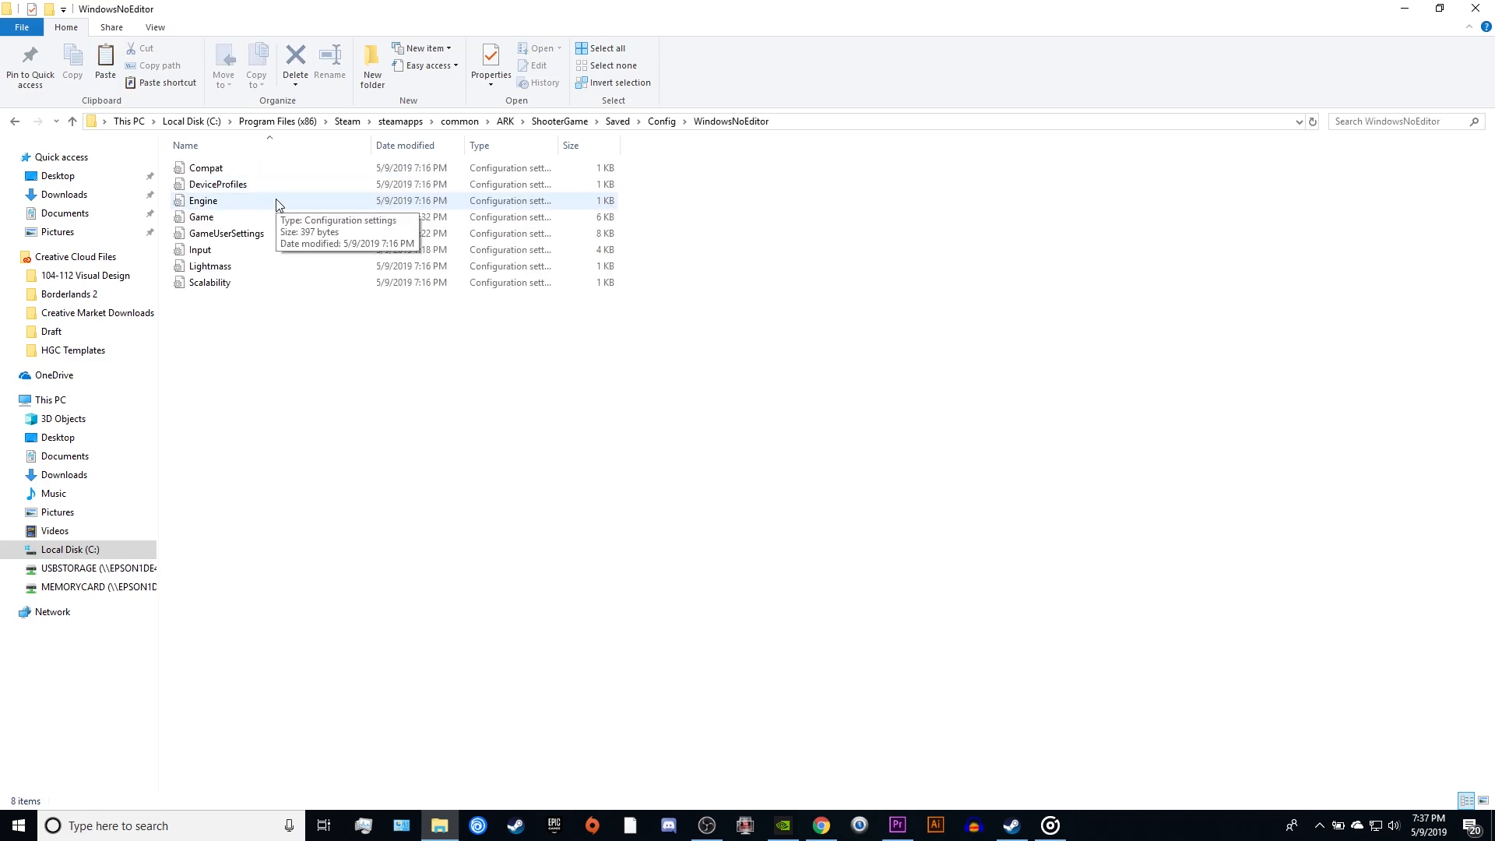
pyautogui.click(226, 233)
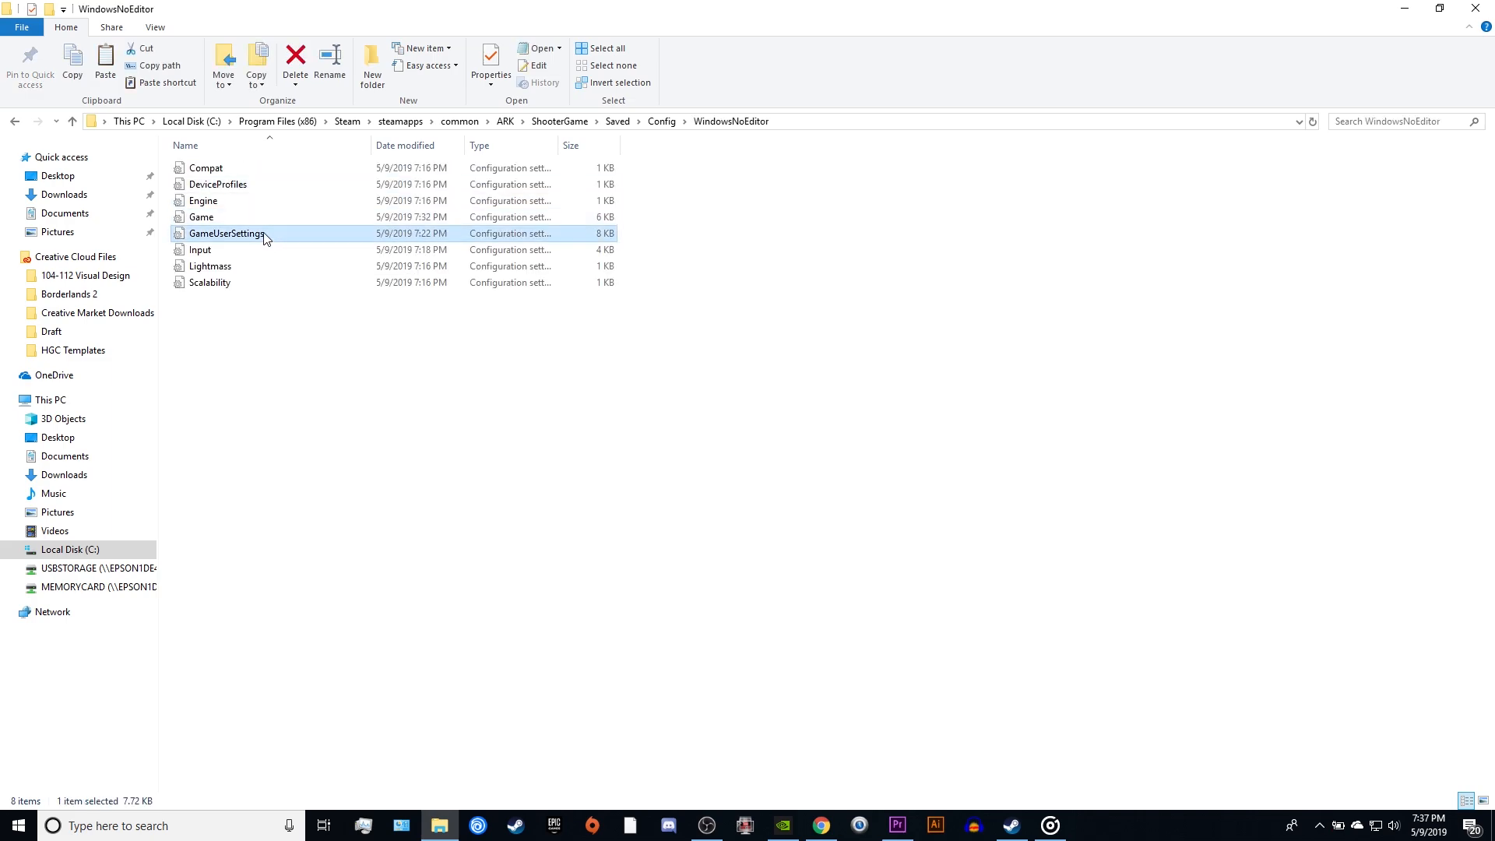
pyautogui.moveTo(277, 237)
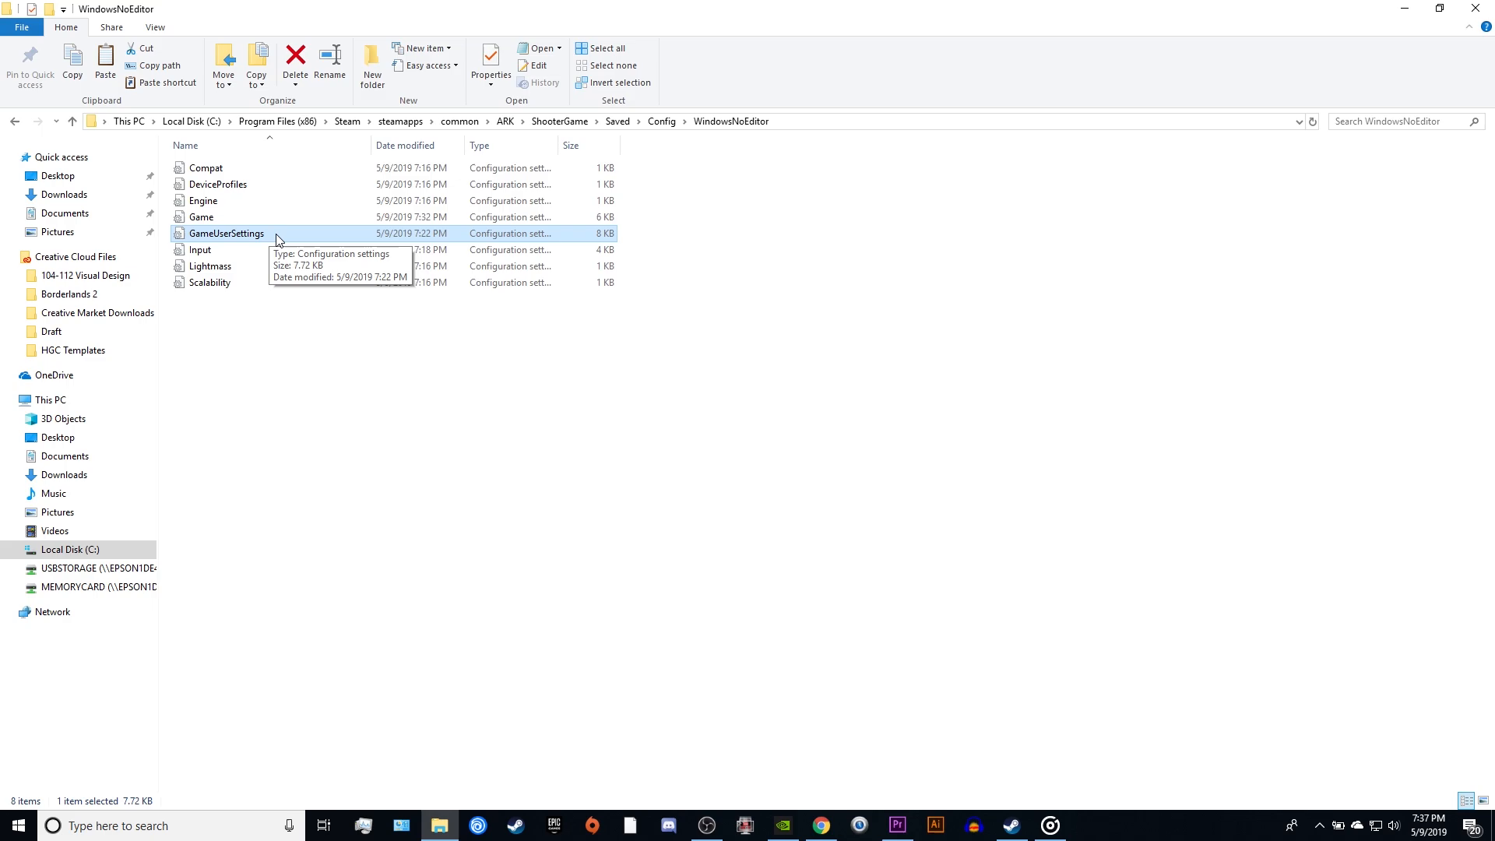
pyautogui.moveTo(288, 241)
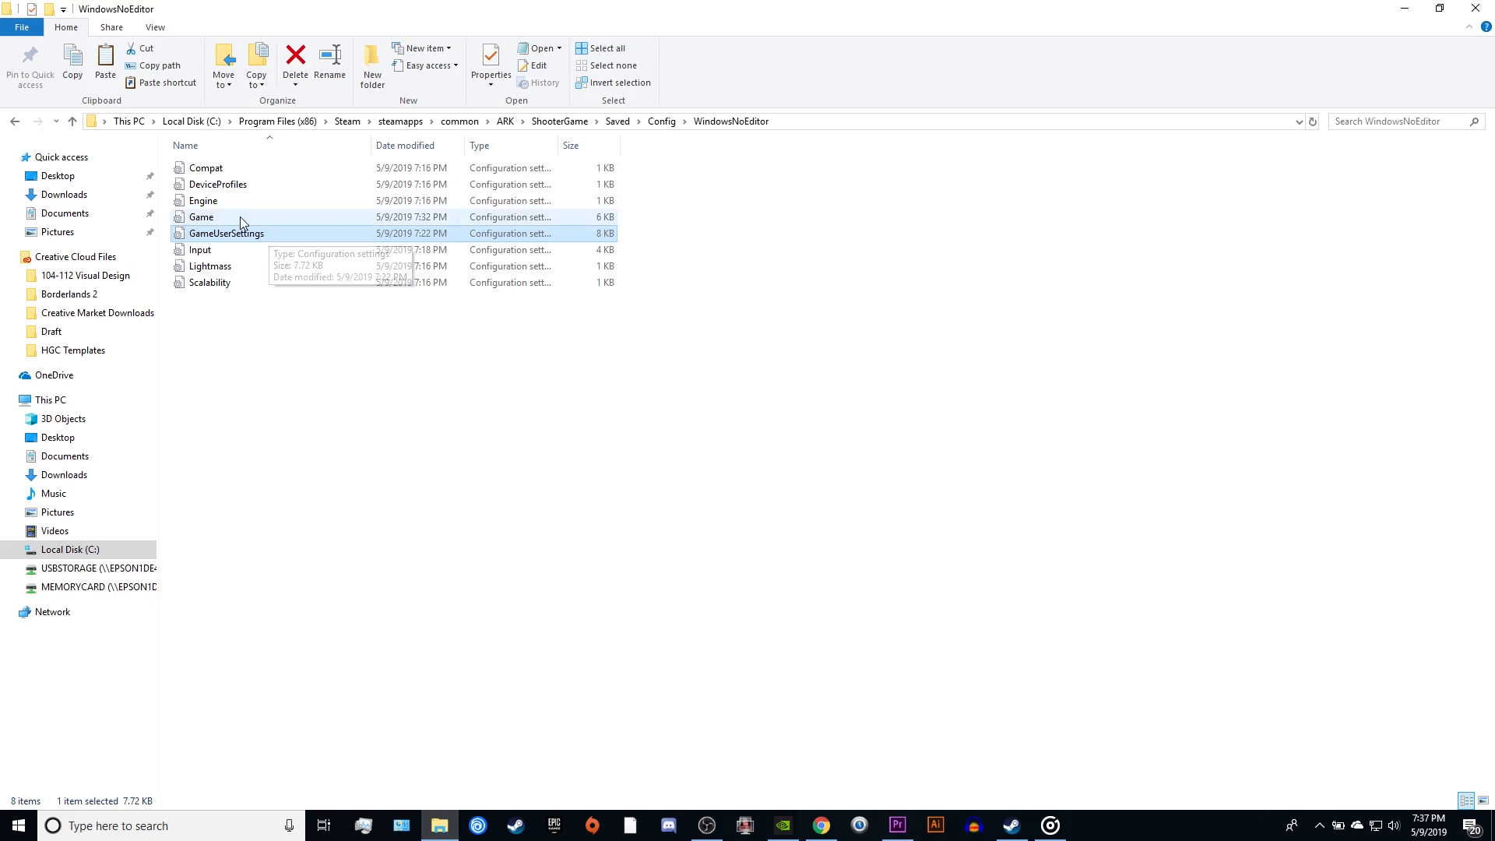
pyautogui.click(201, 217)
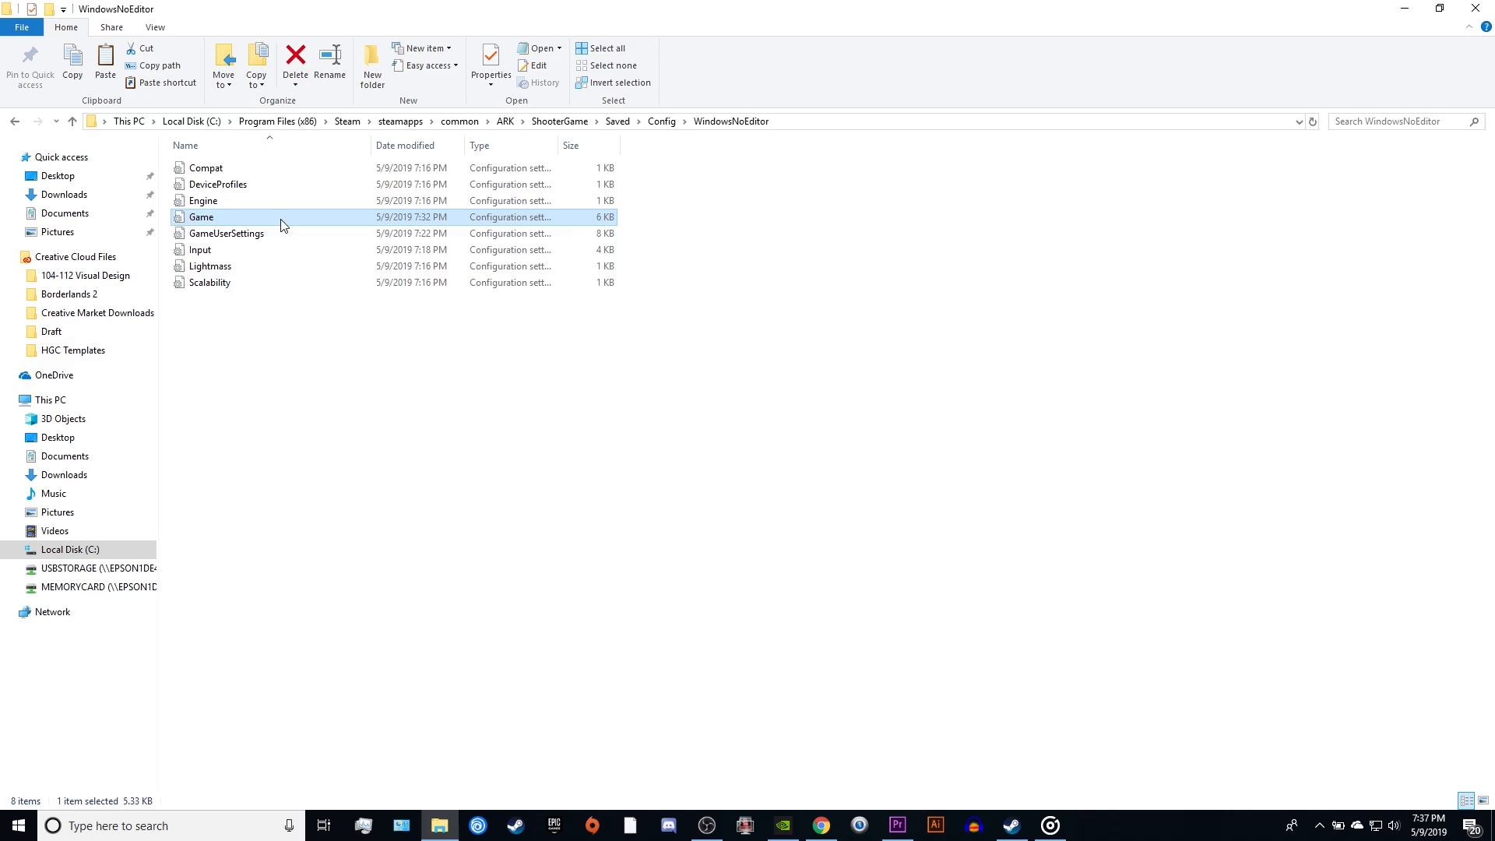
pyautogui.moveTo(224, 221)
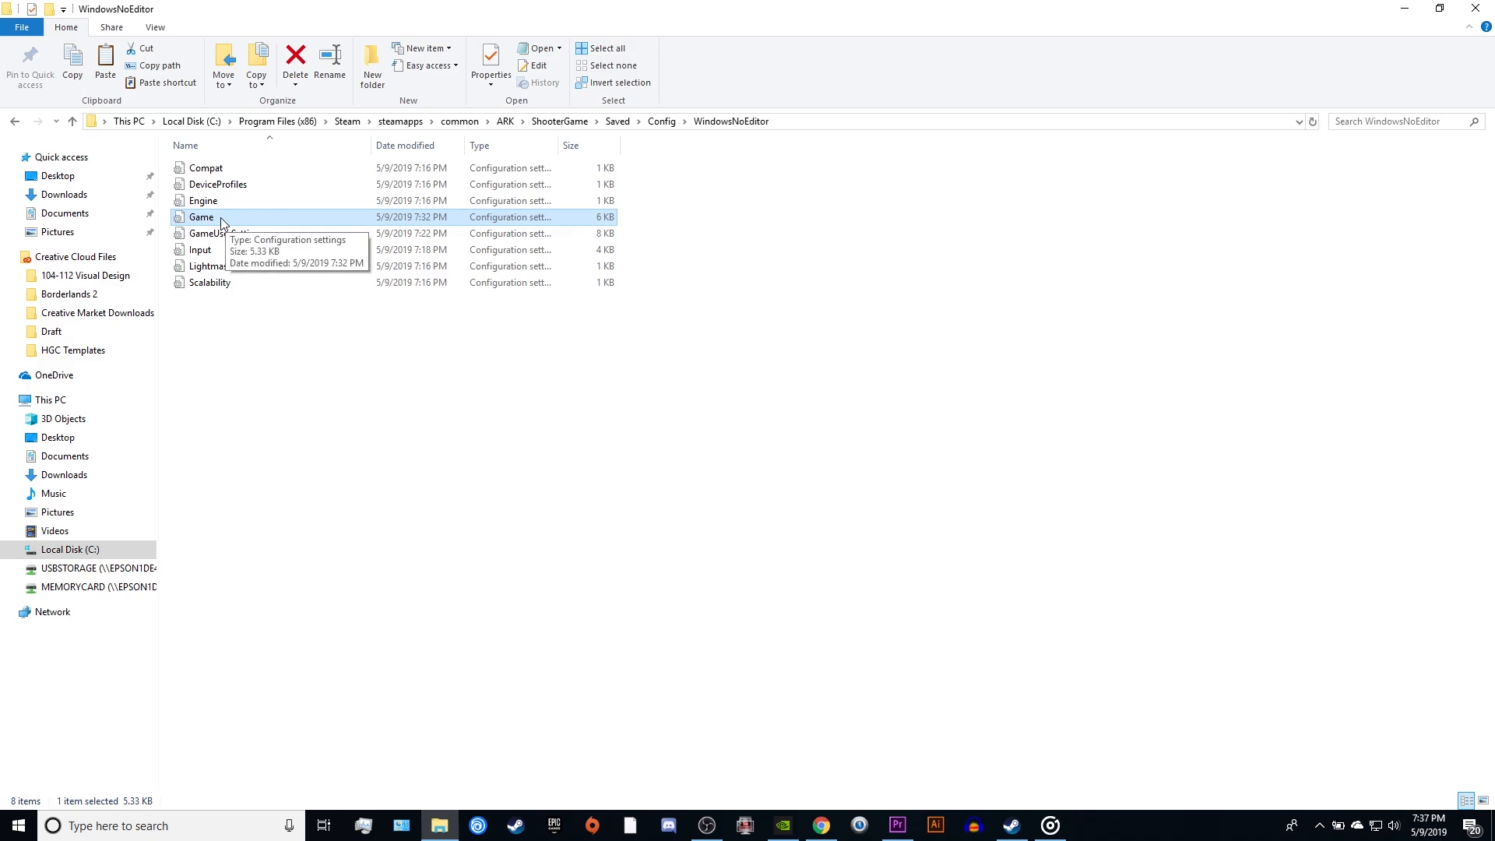
# Open the Game config in Notepad and scroll to the end of the file
pyautogui.doubleClick(201, 217)
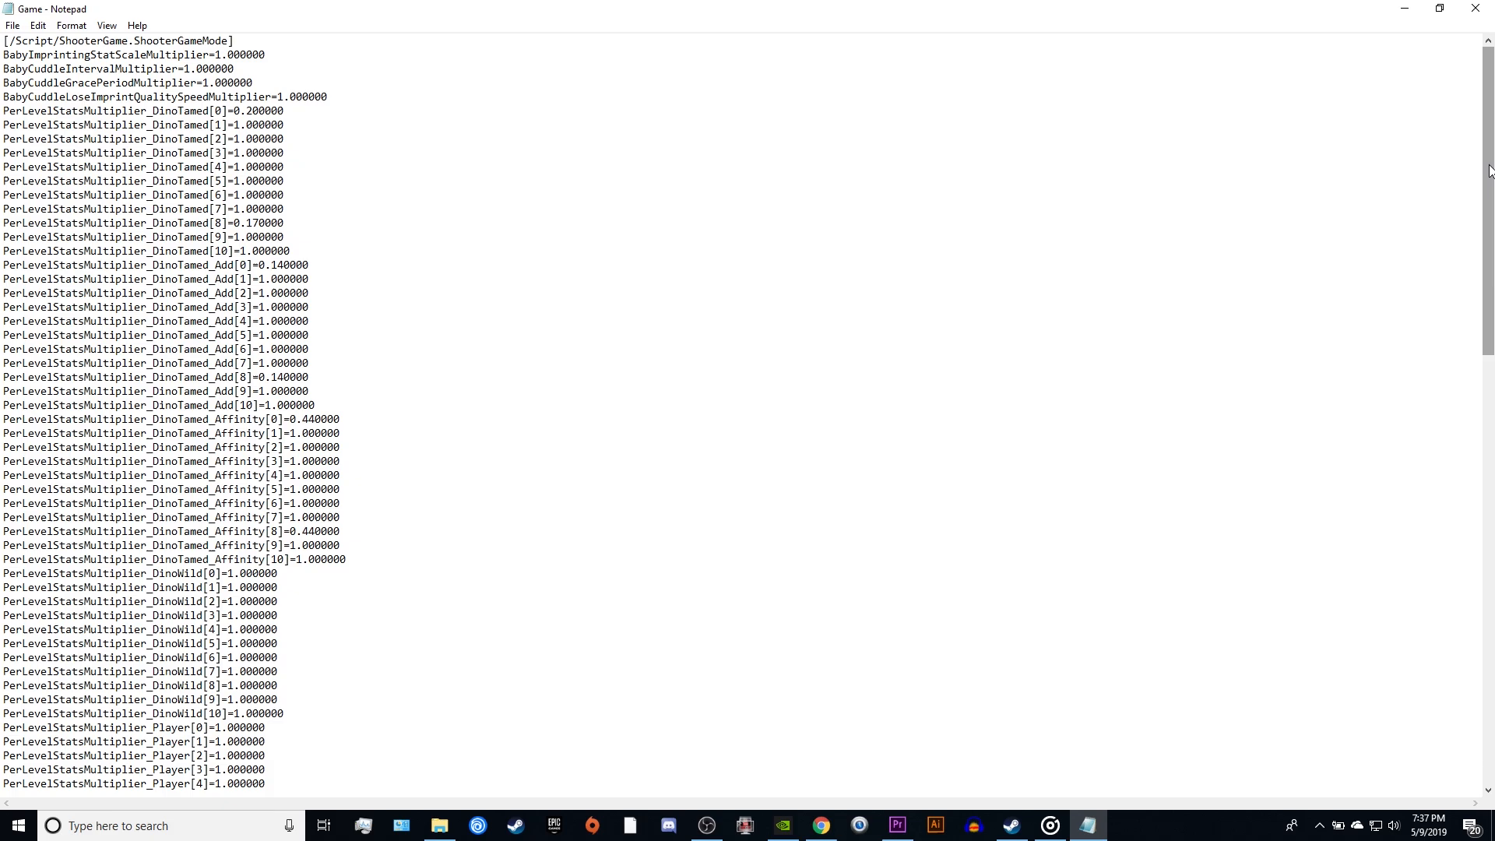
pyautogui.scroll(-3)
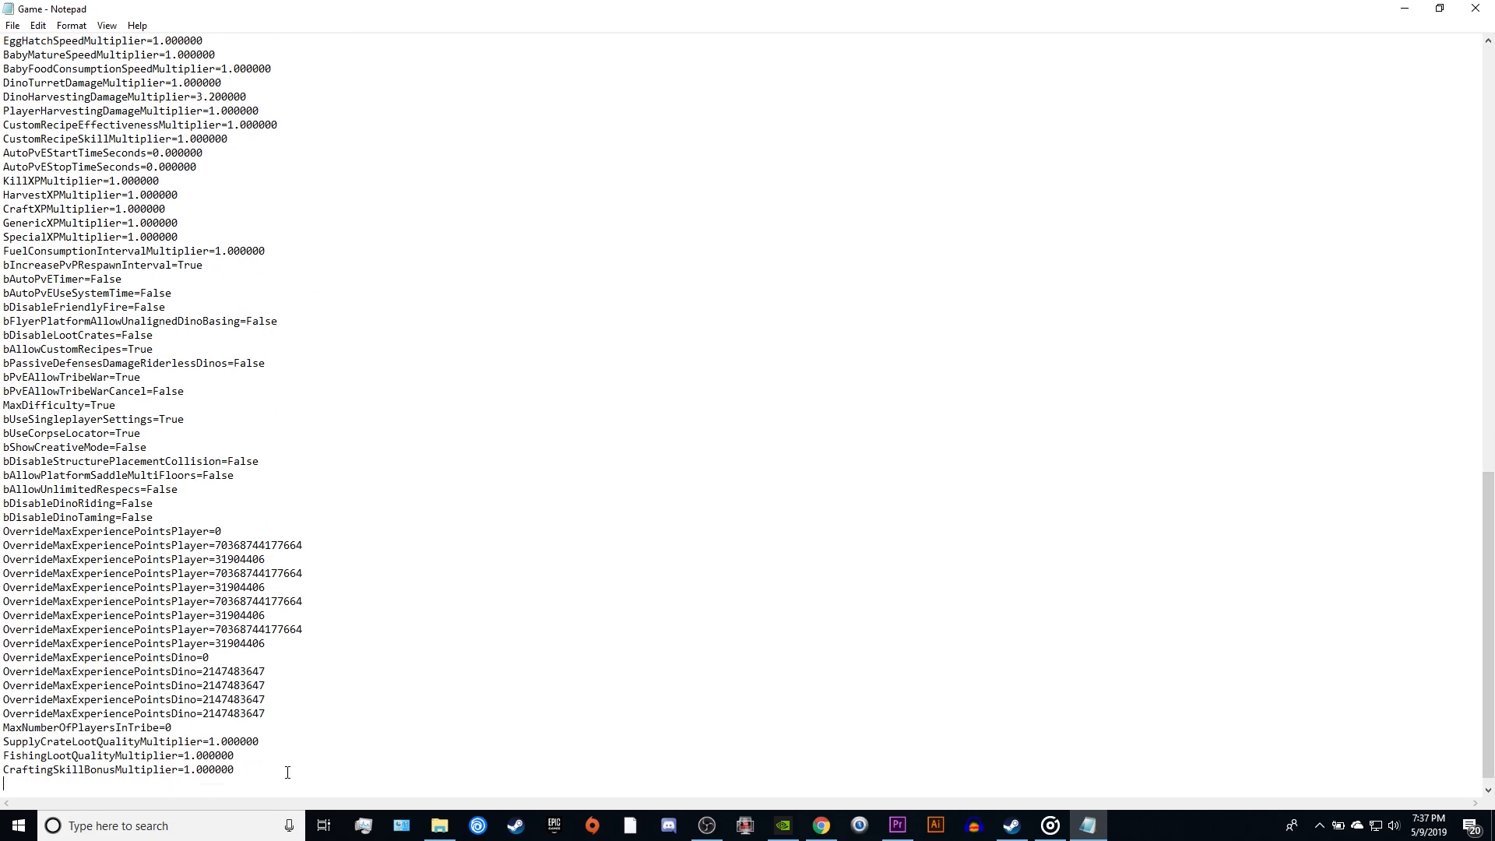
pyautogui.moveTo(73, 786)
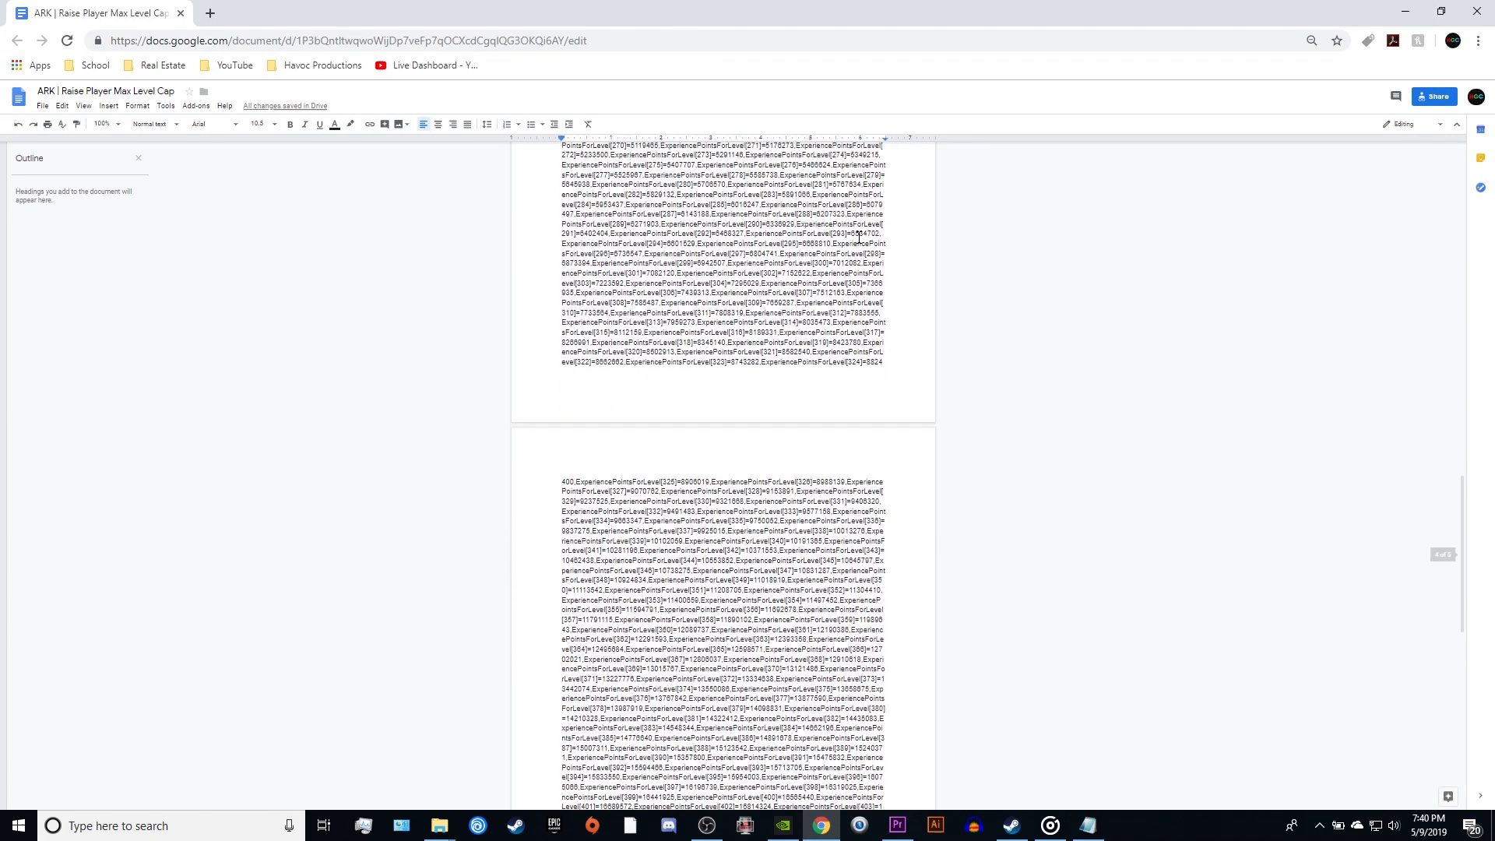
# Open the linked Raise Player Max Level Cap code document from the YouTube video page
pyautogui.click(279, 13)
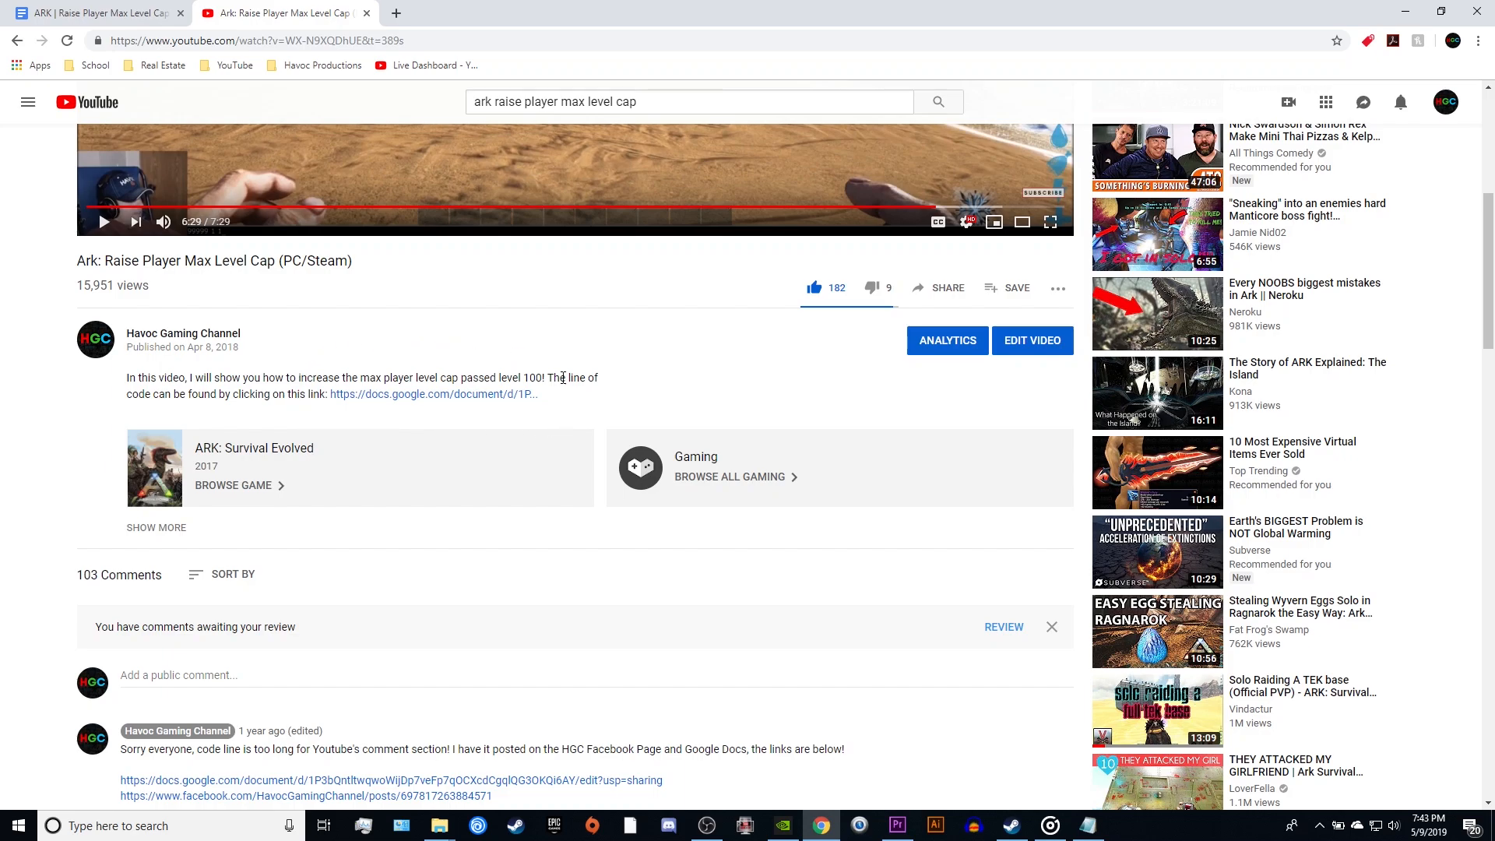
pyautogui.moveTo(386, 401)
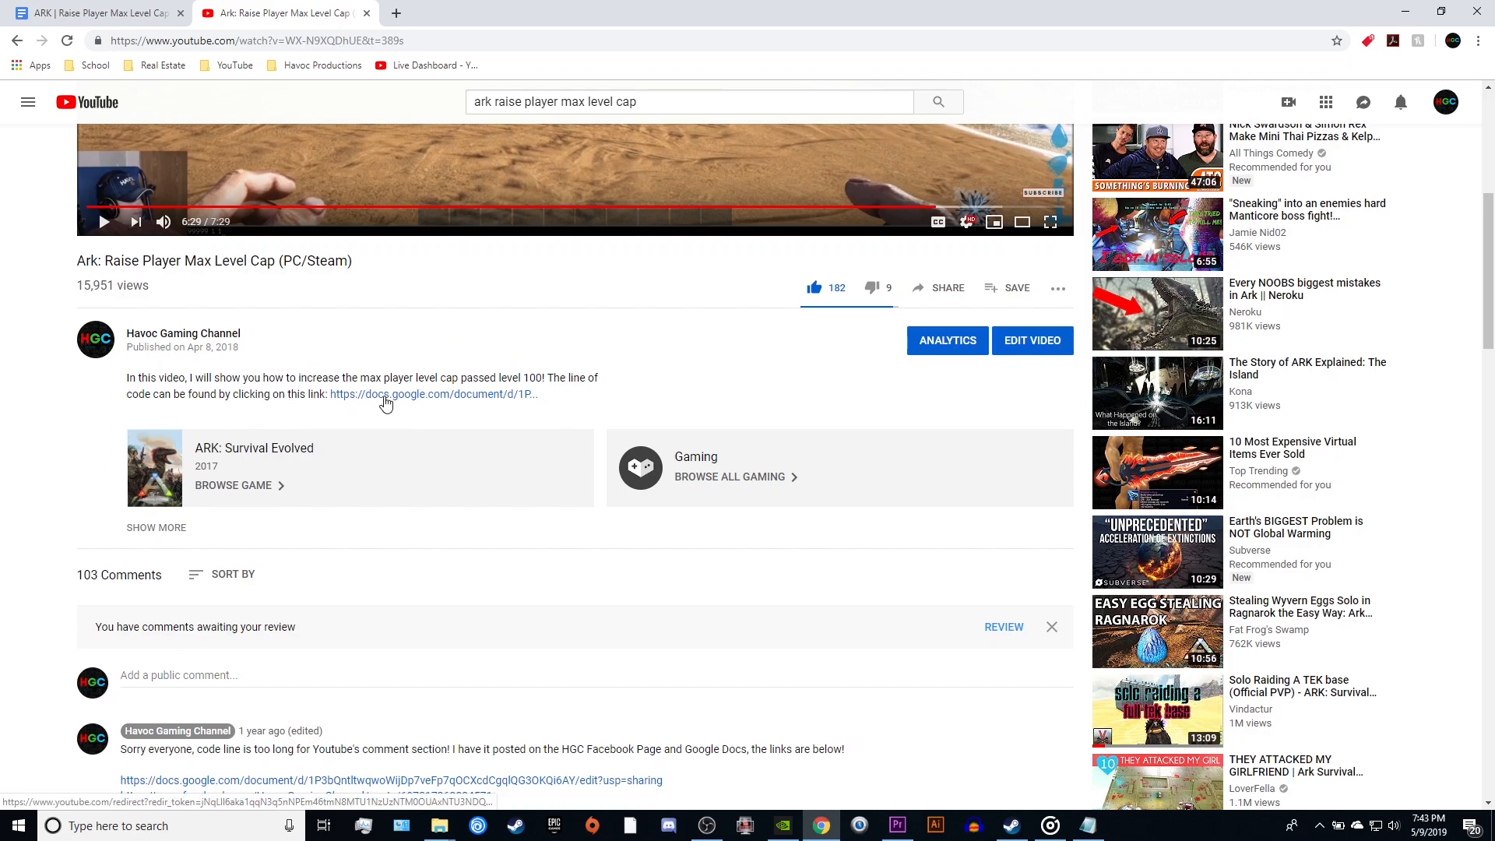
pyautogui.click(432, 394)
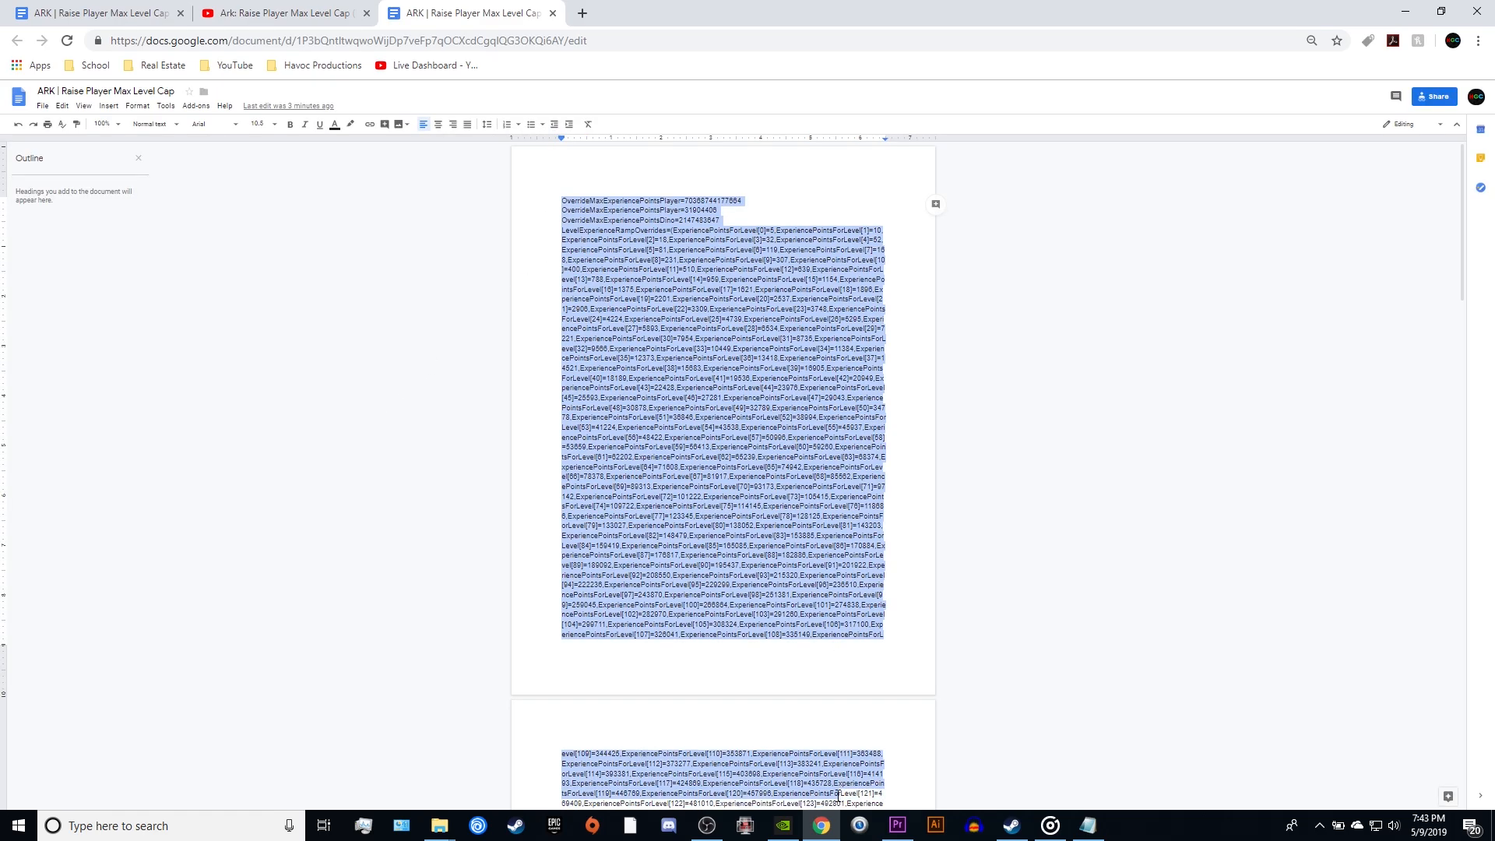
pyautogui.scroll(-3)
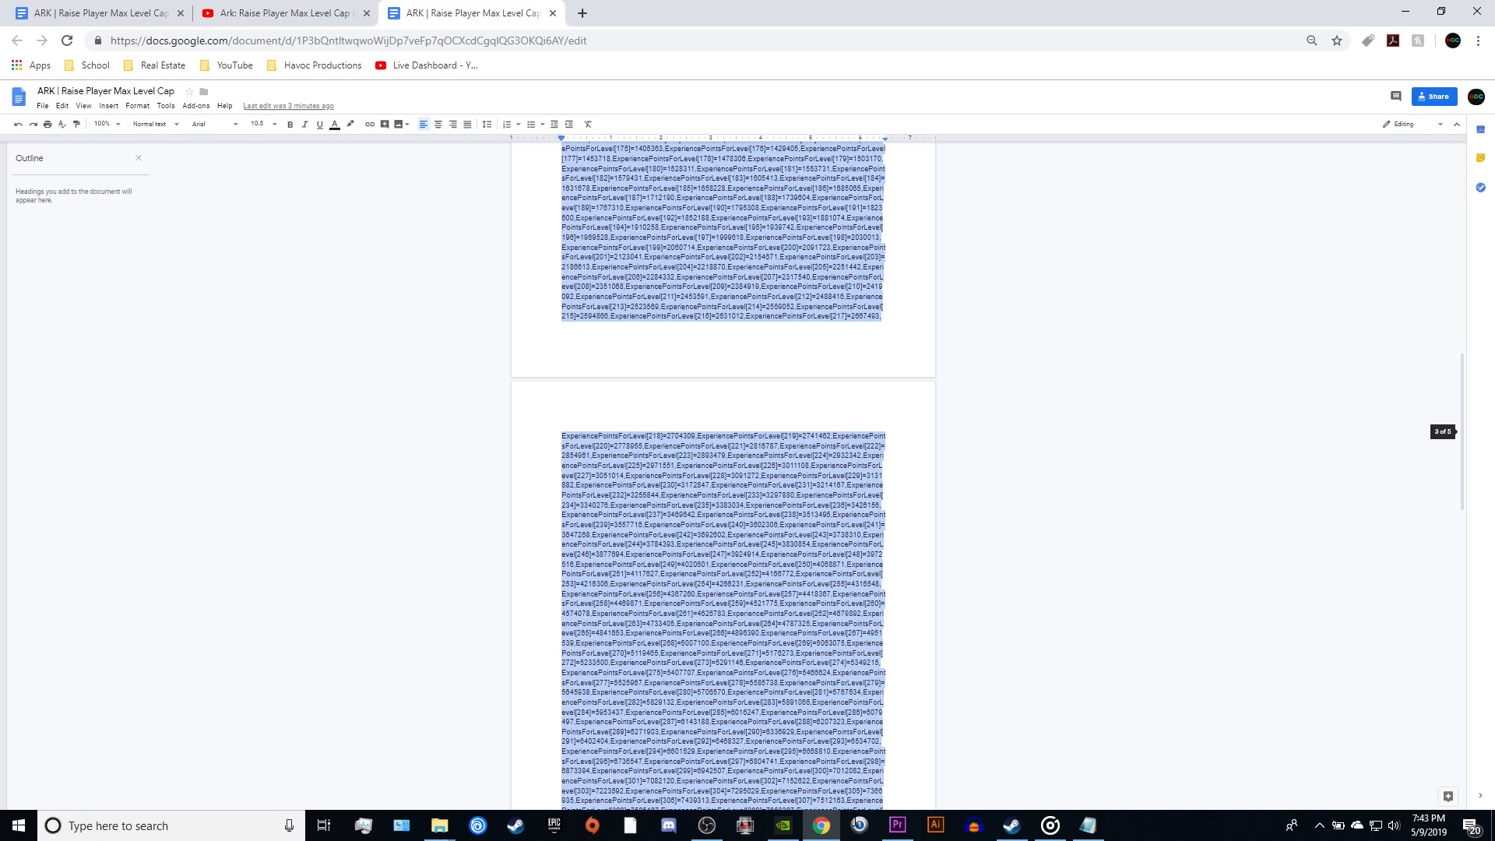
pyautogui.scroll(-3)
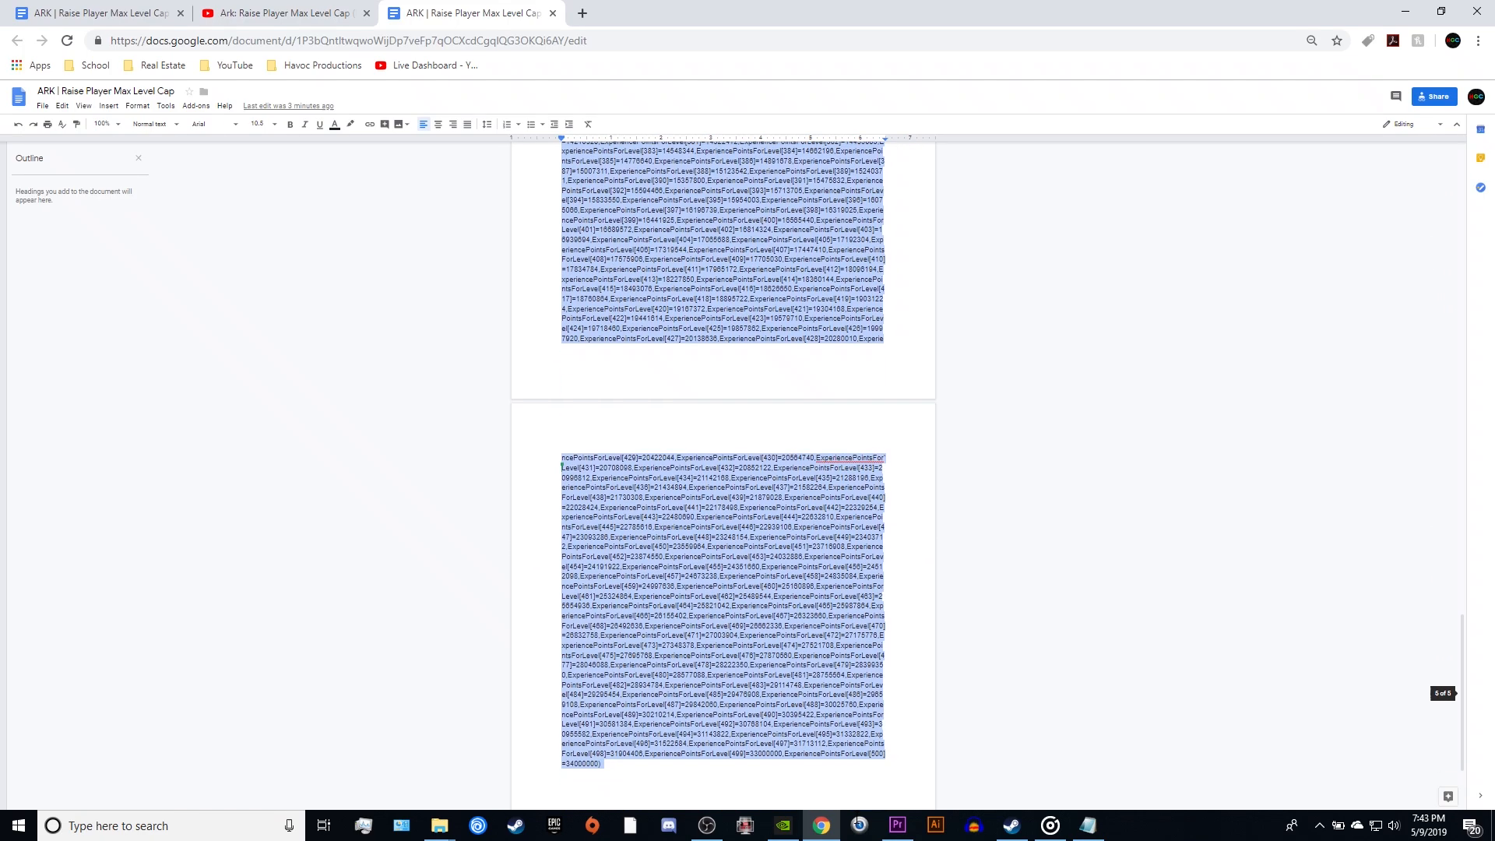
pyautogui.click(1086, 825)
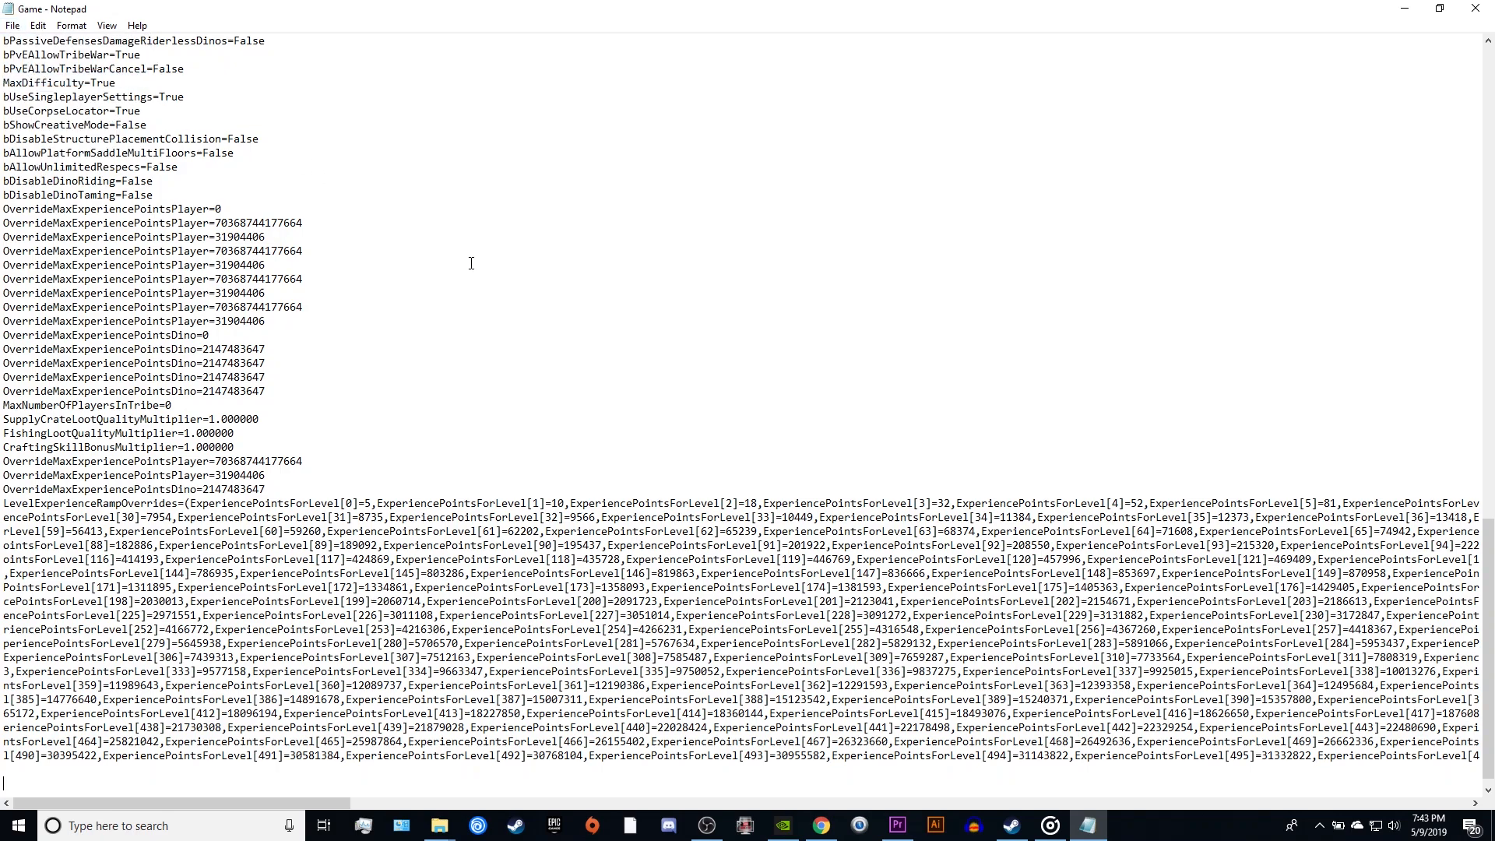
pyautogui.moveTo(610, 405)
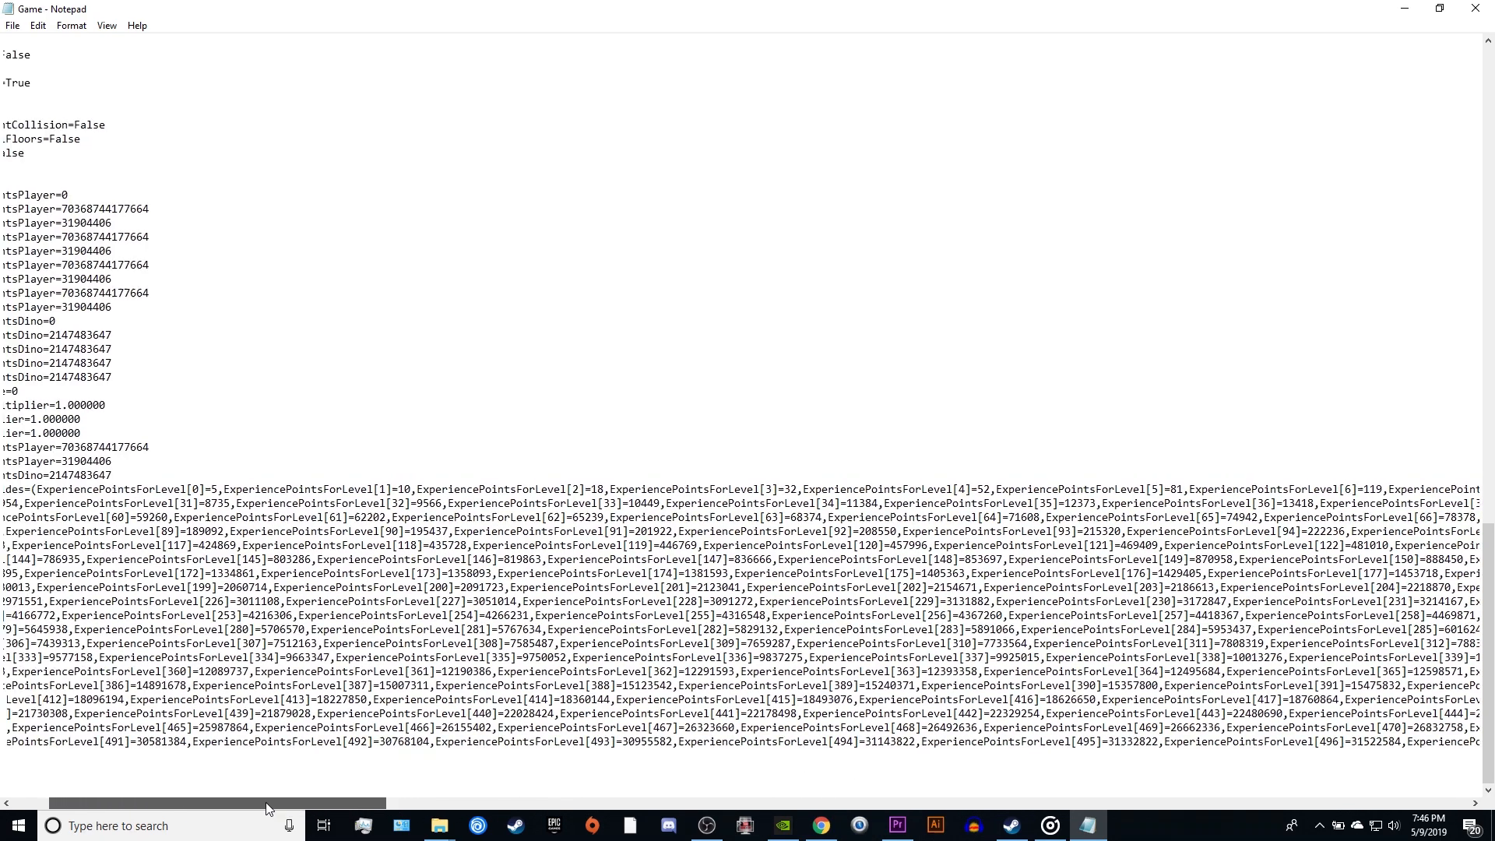
# Scroll through the pasted level-ramp line to its ExperiencePointsForLevel[500]=34000000 ending
pyautogui.hscroll(-3)
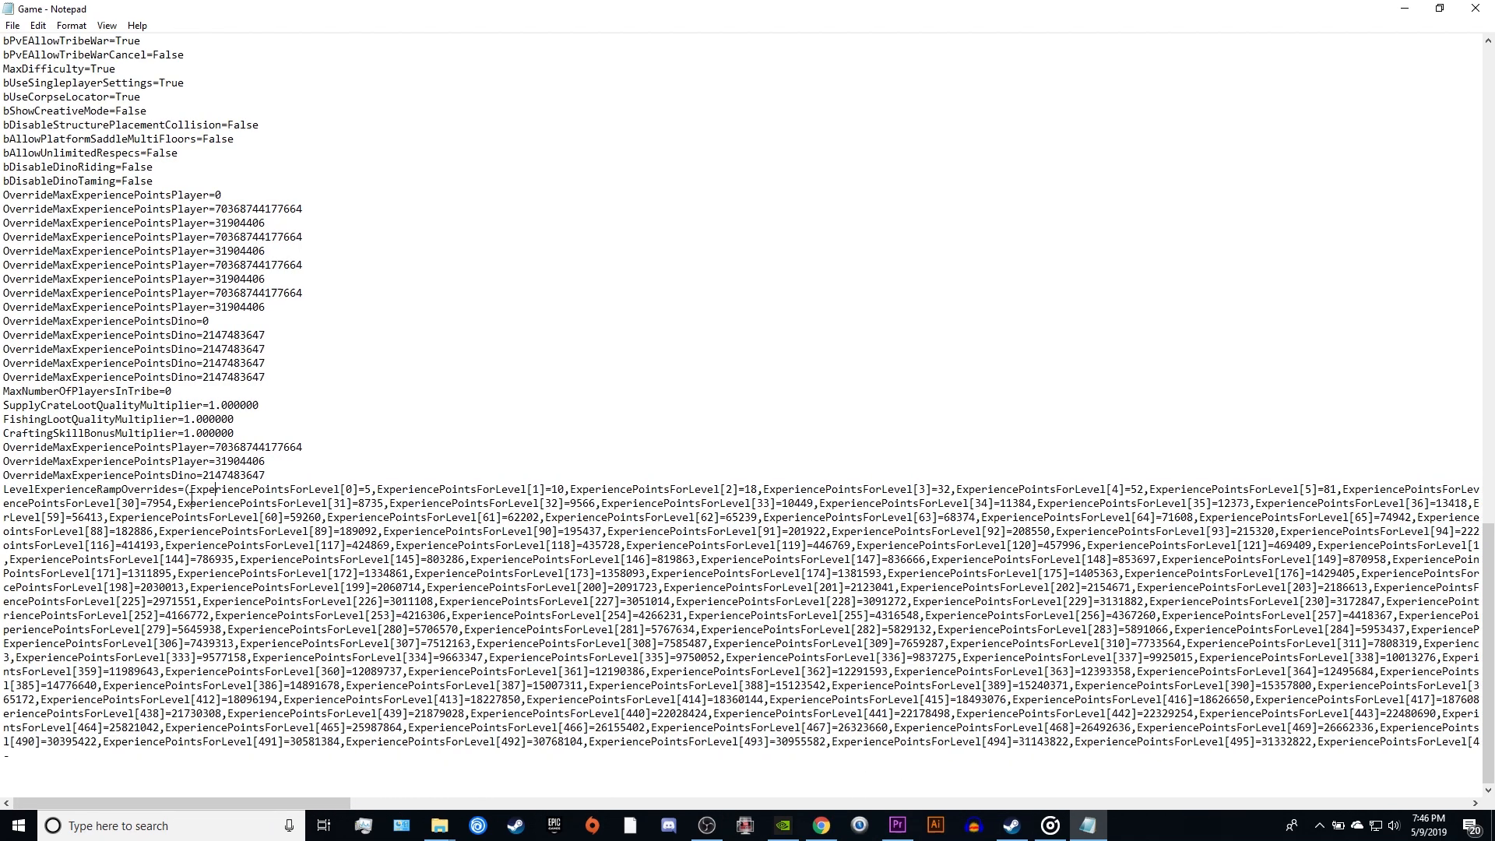
pyautogui.doubleClick(281, 488)
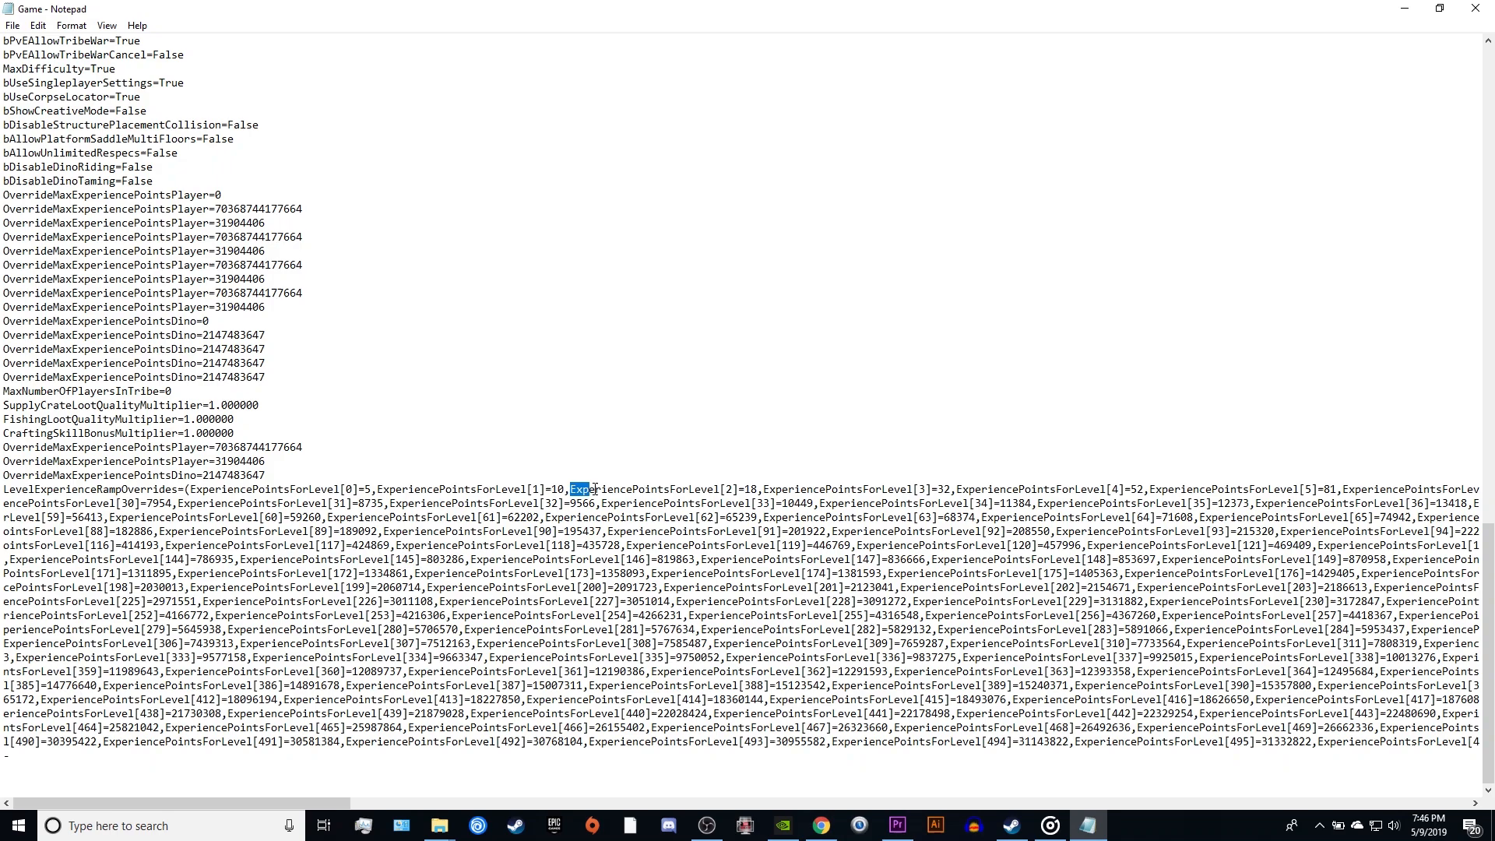
pyautogui.doubleClick(667, 488)
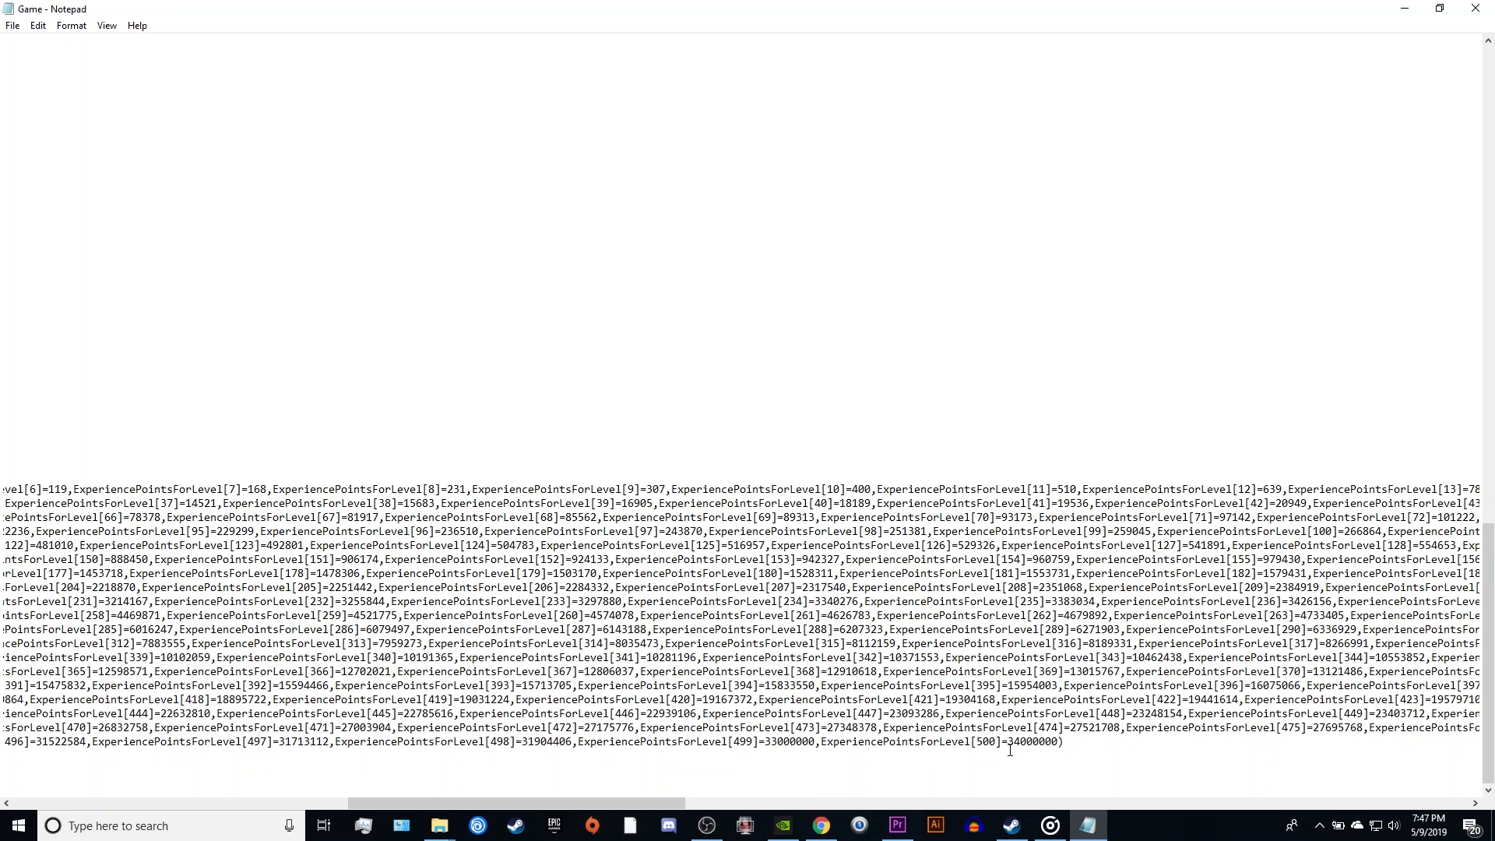
# Append ',ExperiencePointsForLevel[500]=34000000))' to close the level-ramp override line
pyautogui.doubleClick(1012, 742)
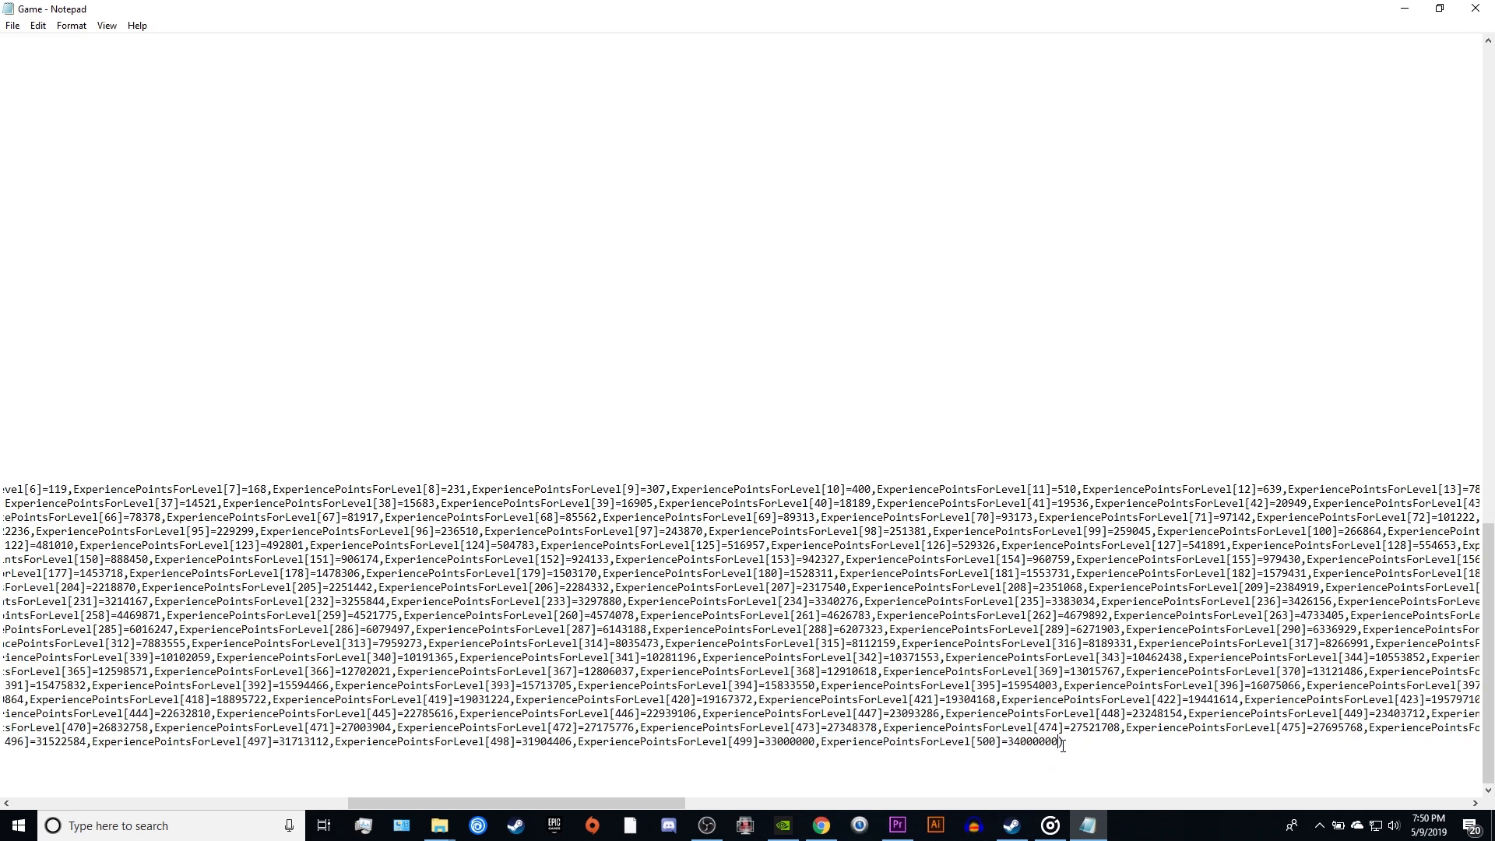
pyautogui.write(',ExperiencePointsForLevel[500]=34000000)')
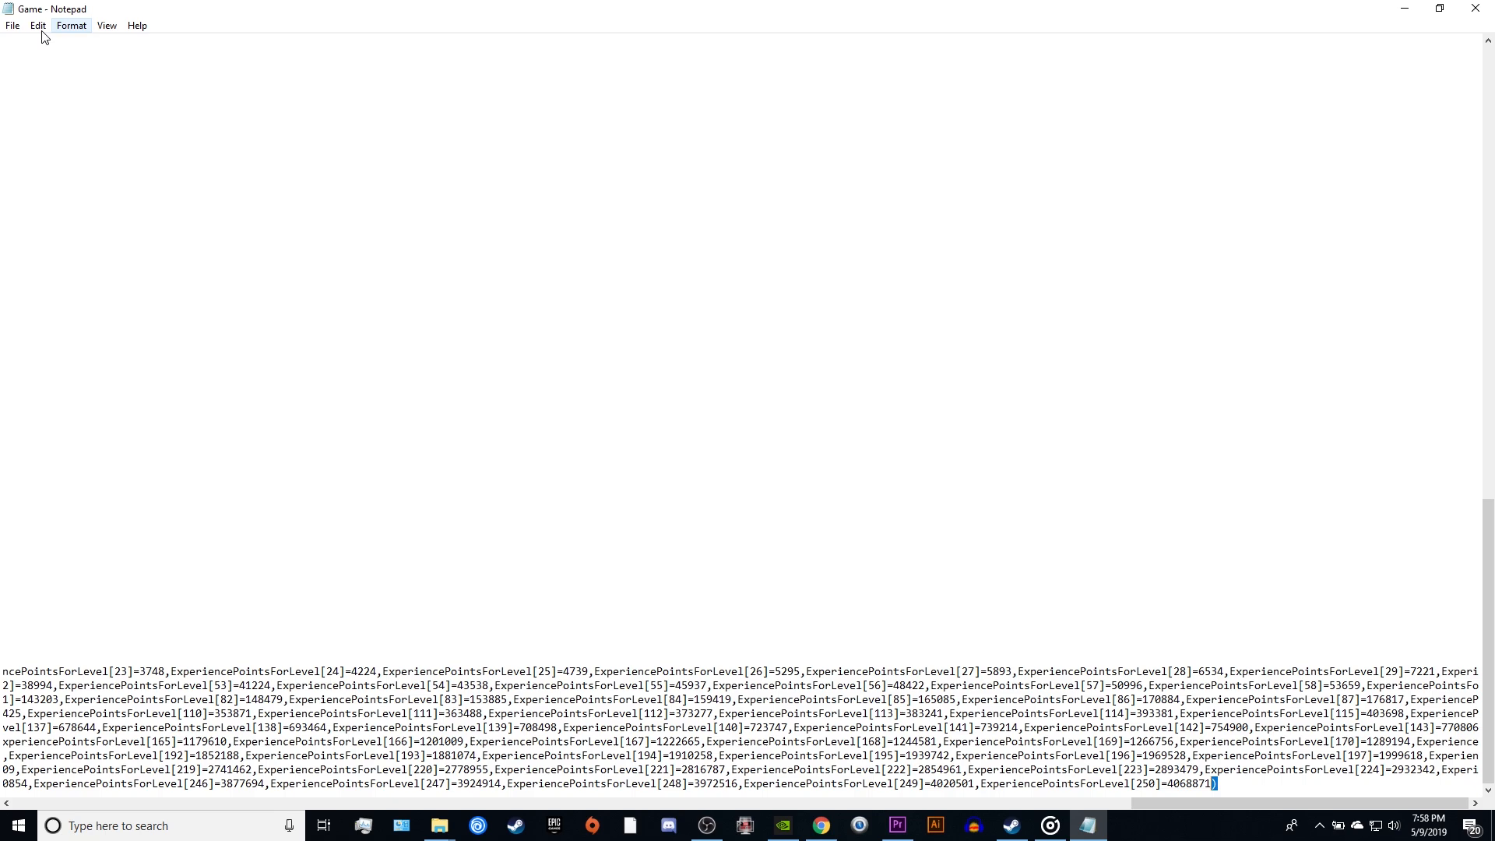
pyautogui.moveTo(320, 90)
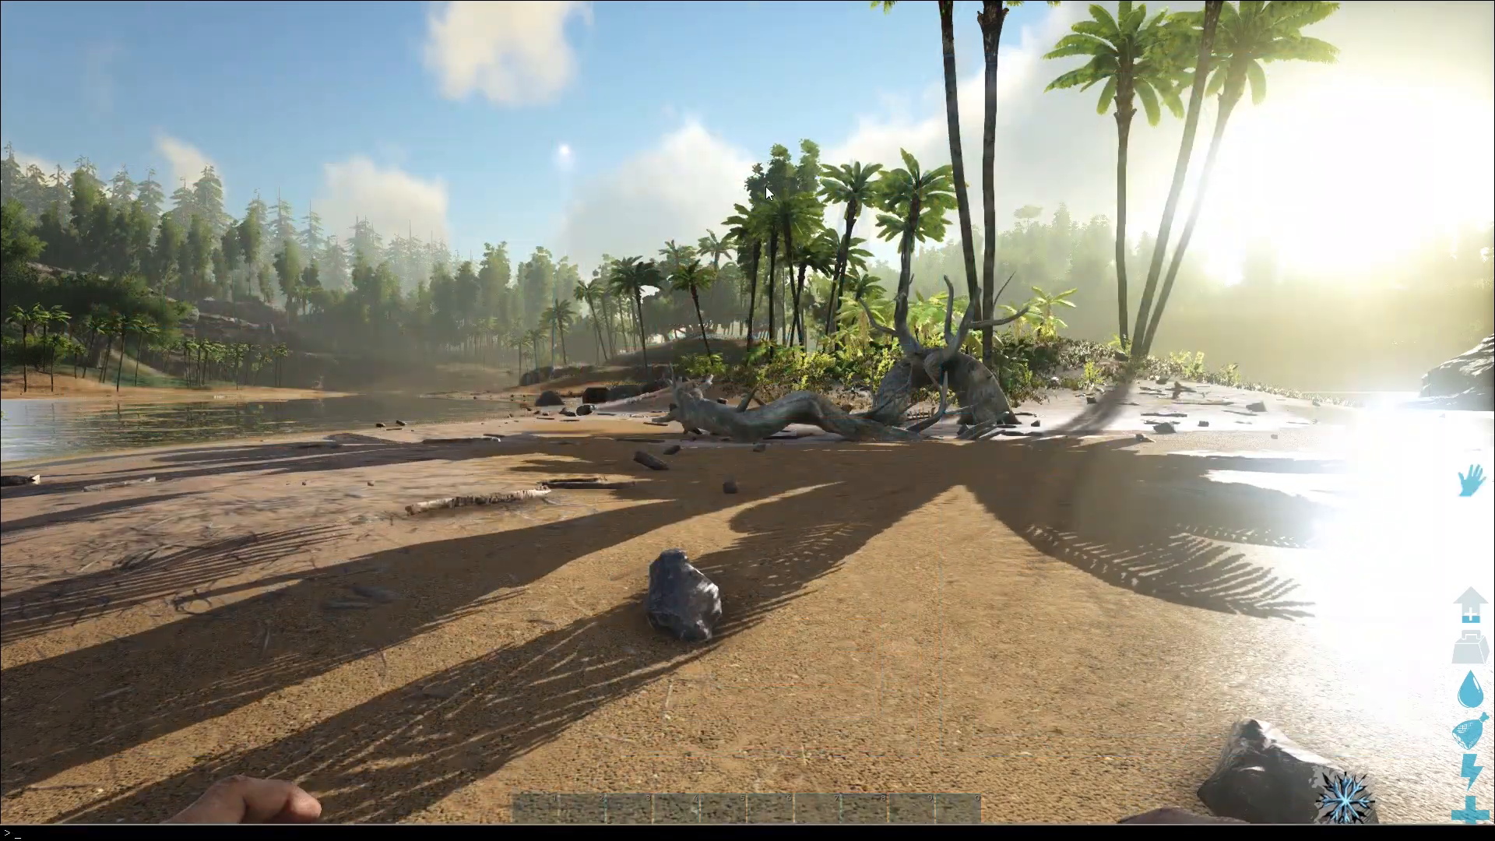
pyautogui.write('addexperience')
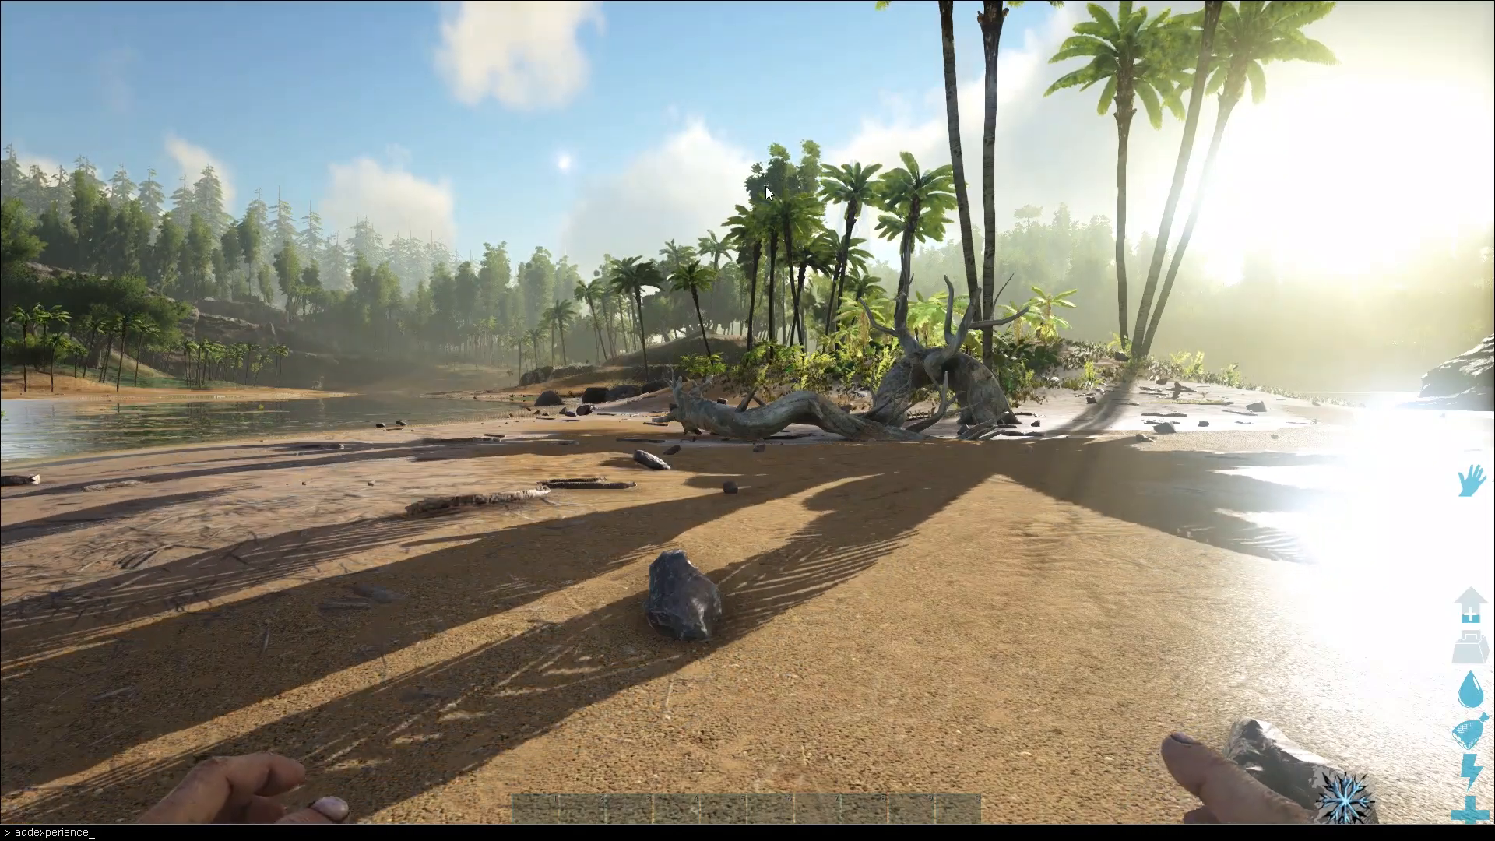
pyautogui.write('9999999999999999999999 1 1')
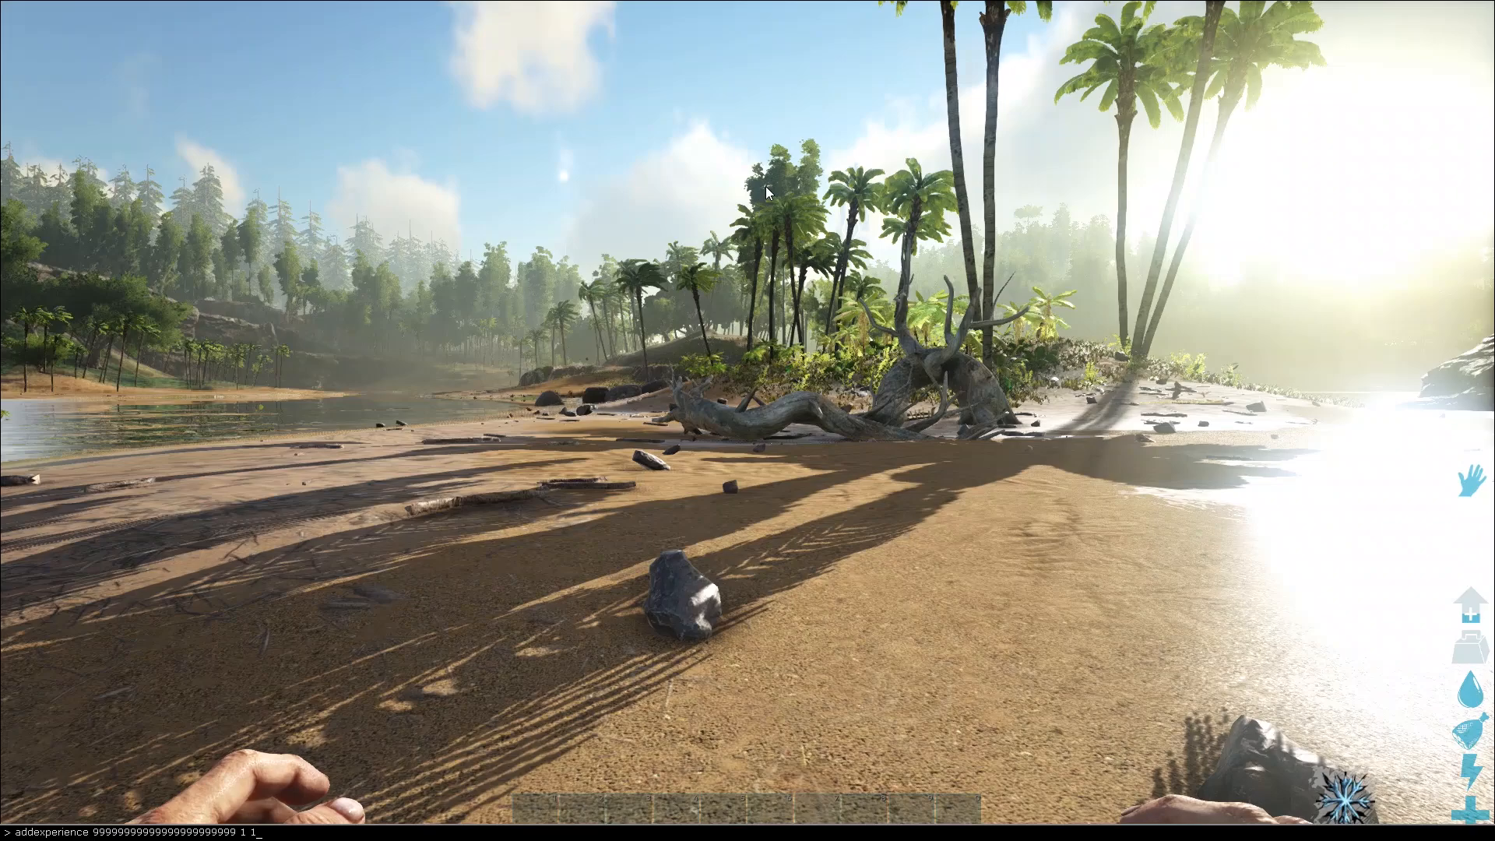
pyautogui.press('Enter')
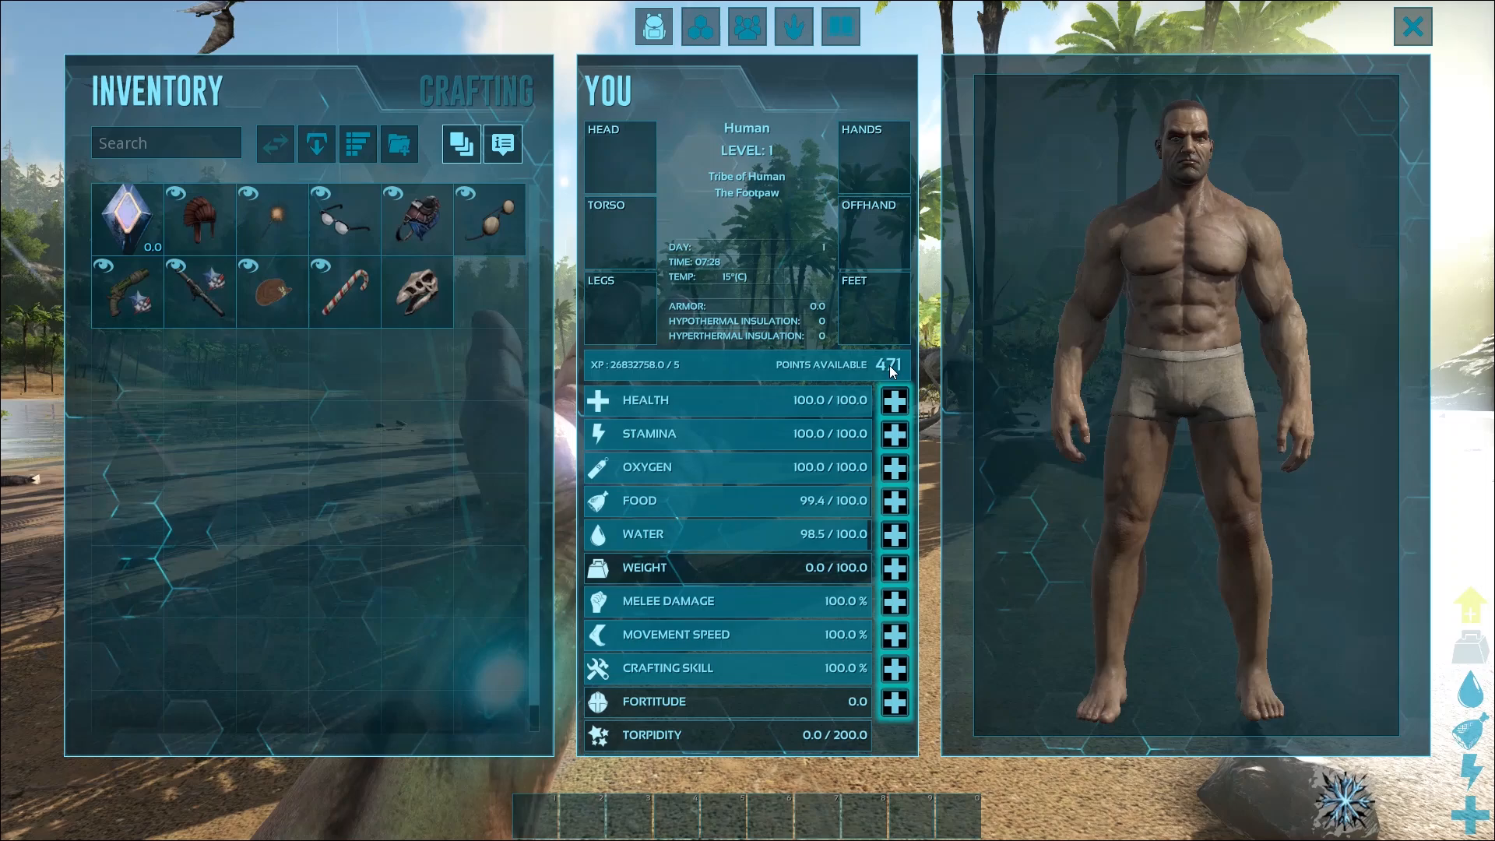
# Spend points on Health until the character reaches level 202 with 2110 health
pyautogui.click(893, 400)
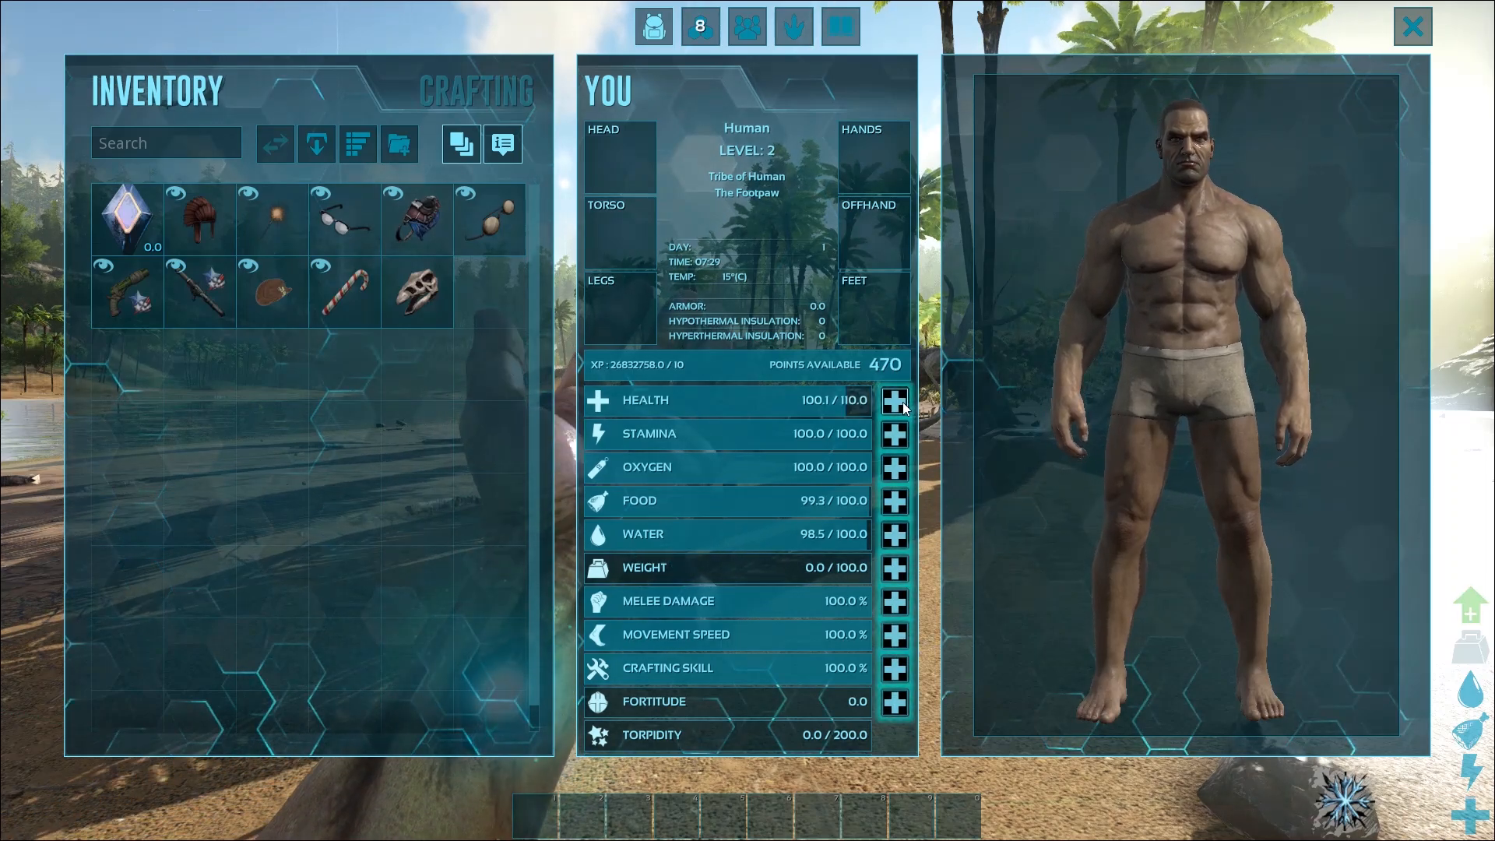
pyautogui.click(893, 399)
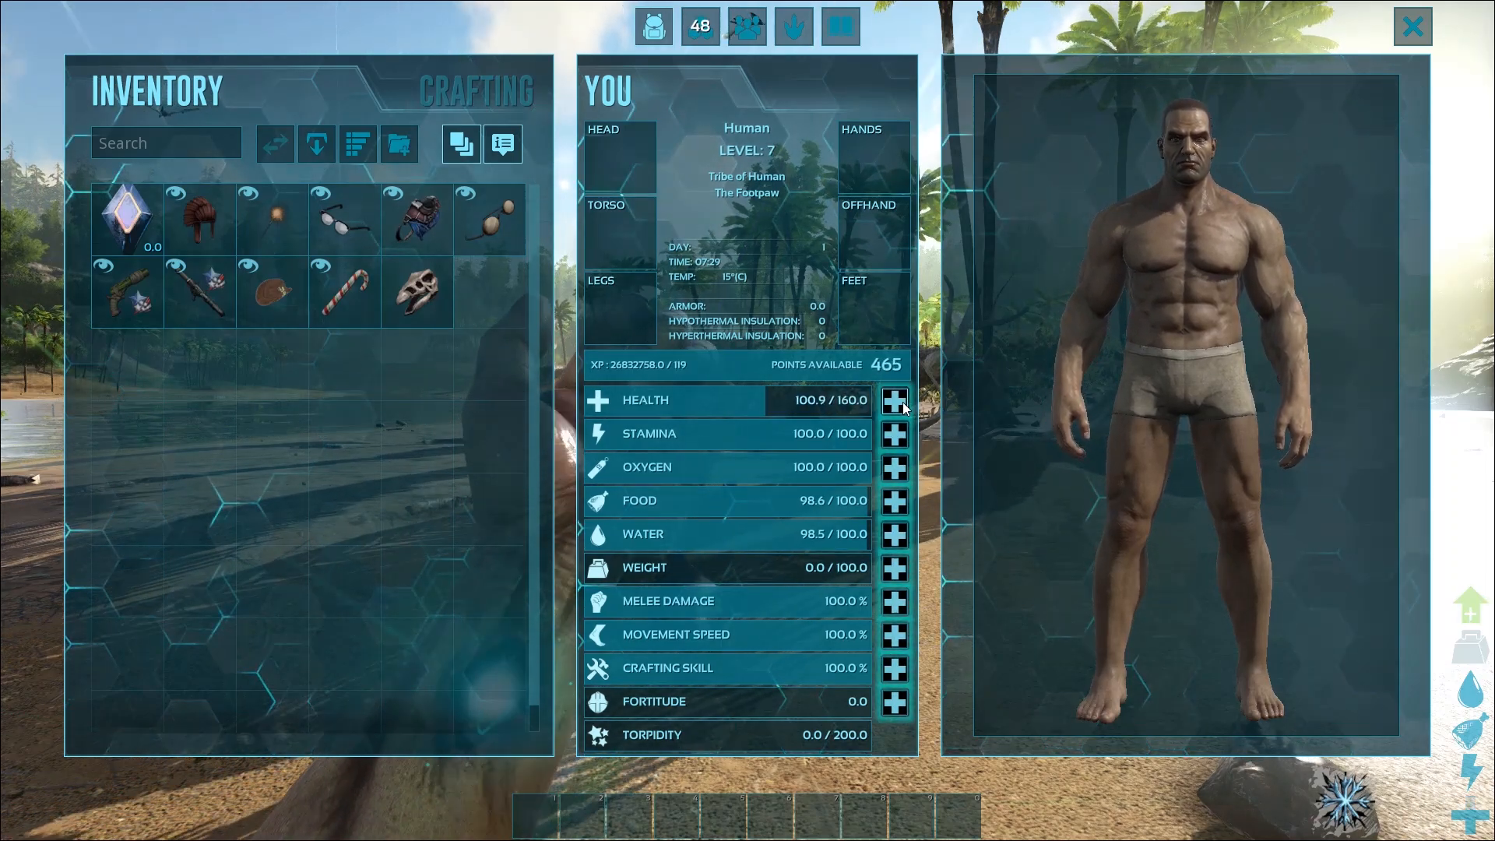
pyautogui.click(893, 400)
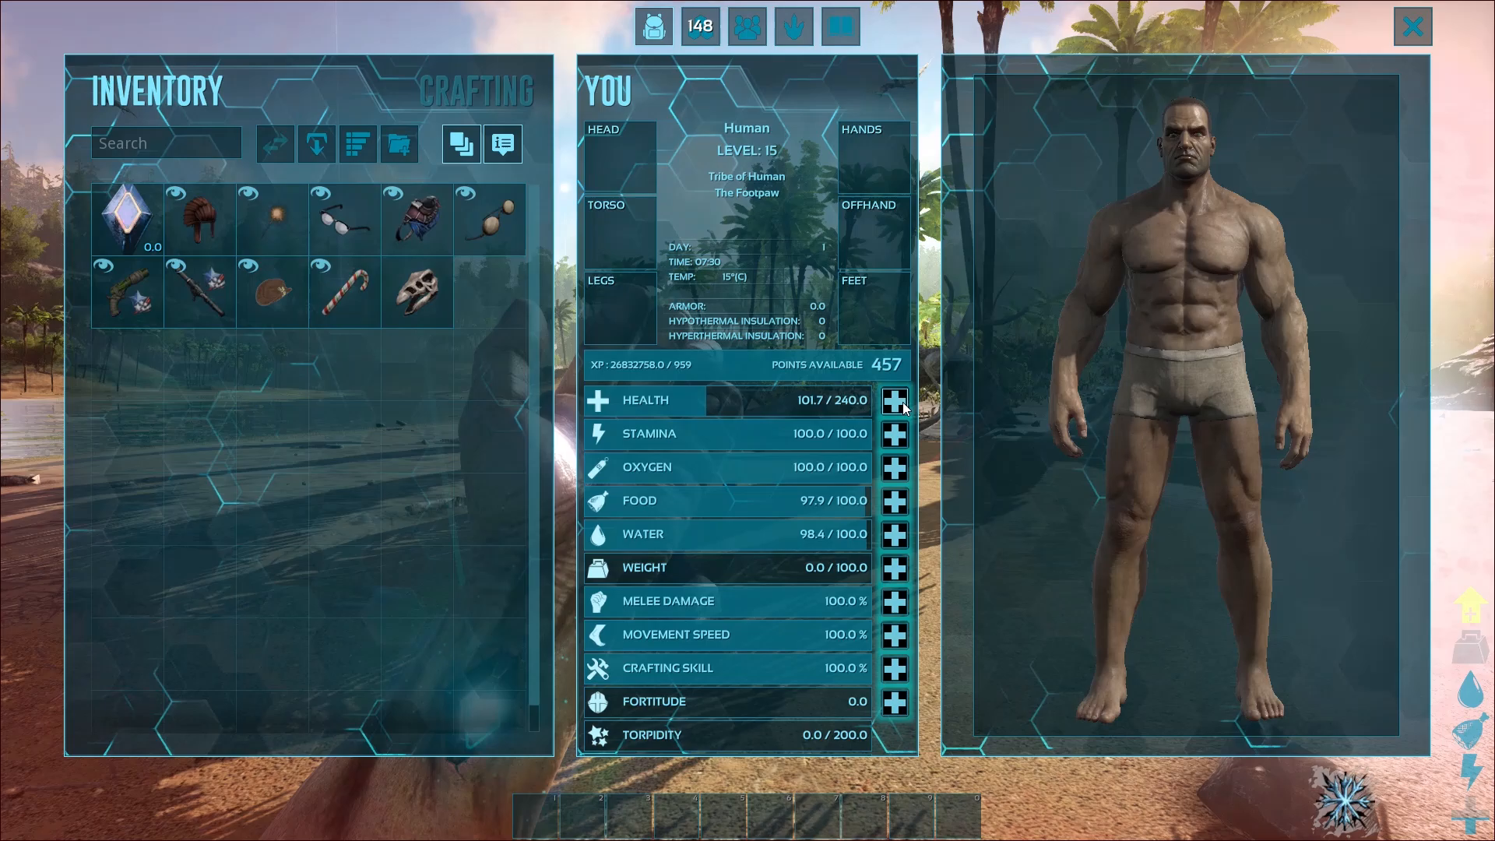
pyautogui.click(895, 399)
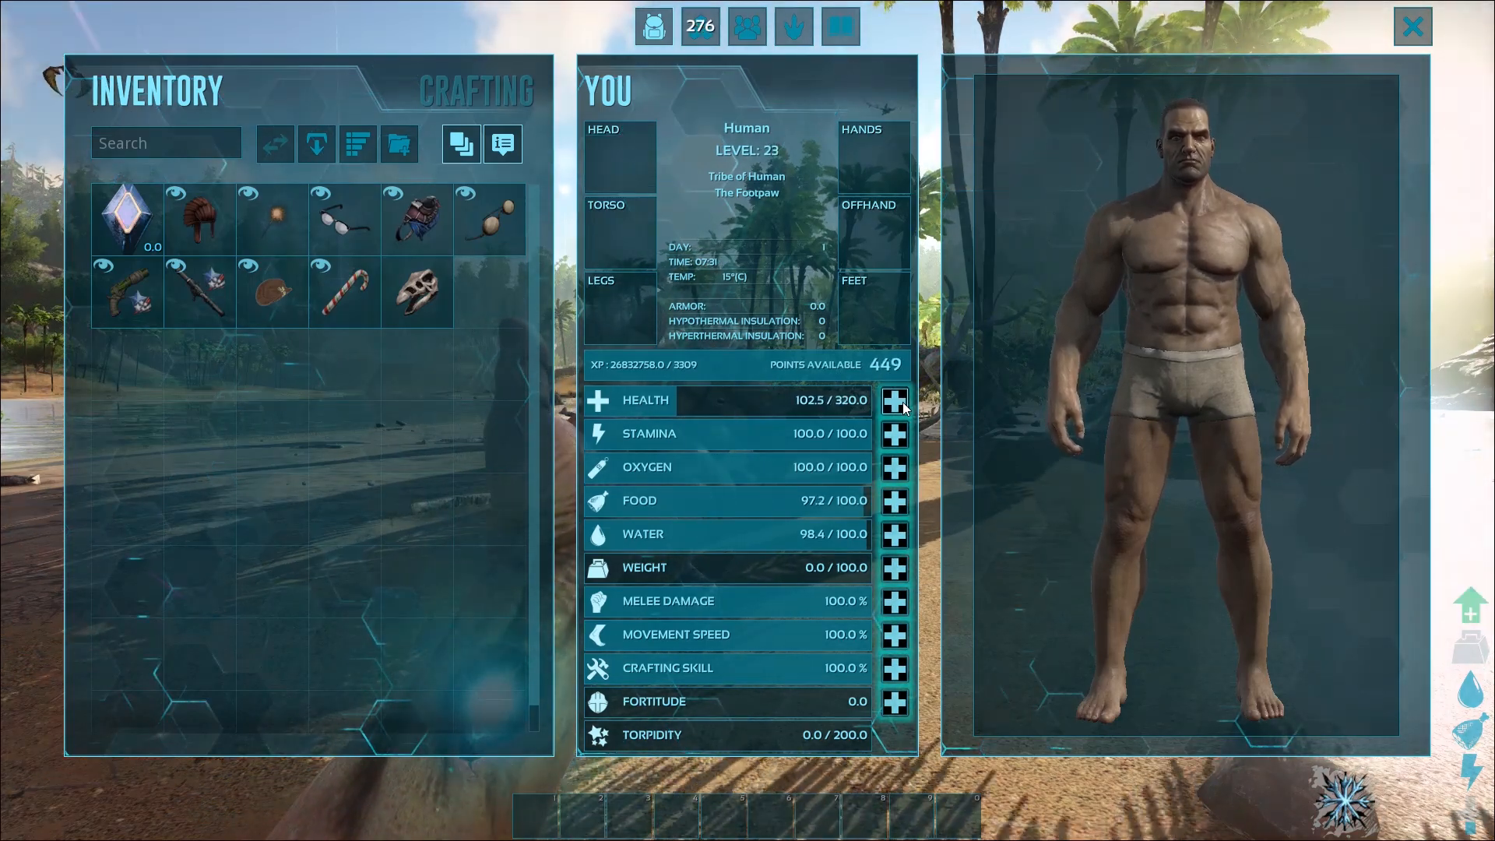
pyautogui.click(894, 400)
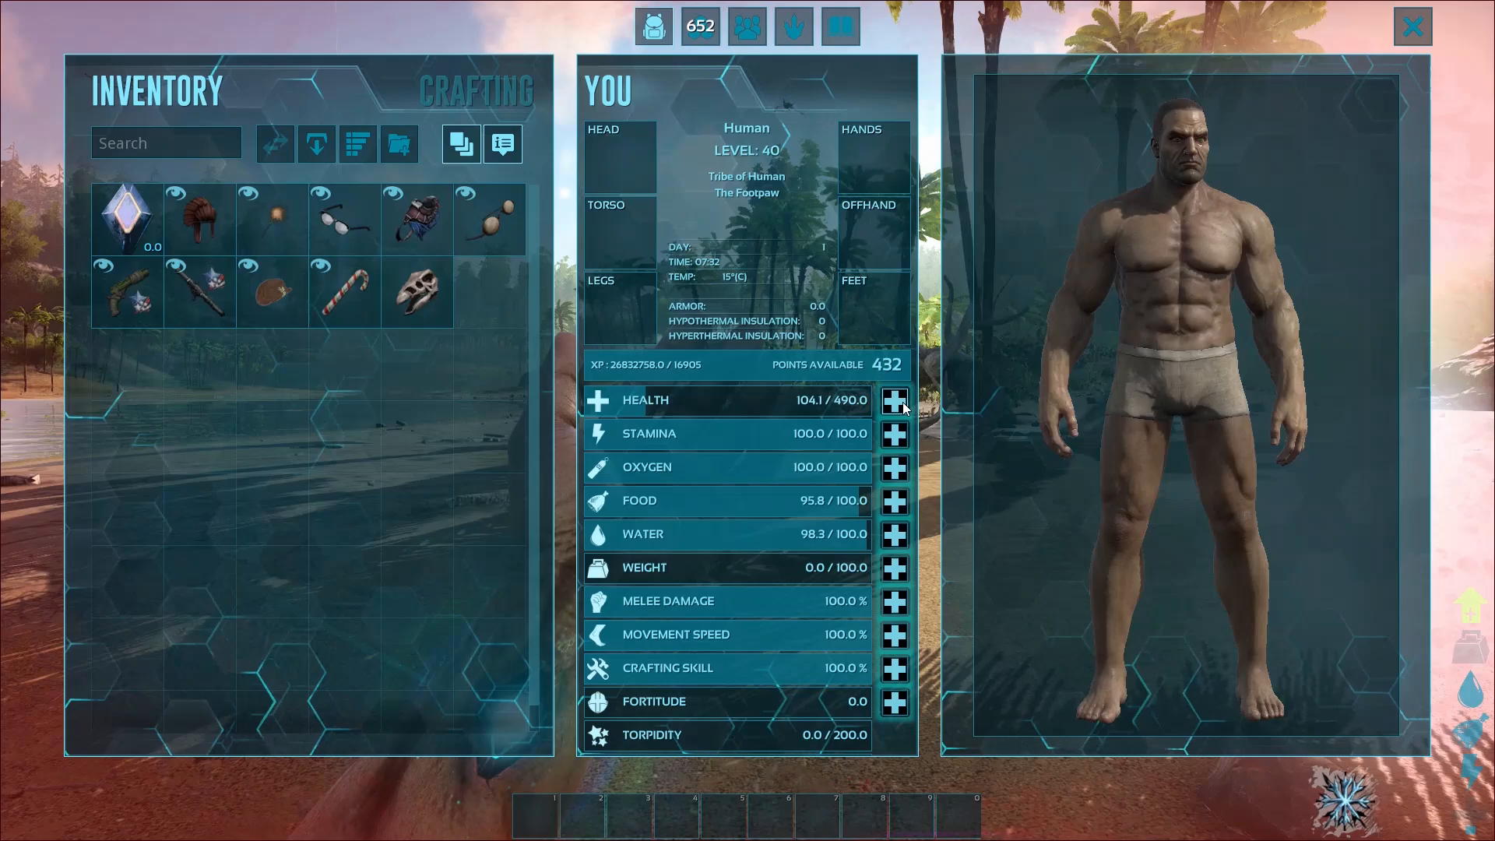
pyautogui.click(893, 399)
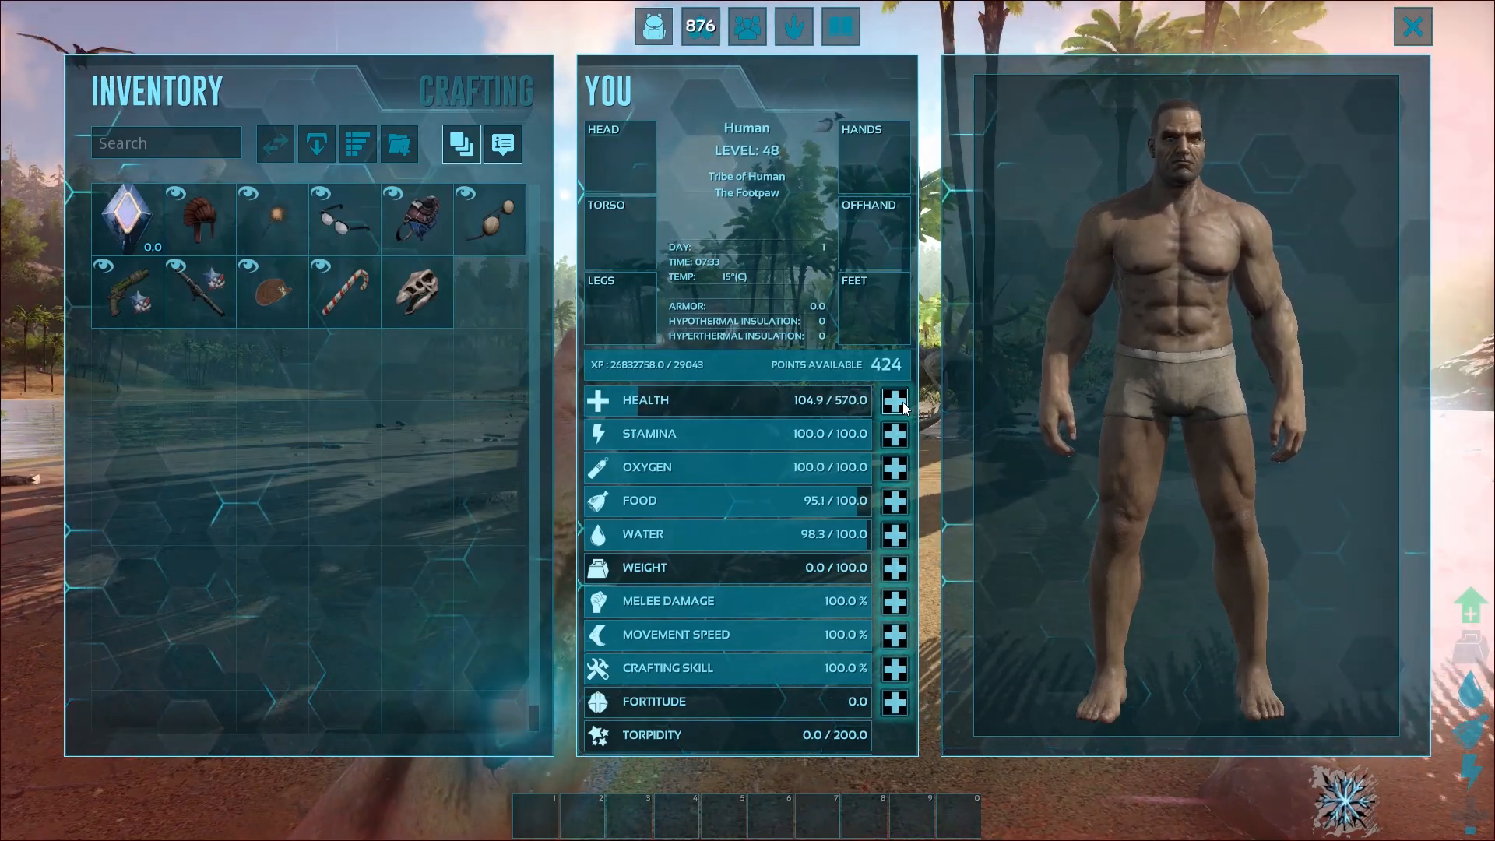
pyautogui.click(893, 399)
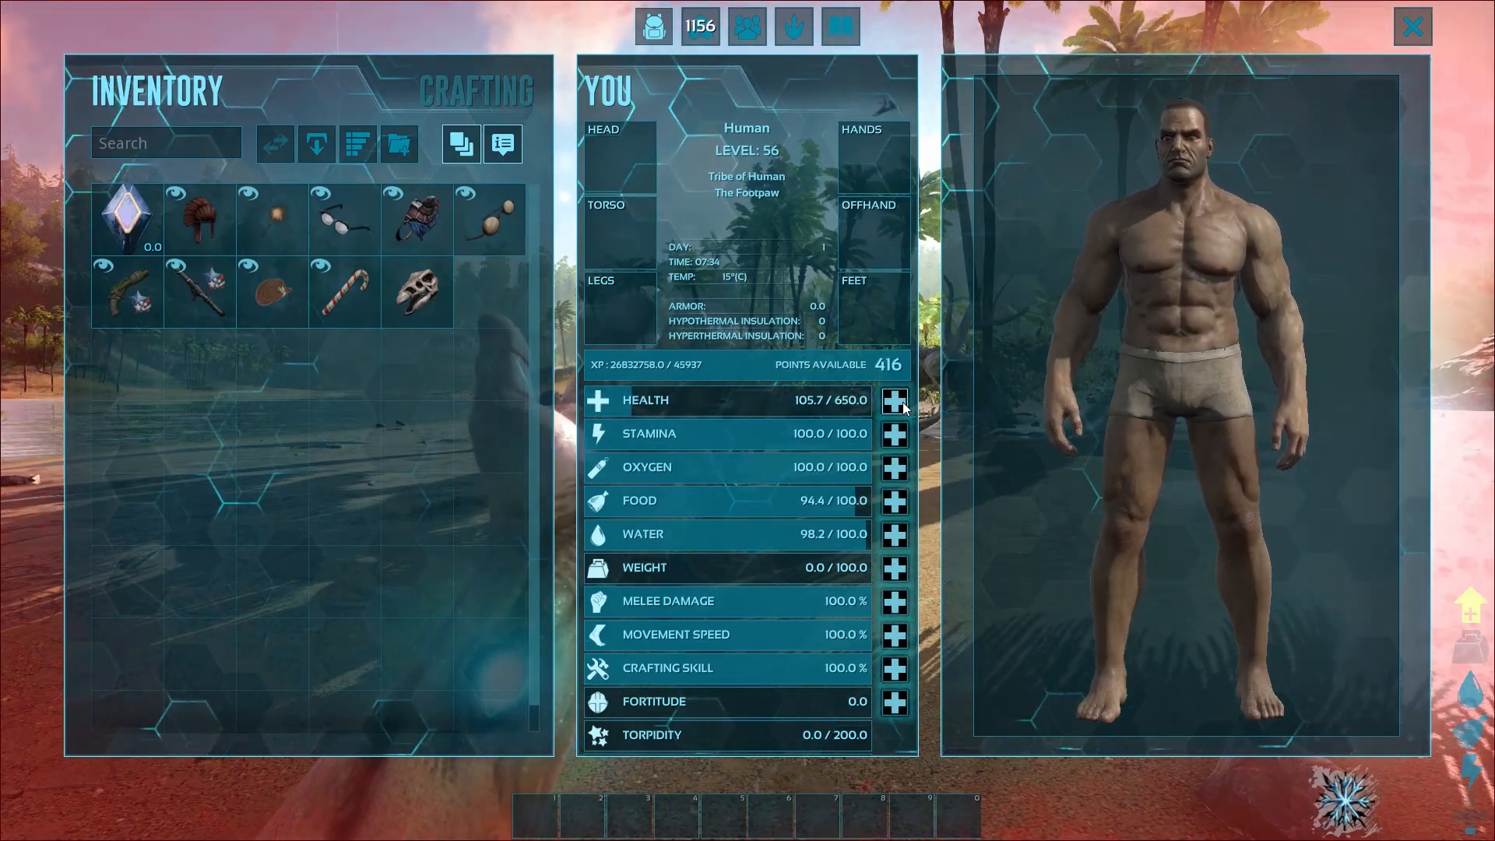
pyautogui.click(893, 400)
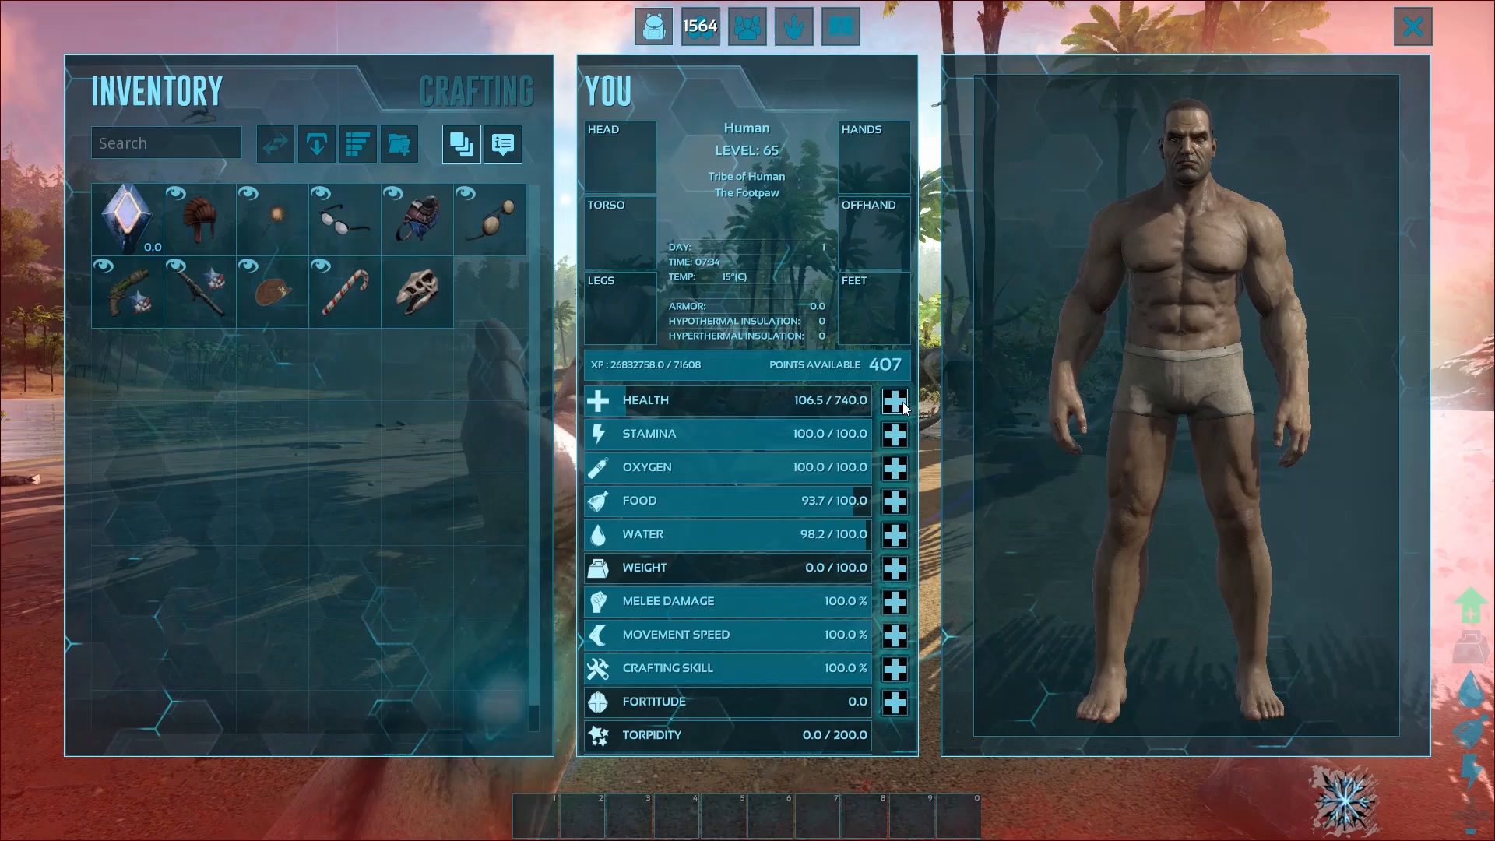
pyautogui.click(893, 400)
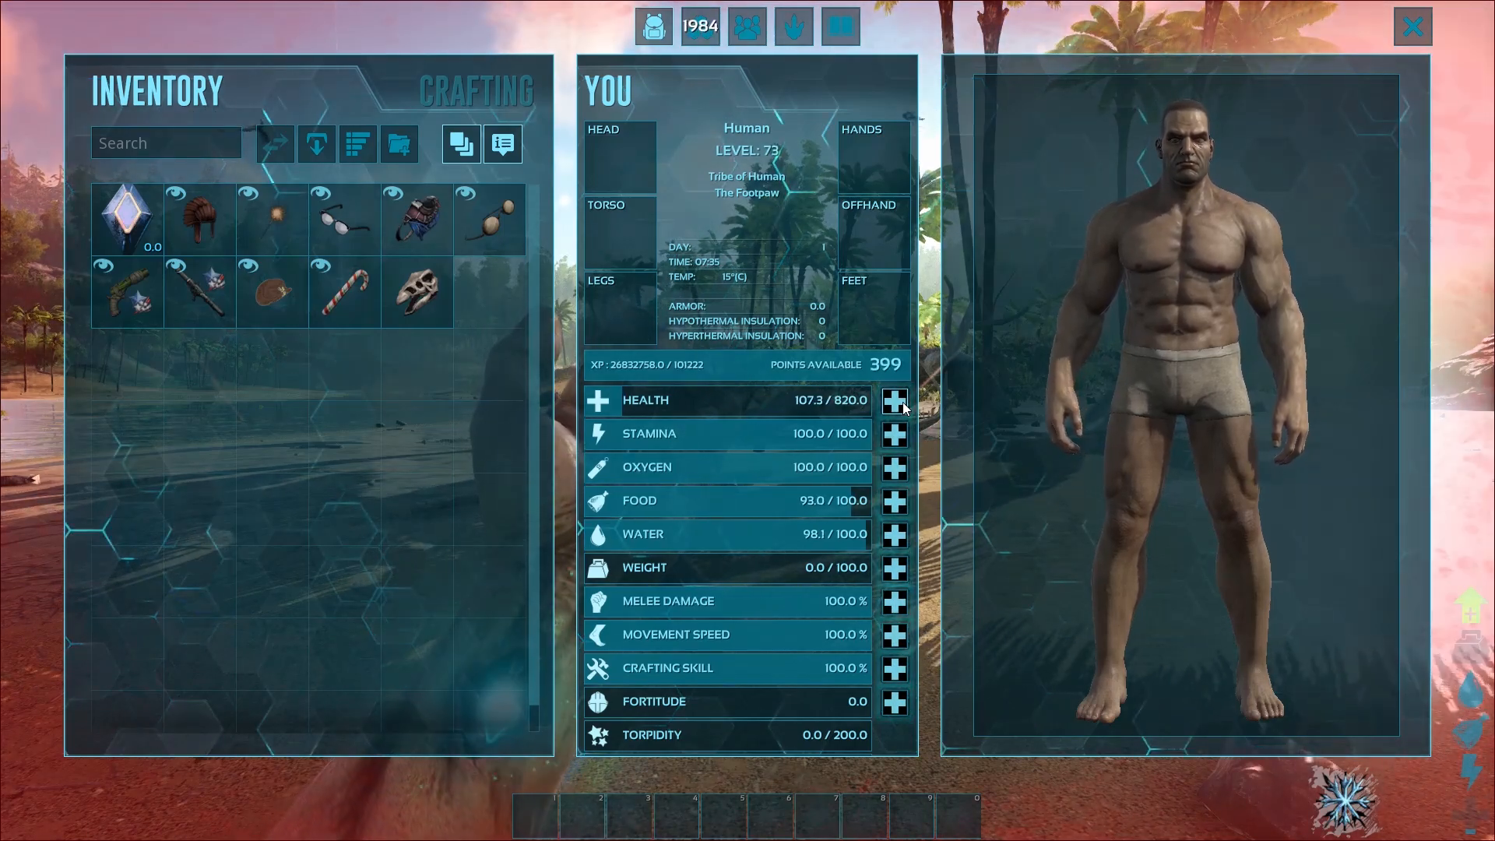
pyautogui.click(895, 399)
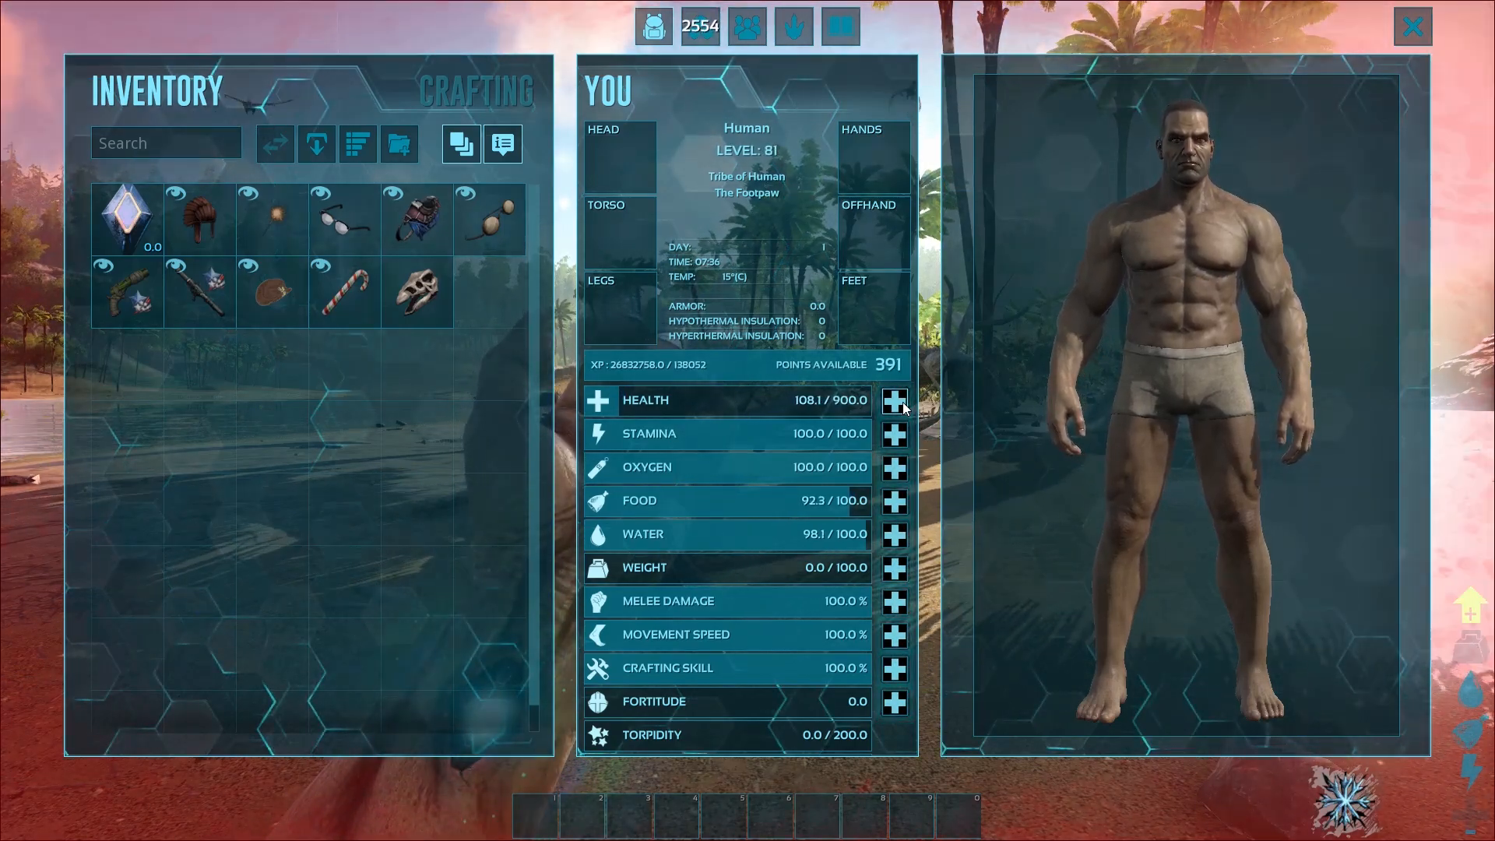
pyautogui.click(893, 399)
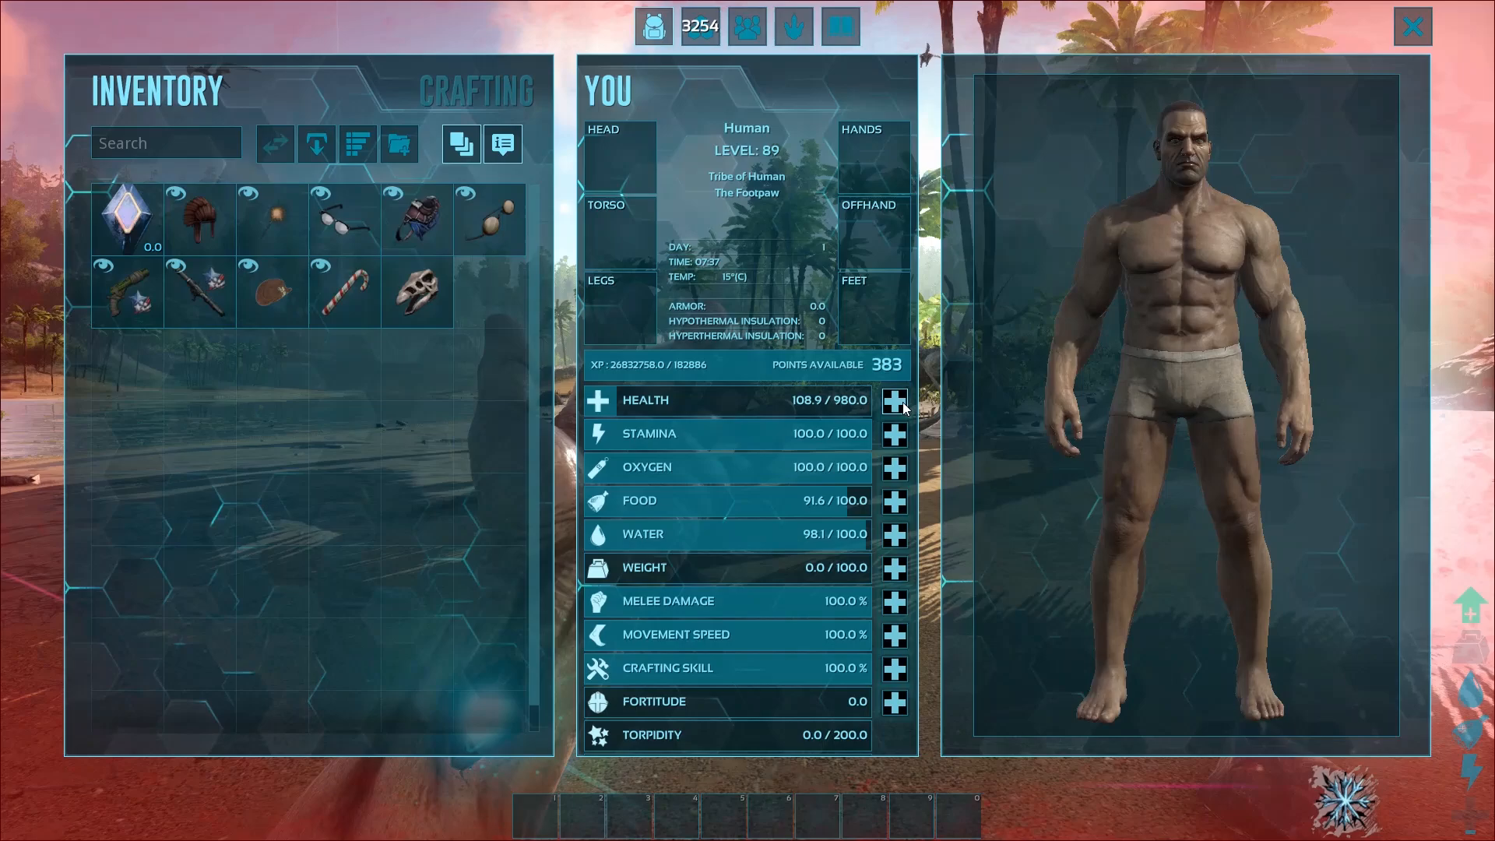
pyautogui.click(893, 401)
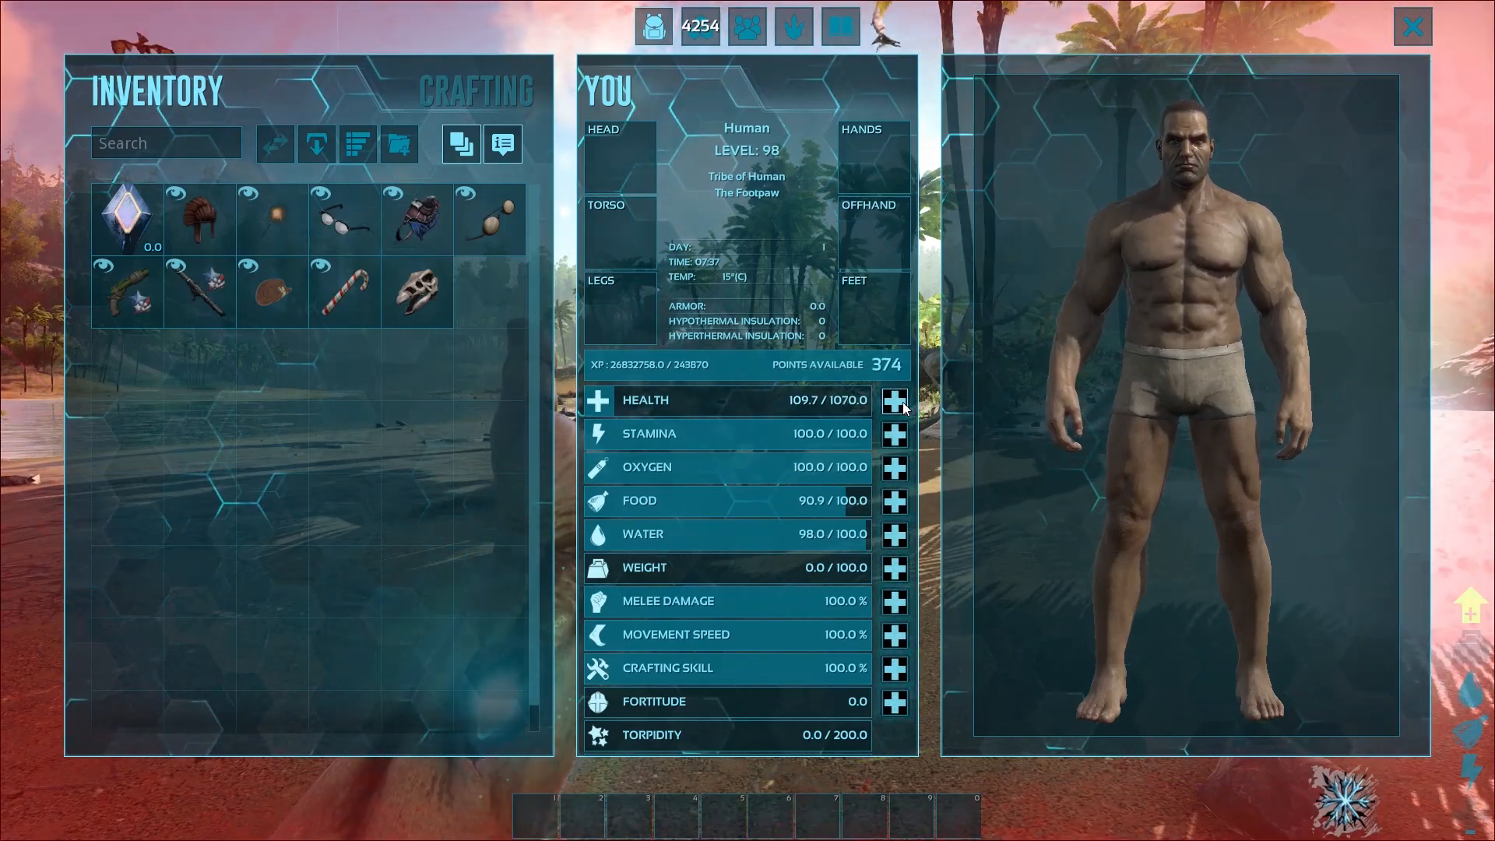
pyautogui.click(893, 399)
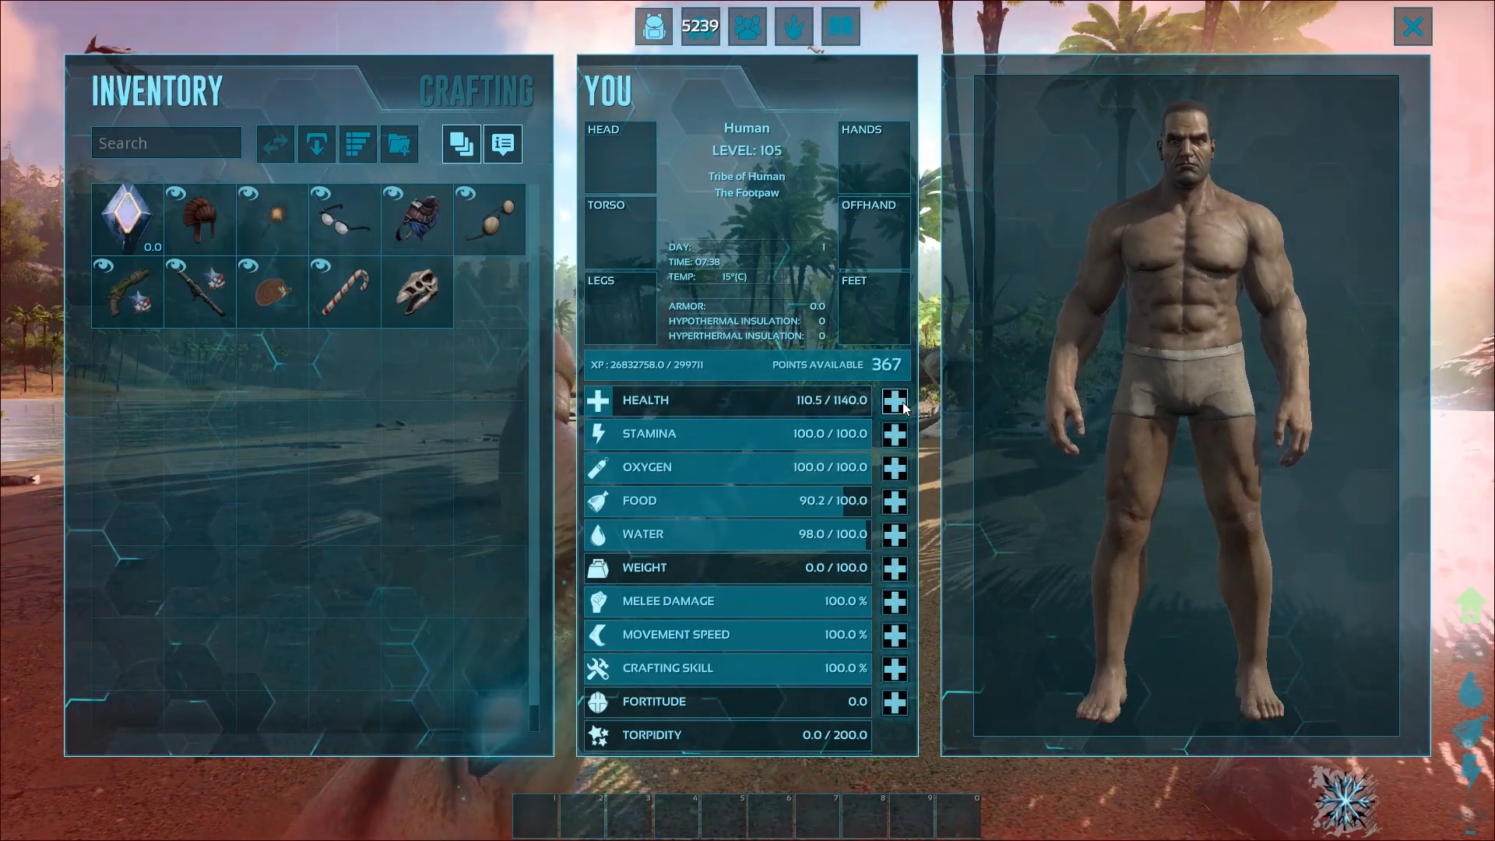
pyautogui.click(893, 399)
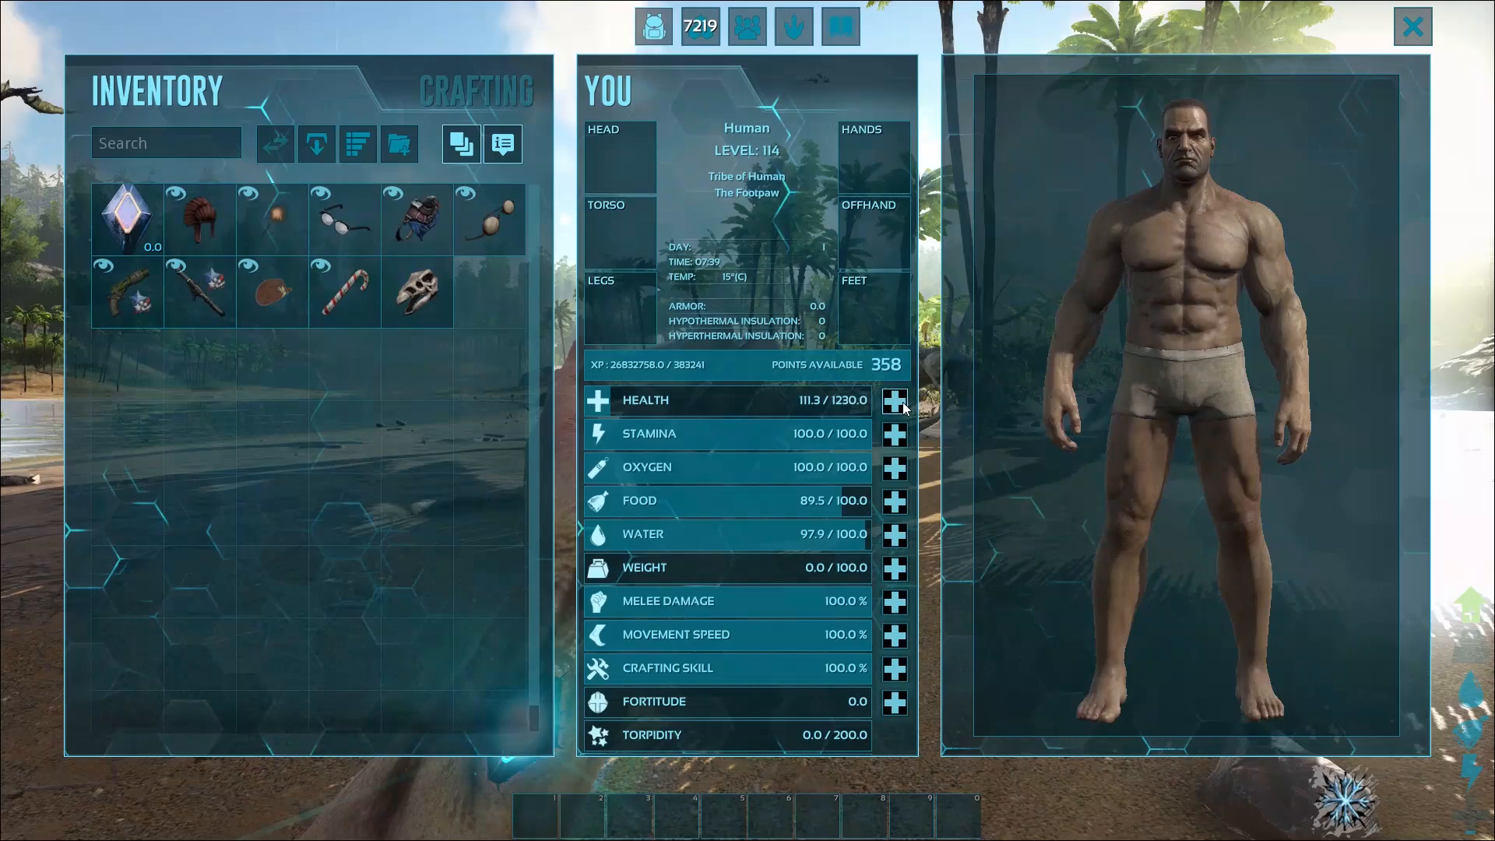
pyautogui.click(893, 400)
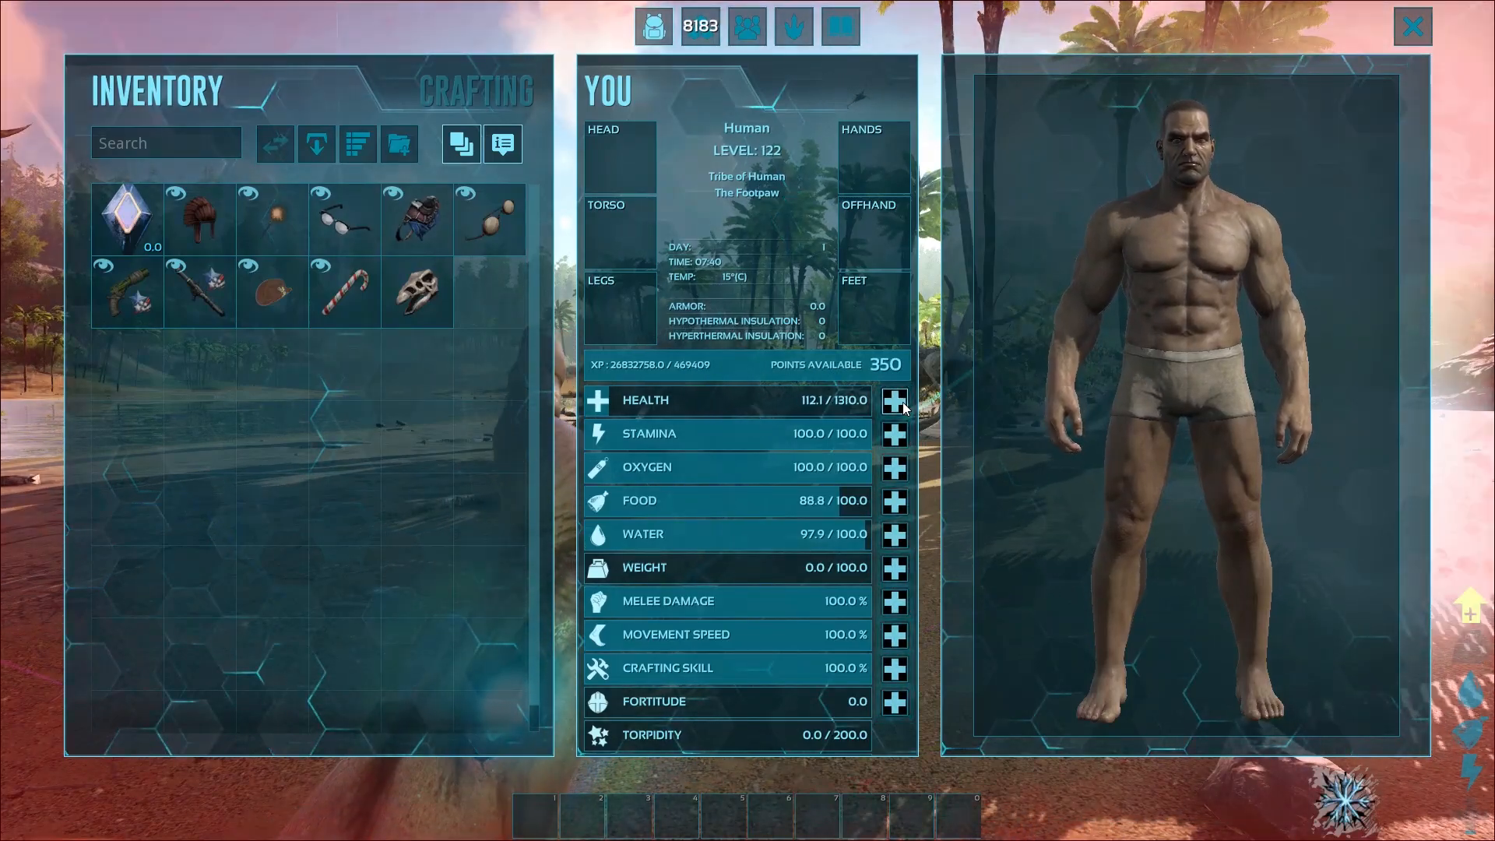
pyautogui.click(893, 399)
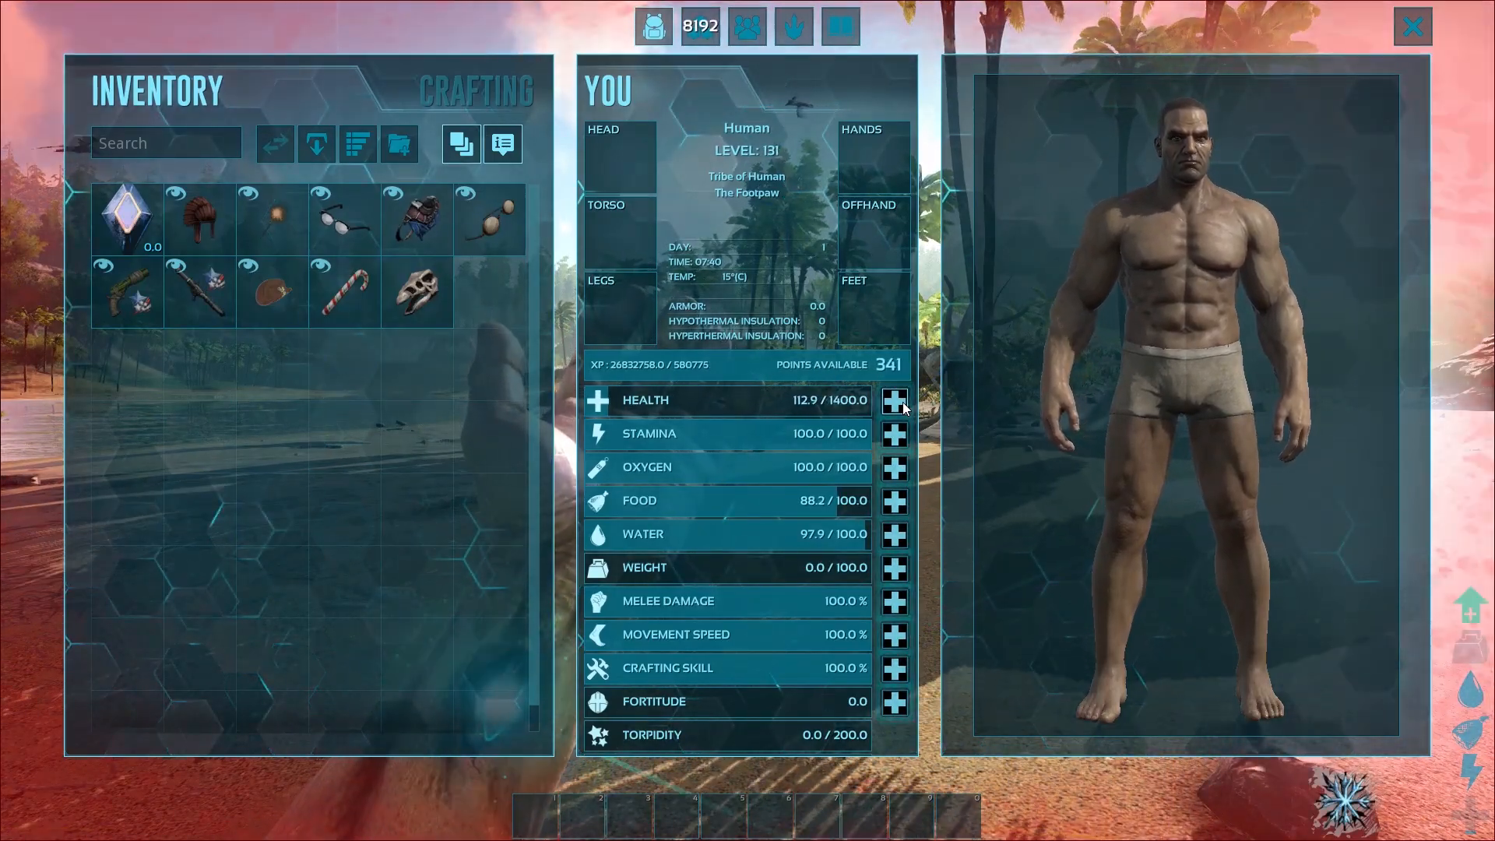
pyautogui.click(893, 400)
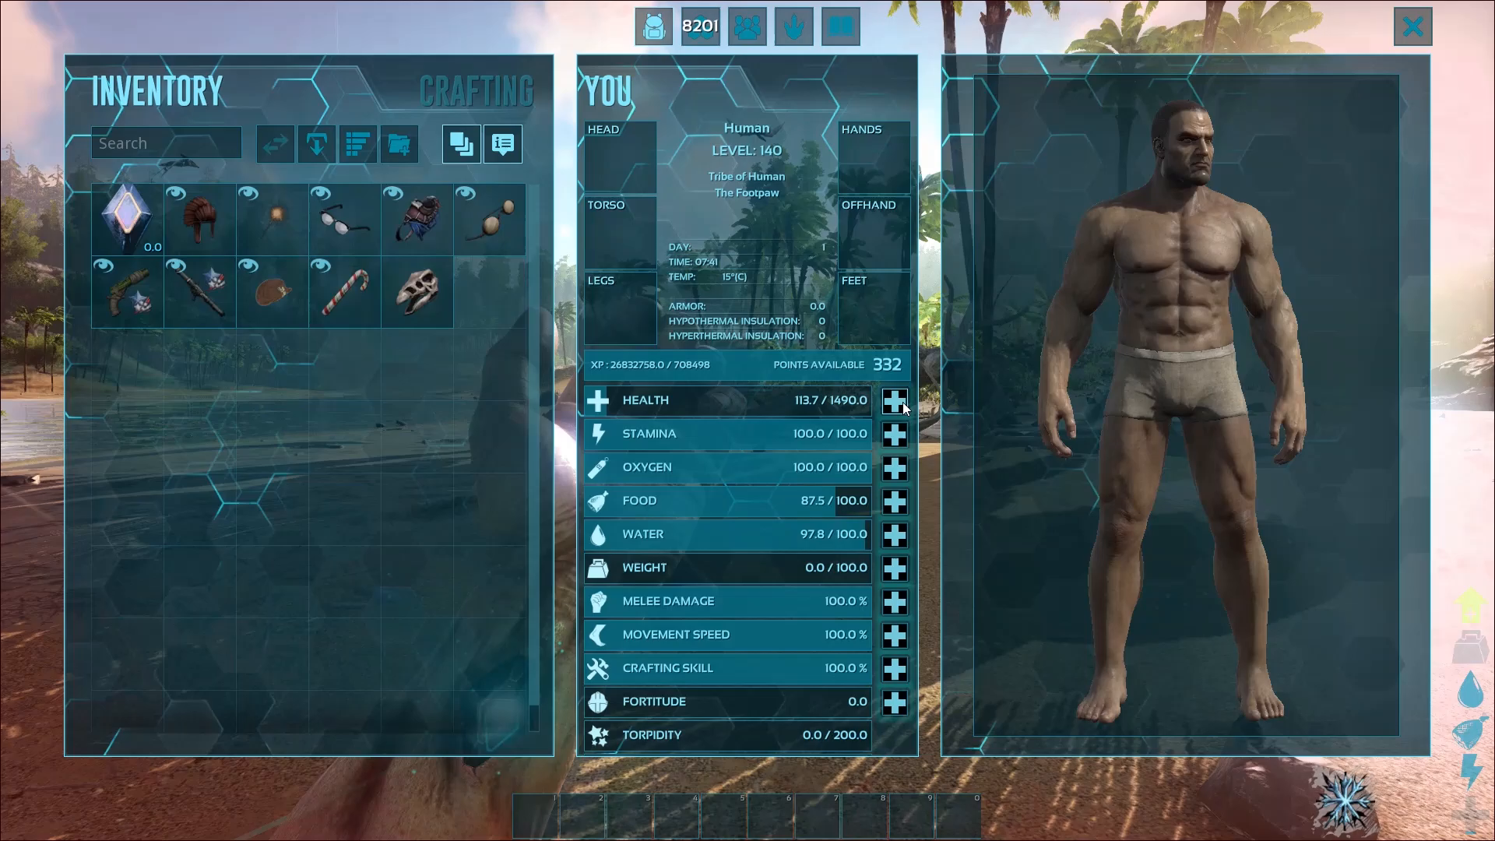
pyautogui.click(893, 399)
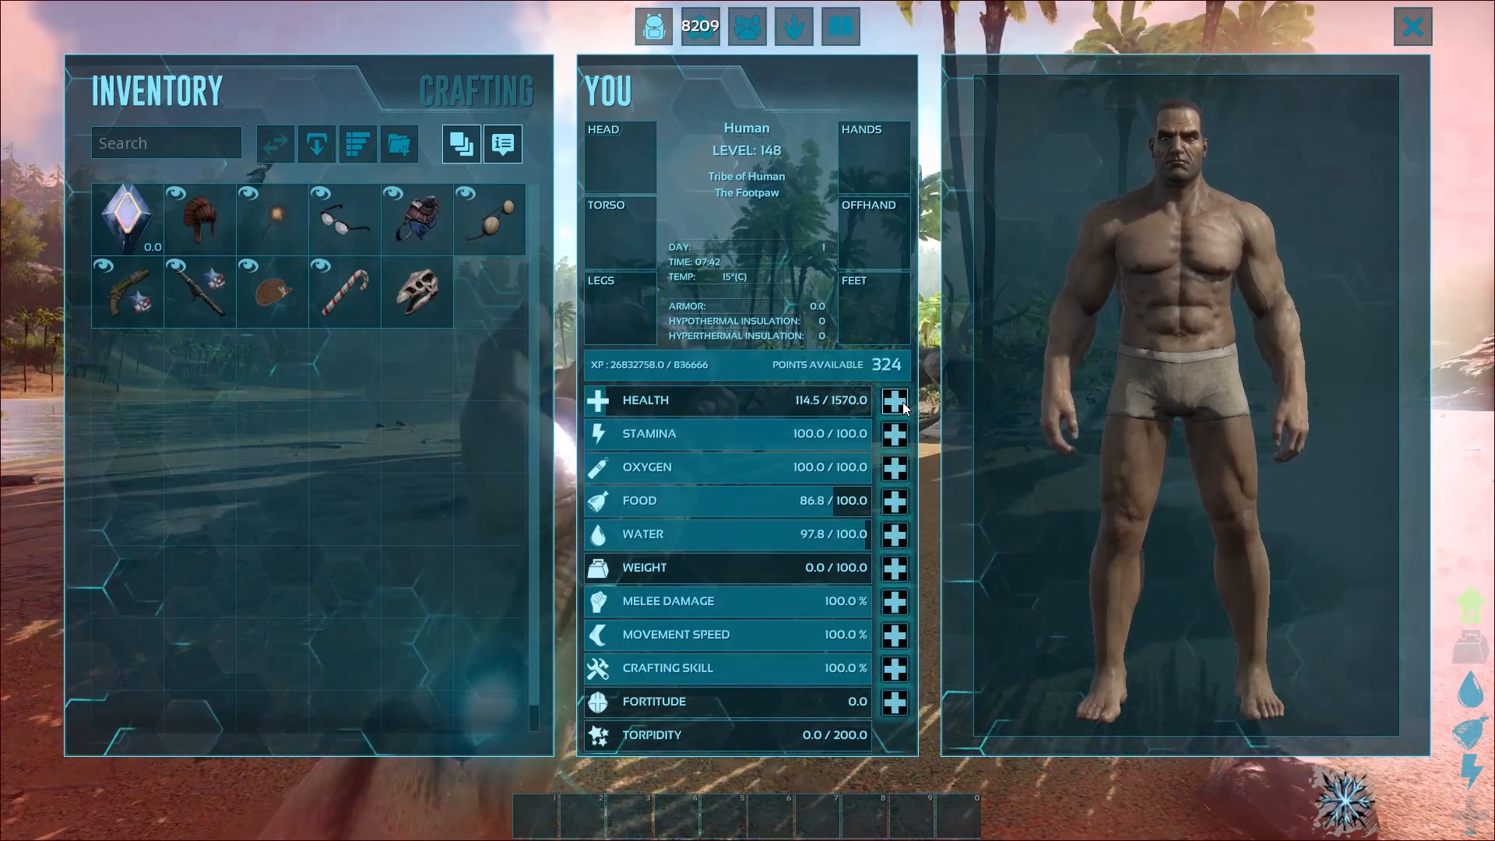
pyautogui.click(893, 399)
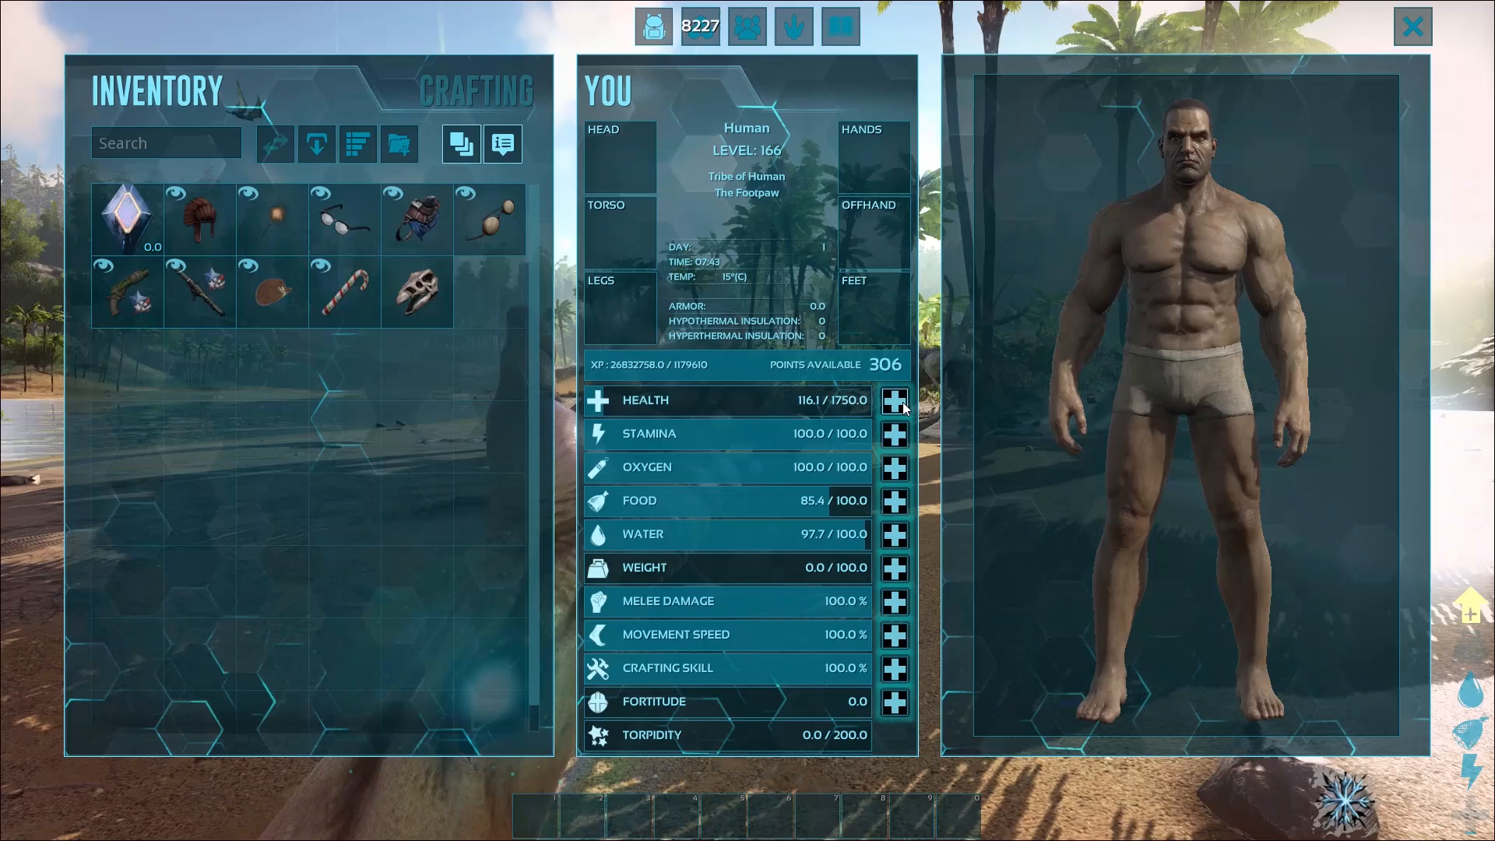
pyautogui.click(893, 399)
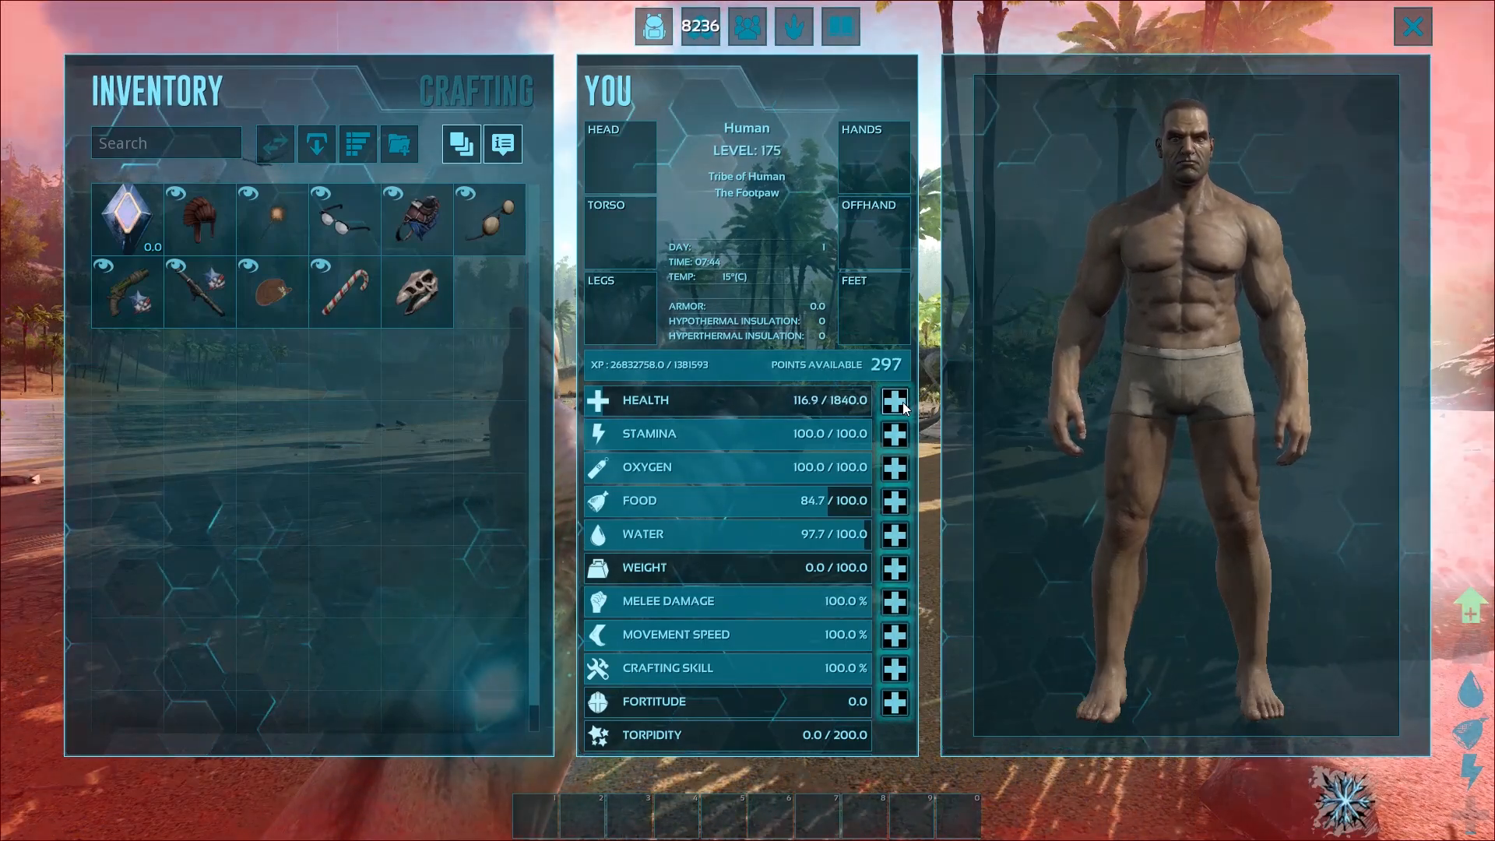
pyautogui.click(894, 399)
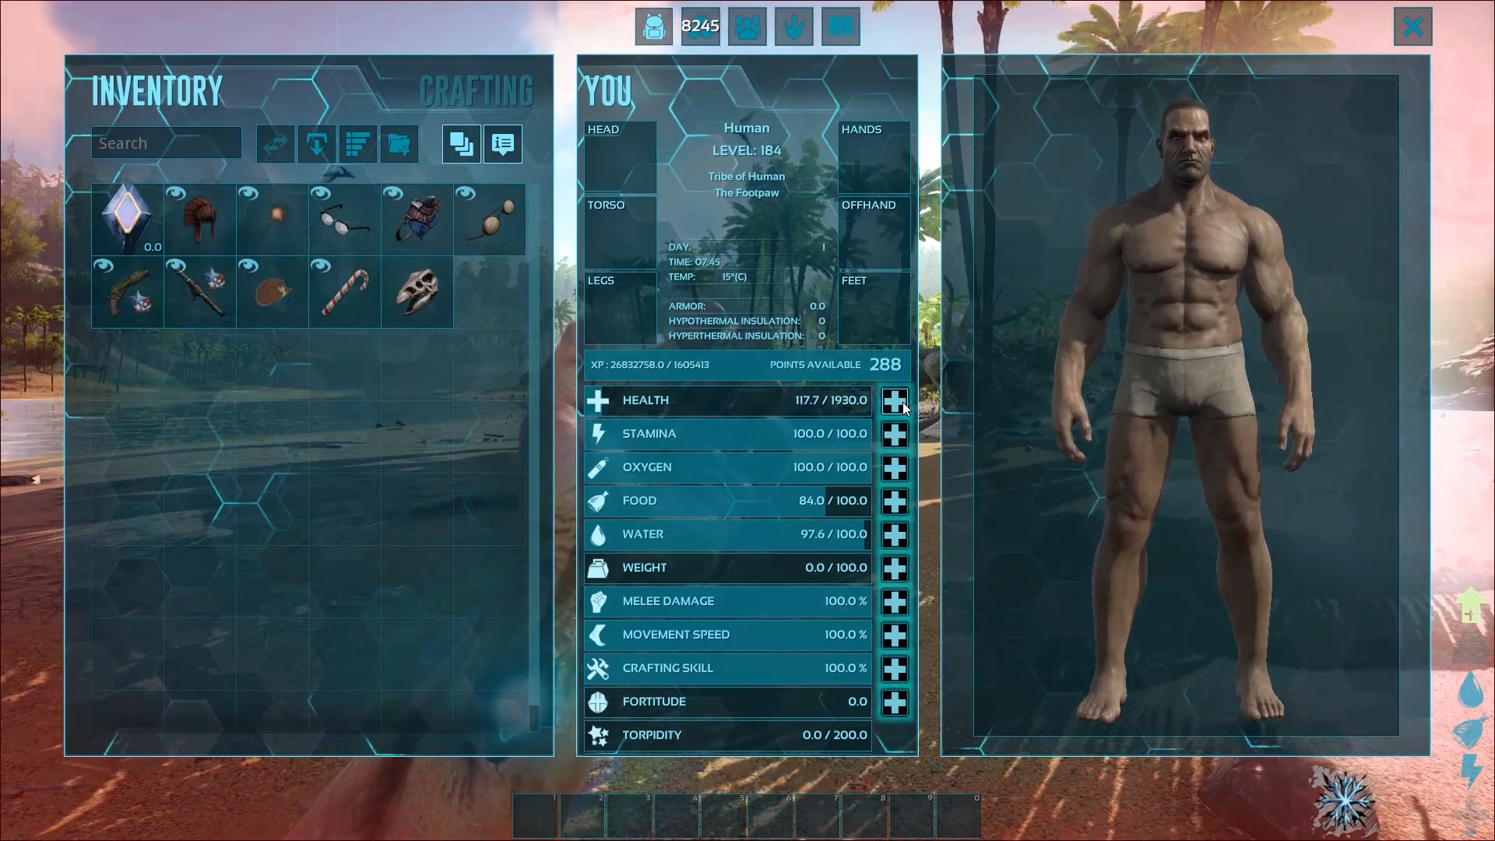
pyautogui.click(893, 400)
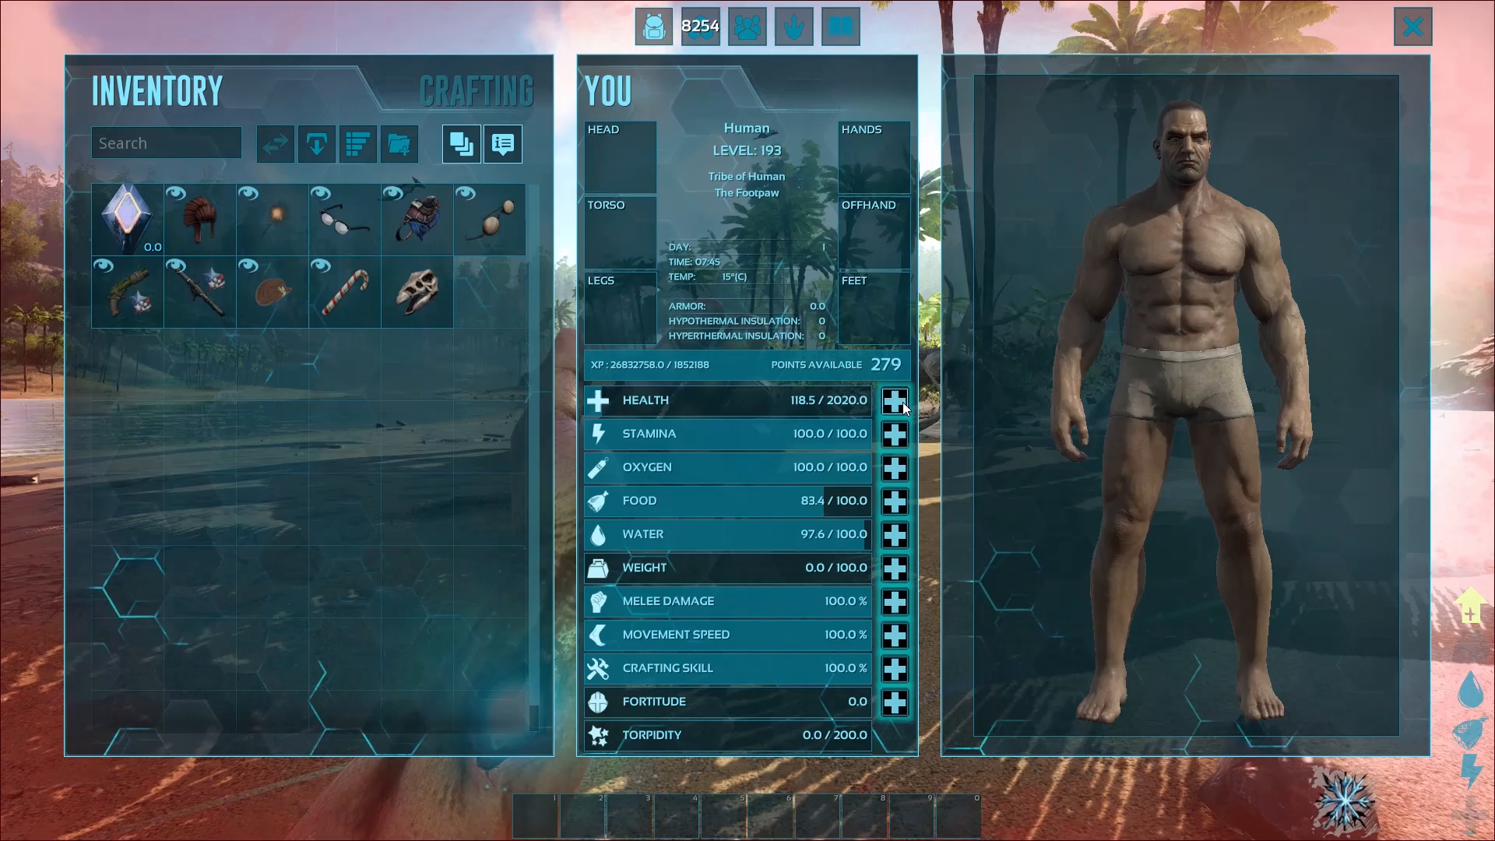
pyautogui.click(895, 400)
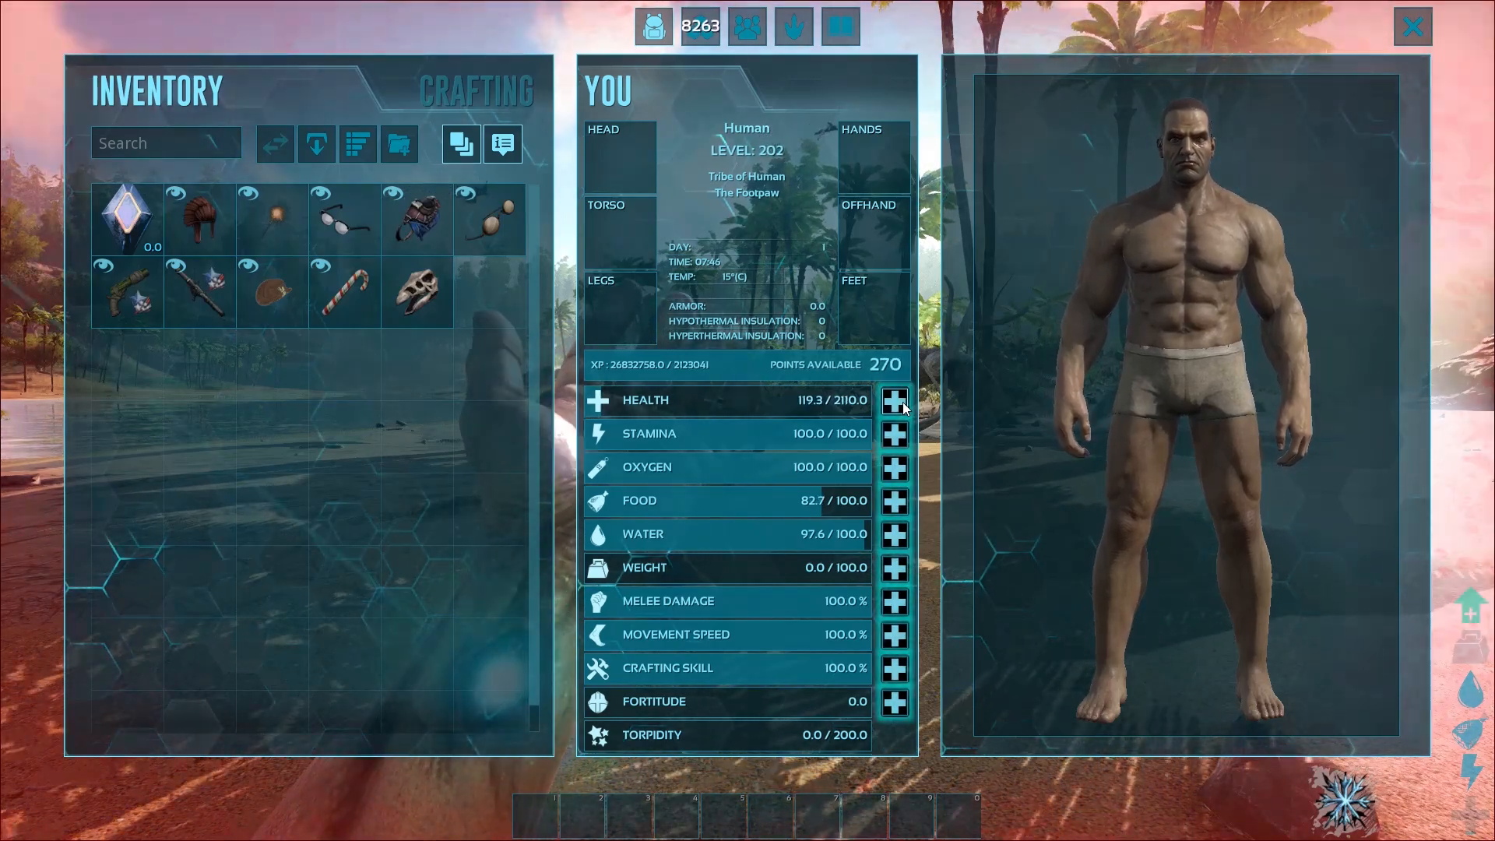
pyautogui.click(893, 400)
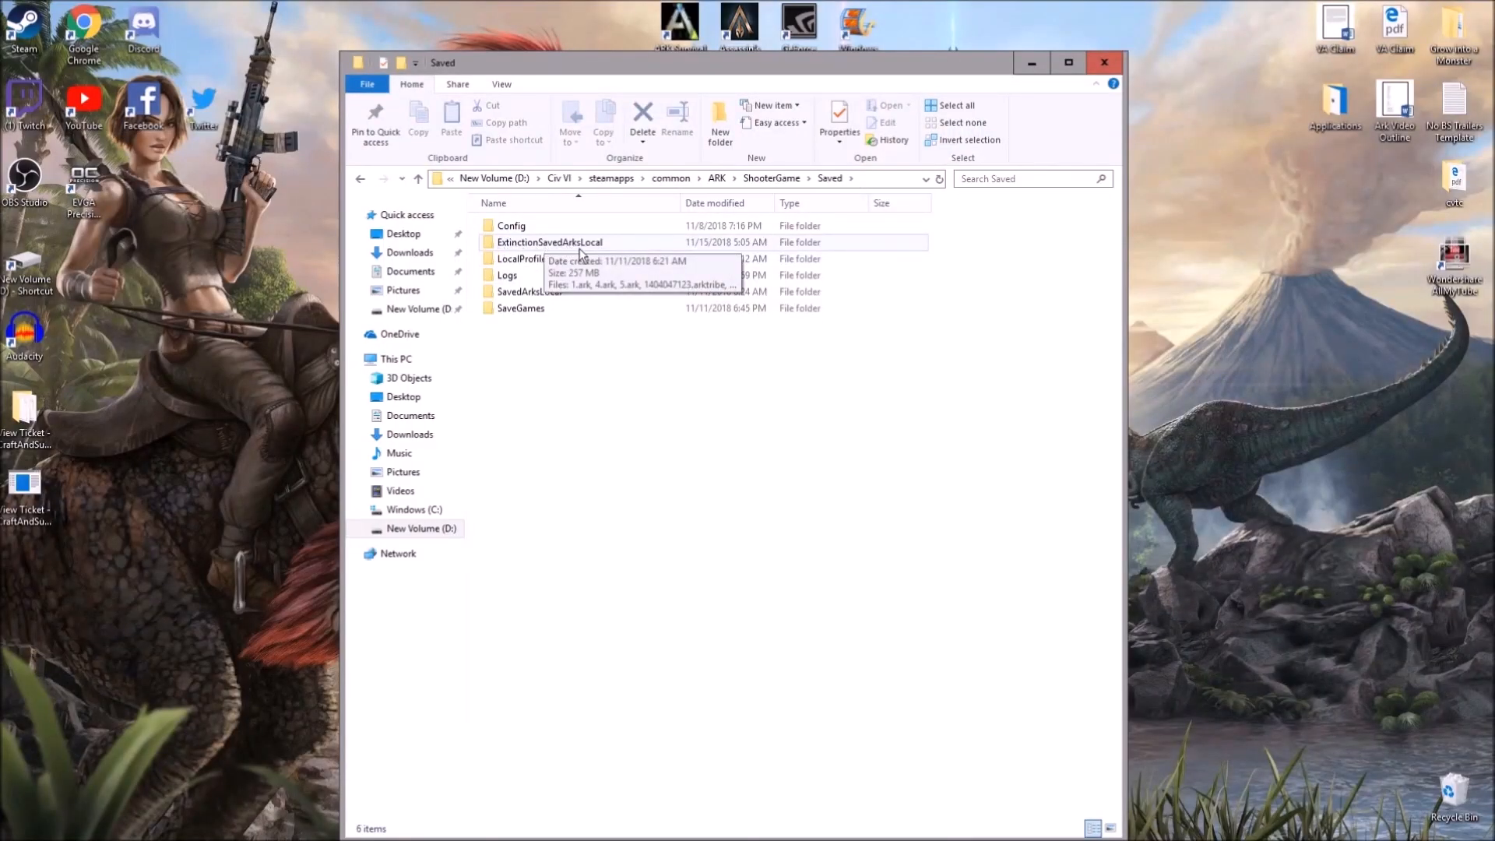
pyautogui.moveTo(565, 248)
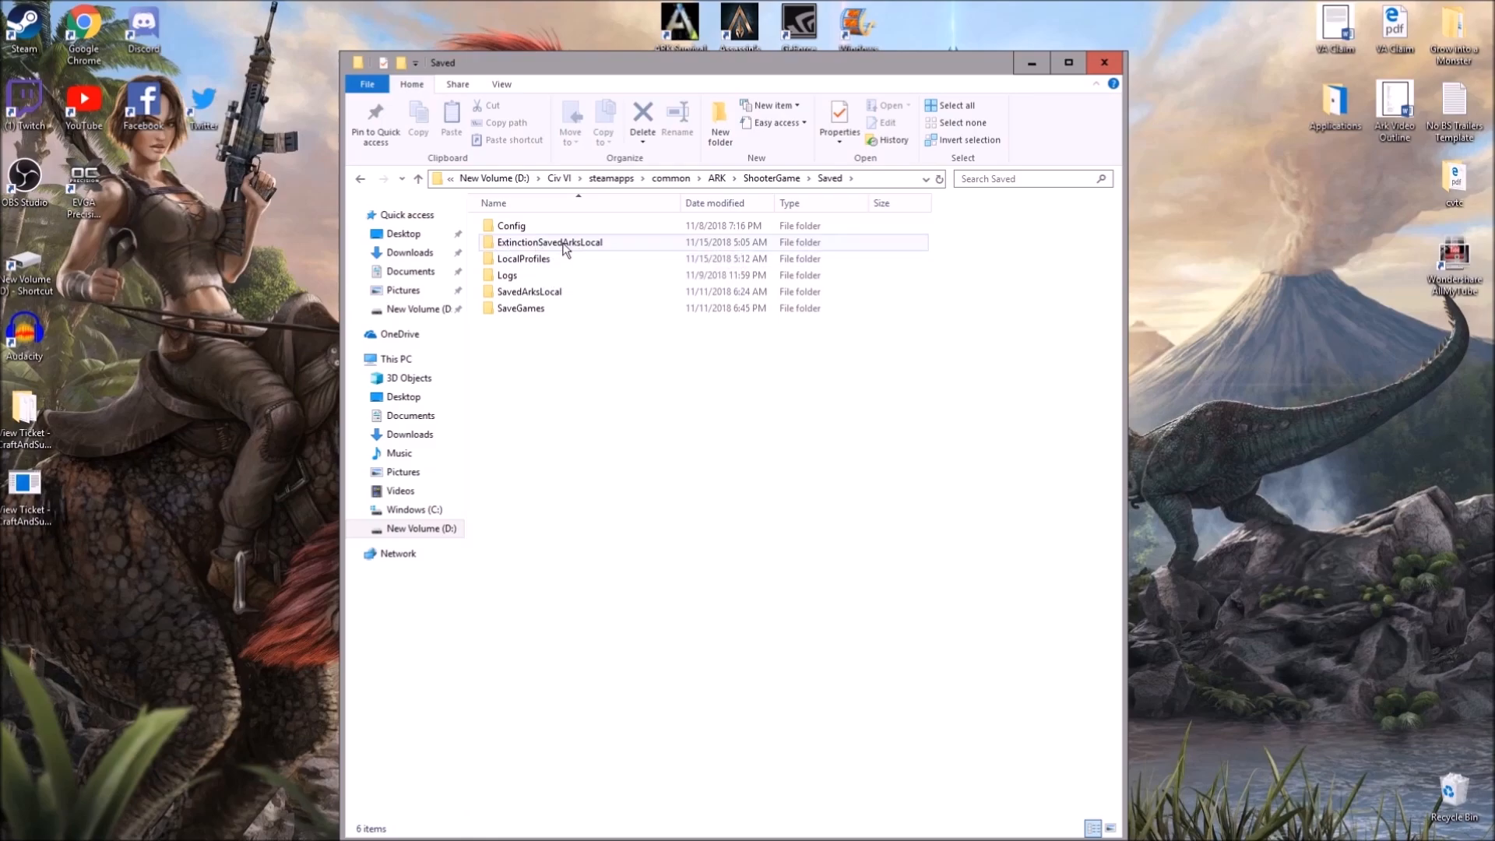
# Open a folder inside ARK's ShooterGame\Saved directory in File Explorer
pyautogui.doubleClick(549, 242)
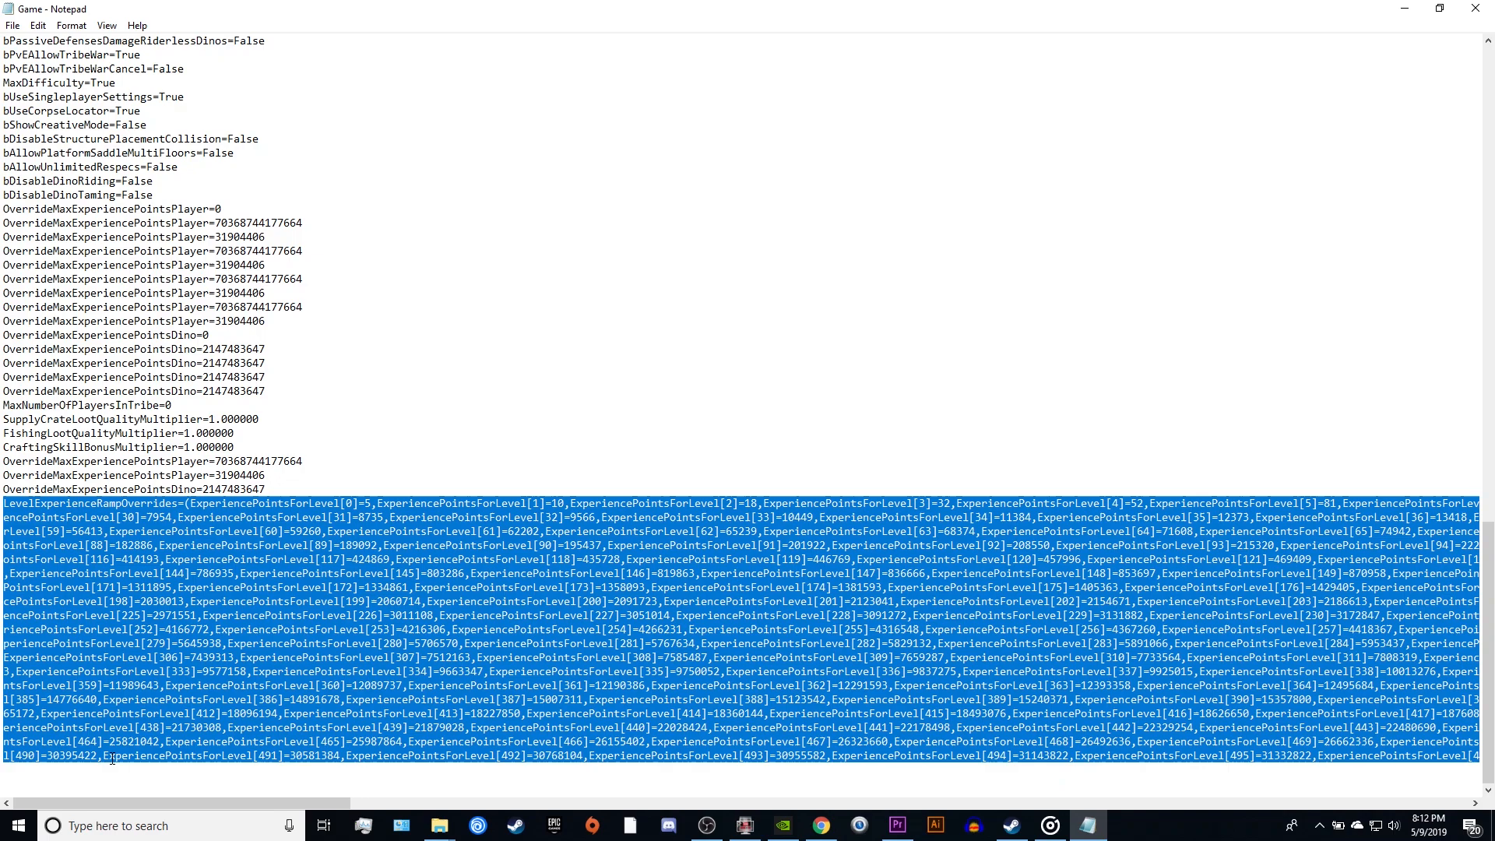
# Paste a second copy of the LevelExperienceRampOverrides code below the first and select it
pyautogui.rightClick(200, 617)
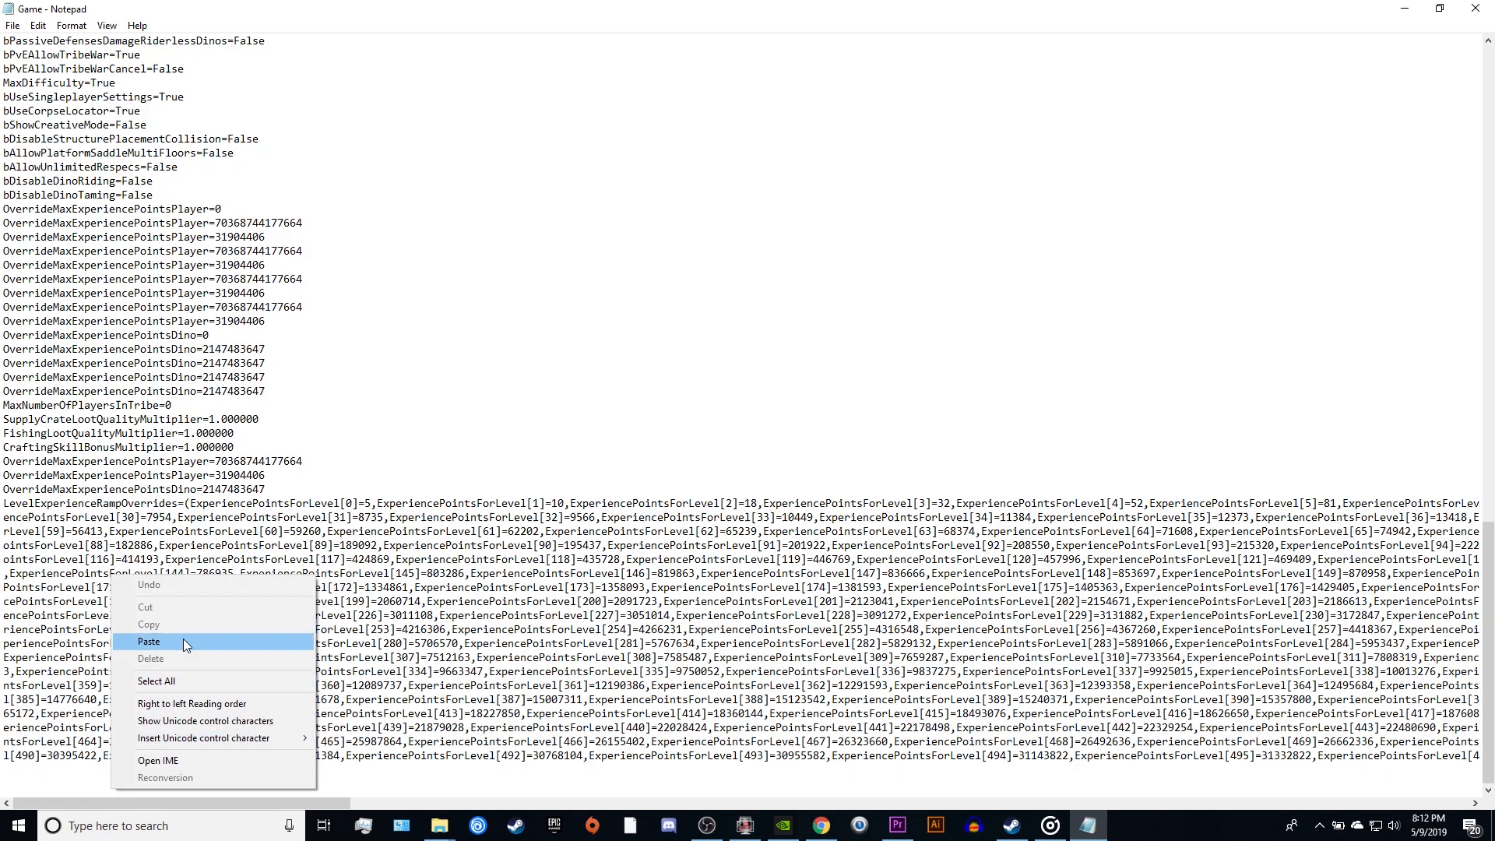
pyautogui.click(148, 641)
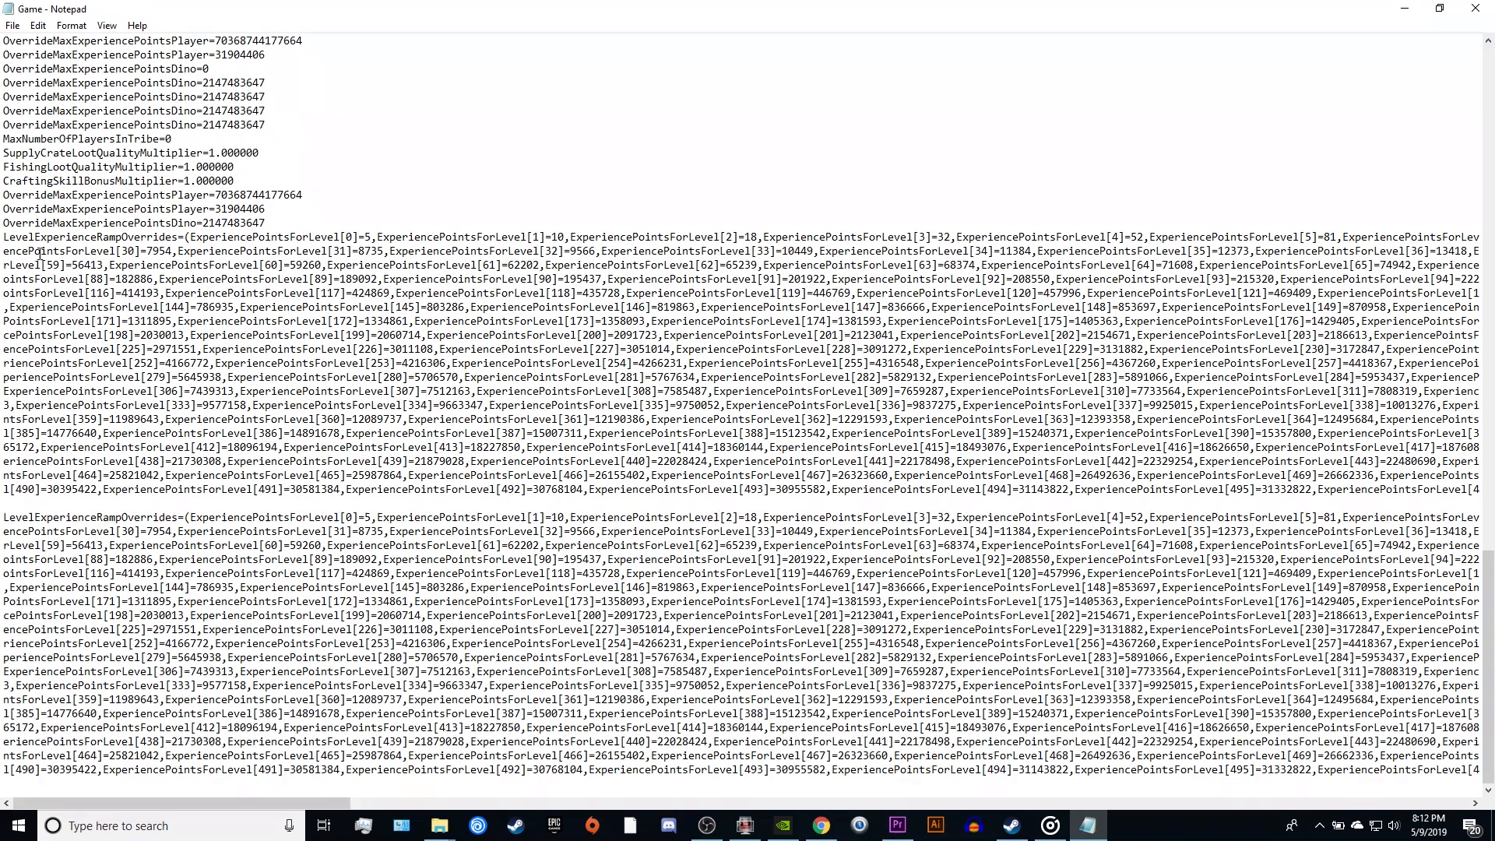
pyautogui.moveTo(7, 236); pyautogui.dragTo(262, 644)
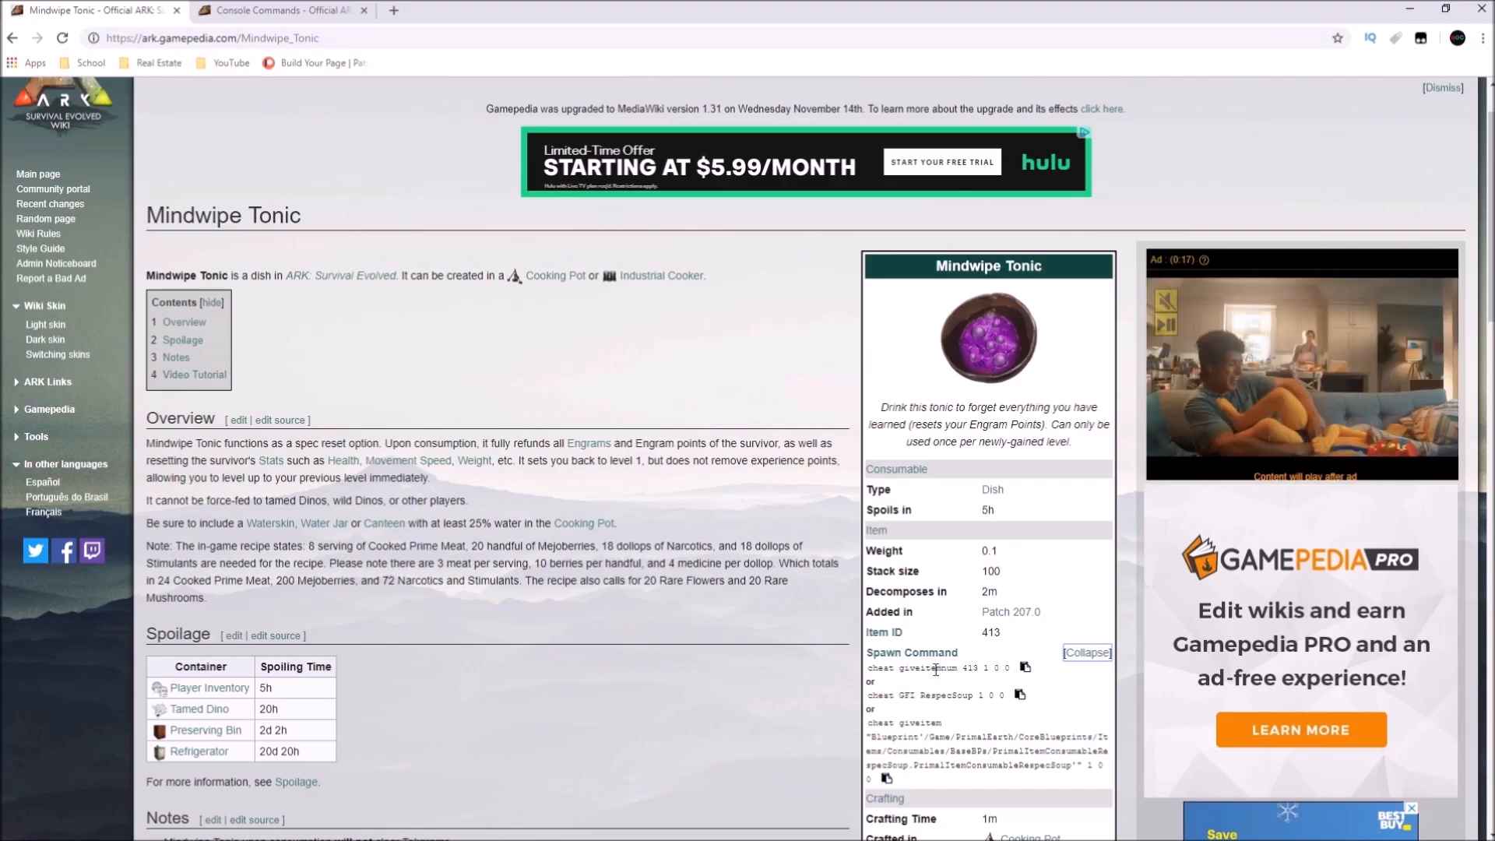
pyautogui.moveTo(893, 660)
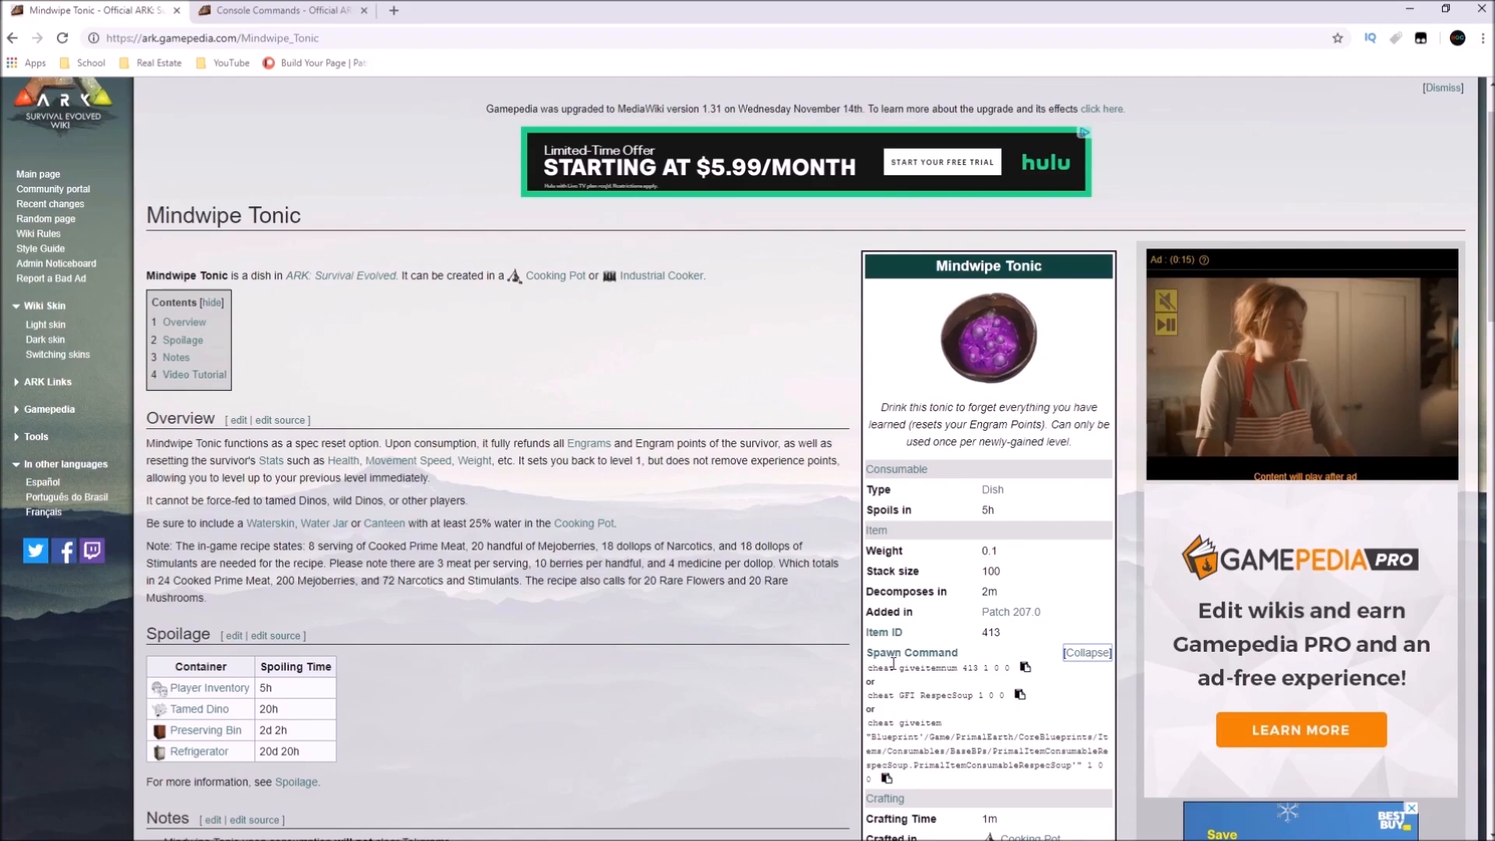
pyautogui.moveTo(1027, 667)
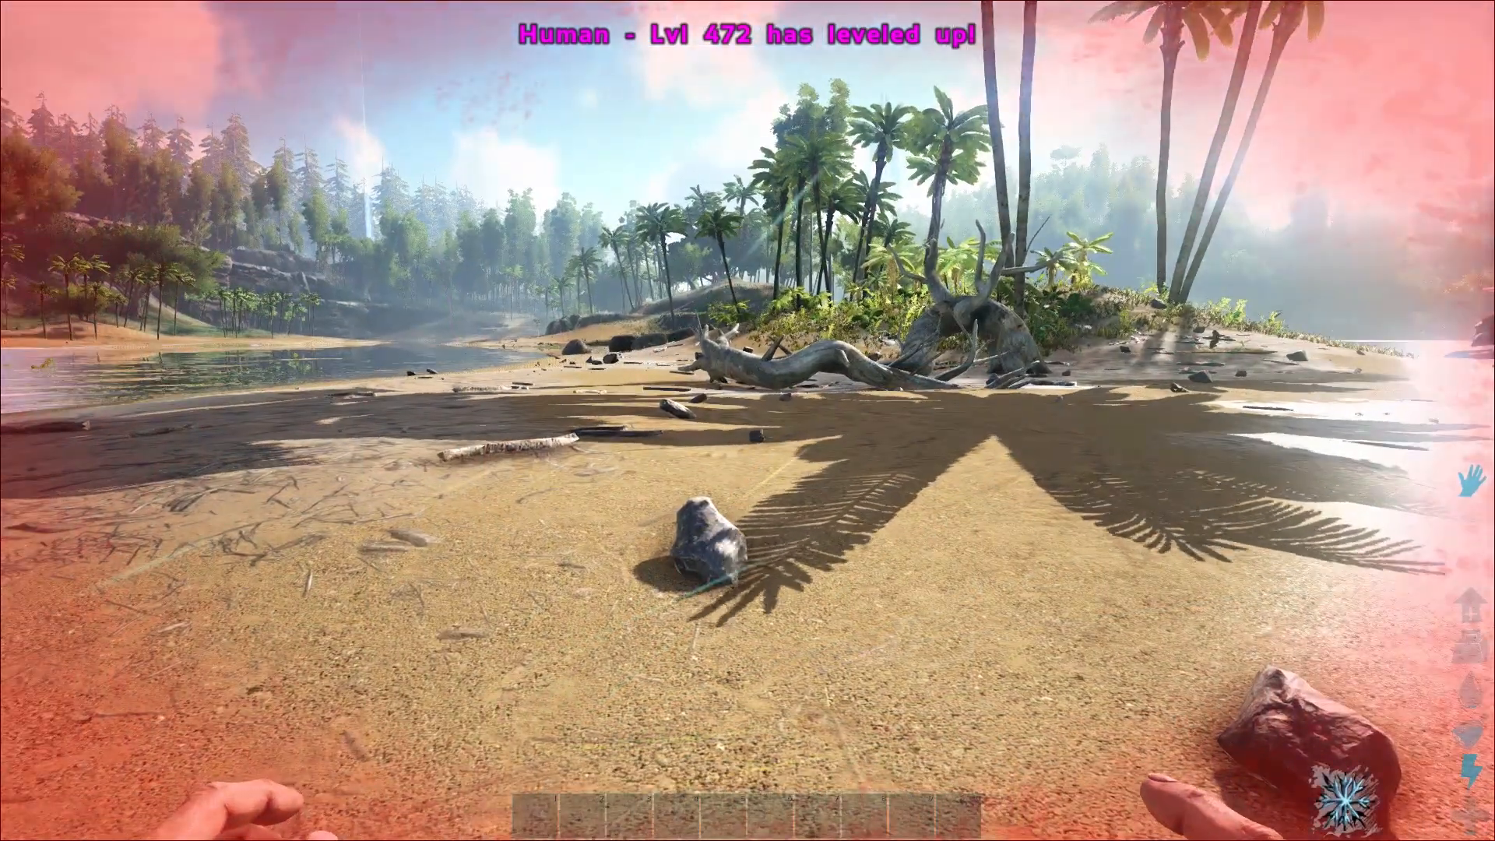
# Open the inventory with I to confirm level 472 and 2650 maximum health
pyautogui.press('i')
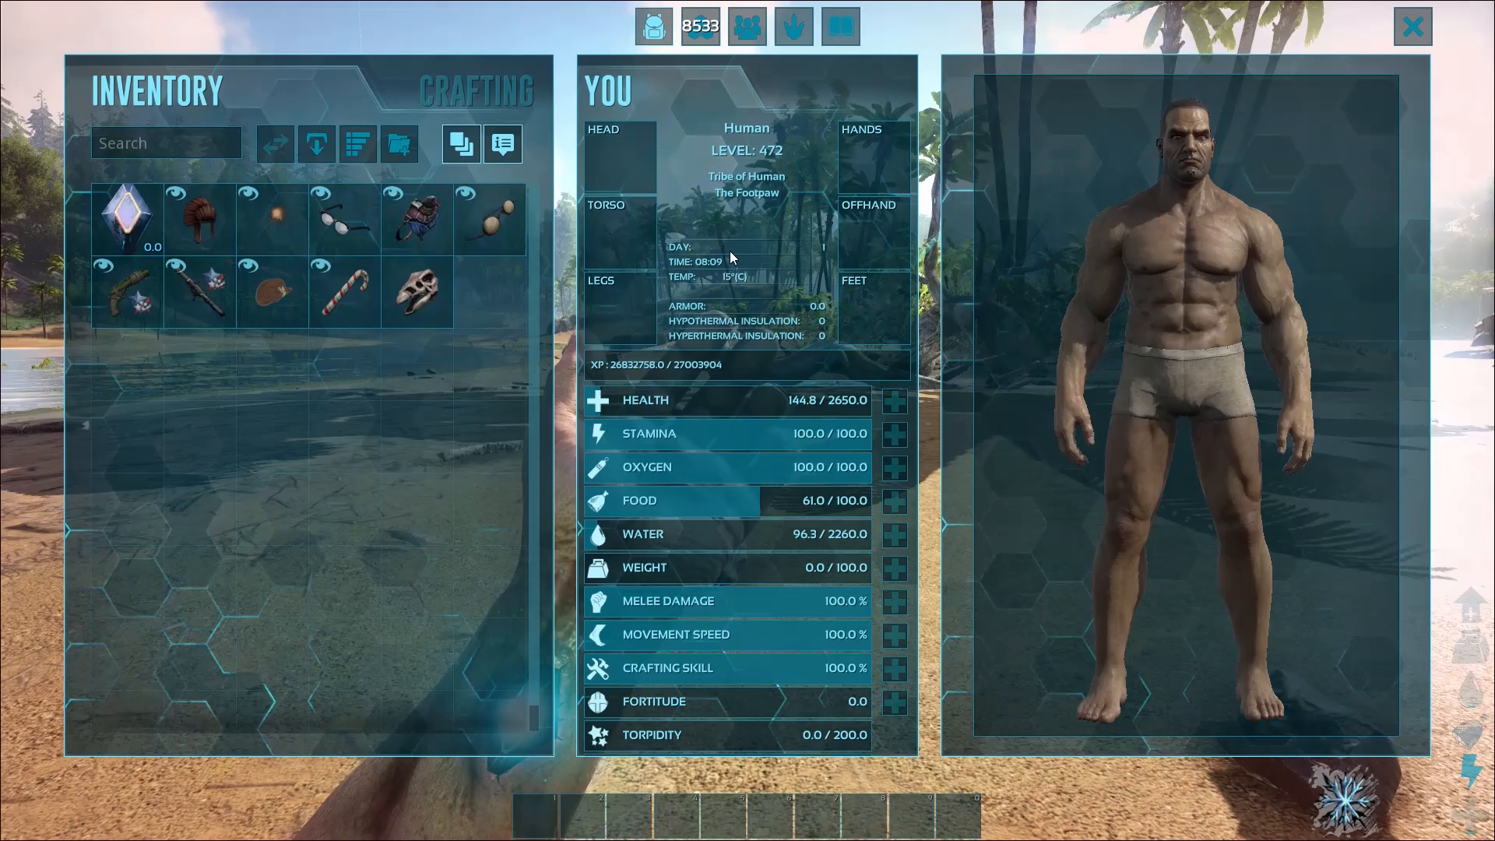